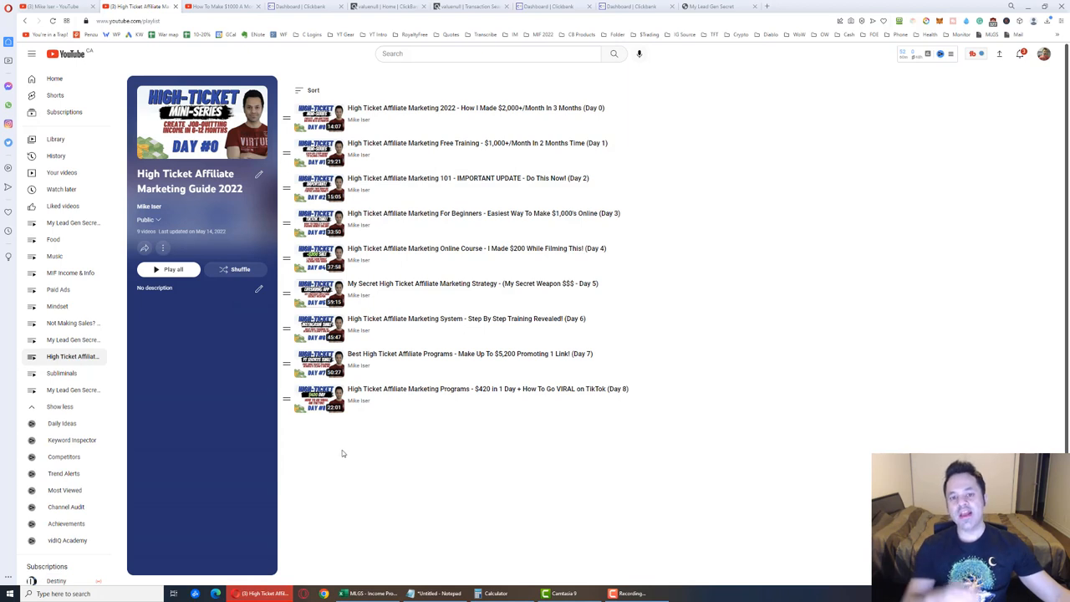
mouse_move(345, 452)
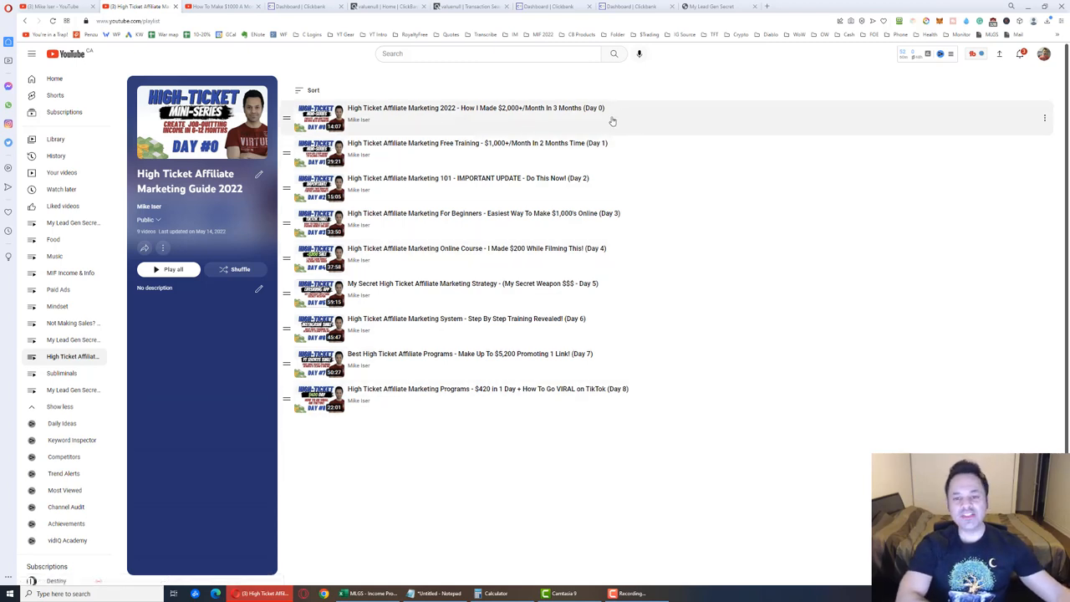
mouse_move(548, 117)
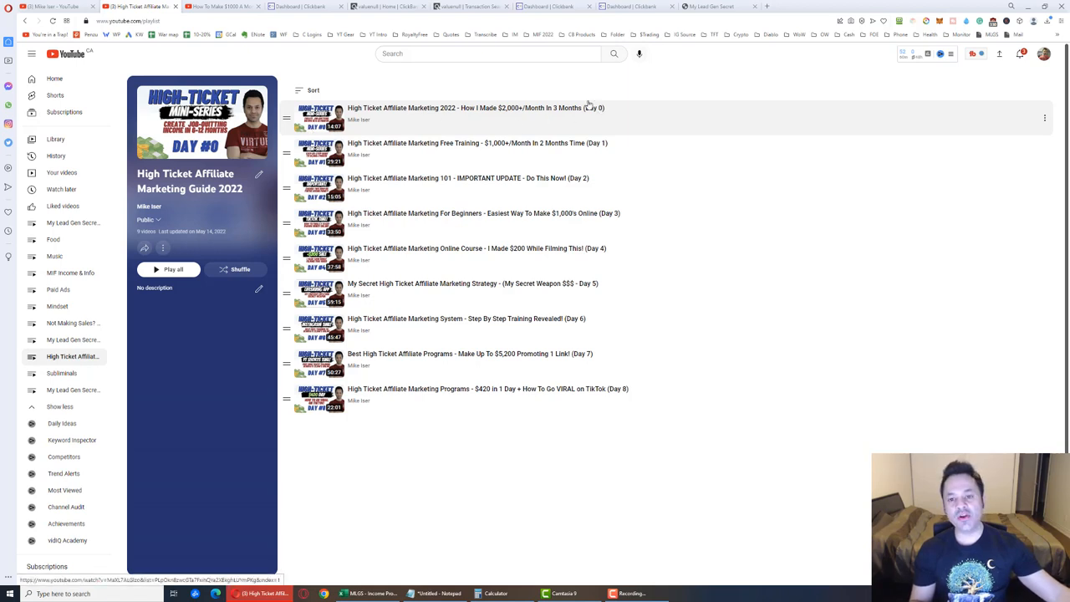
mouse_move(598, 114)
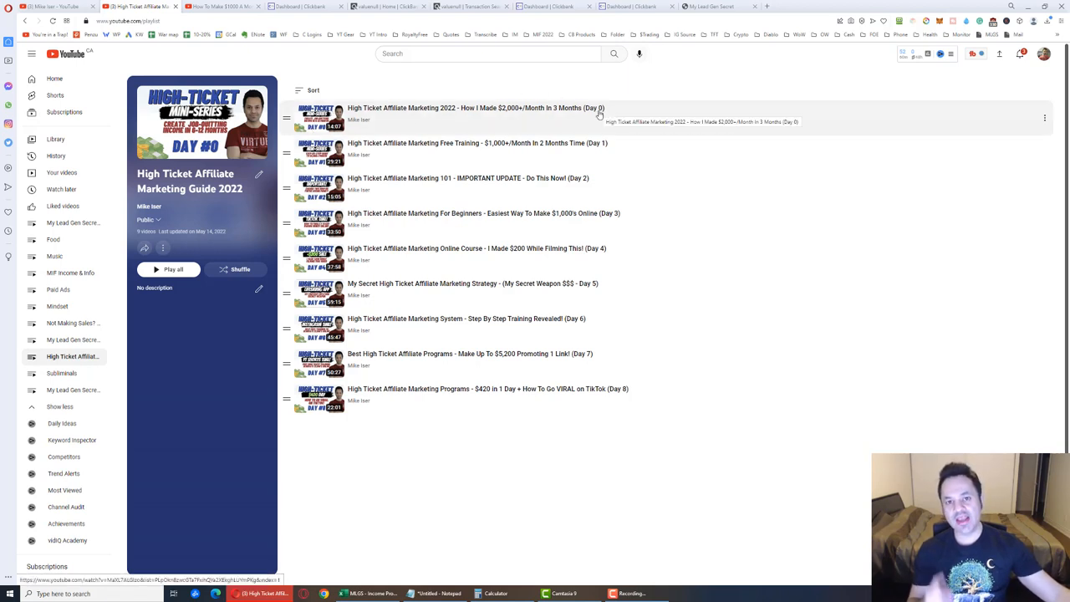
mouse_move(632, 141)
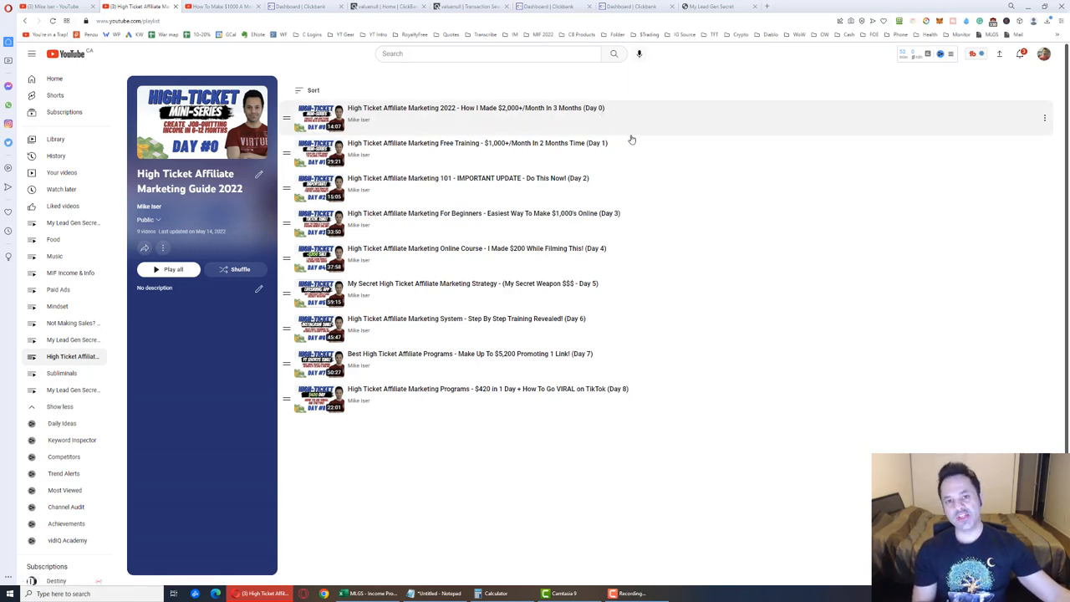
mouse_move(642, 143)
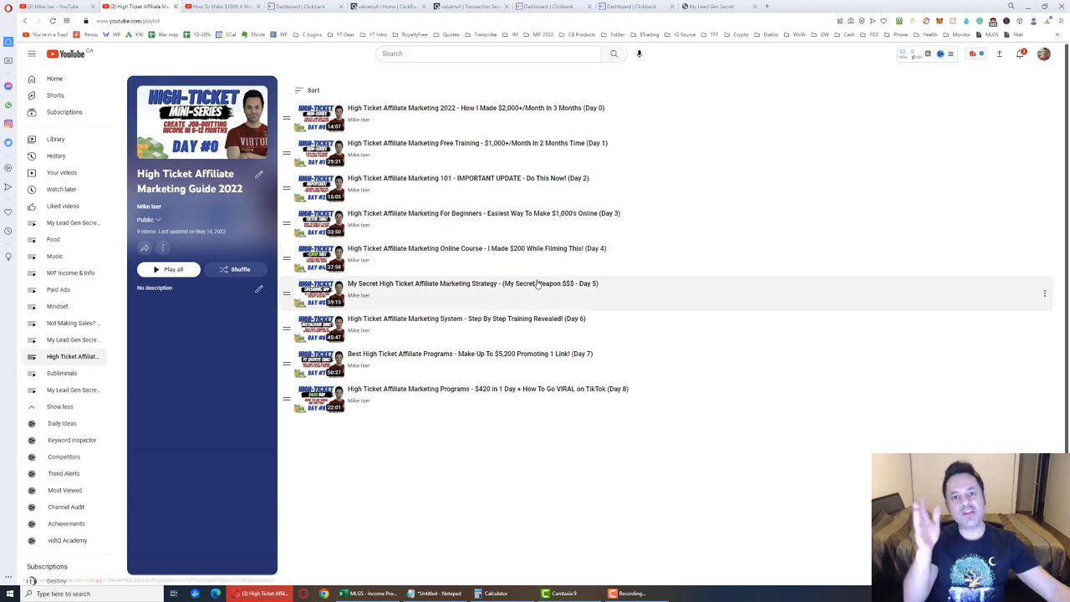
mouse_move(544, 288)
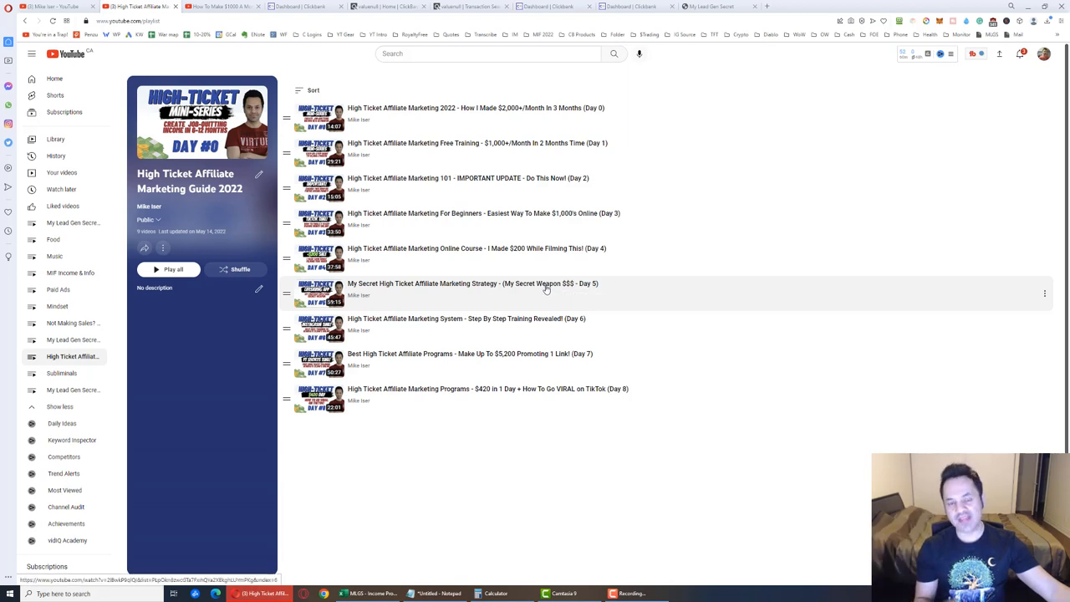
mouse_move(555, 294)
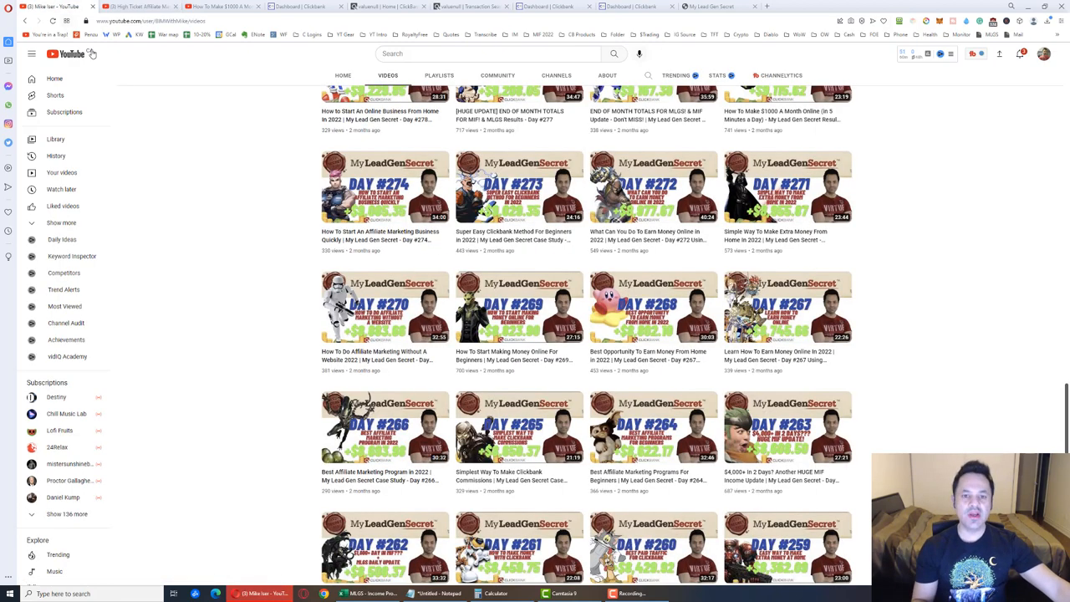
mouse_move(204, 211)
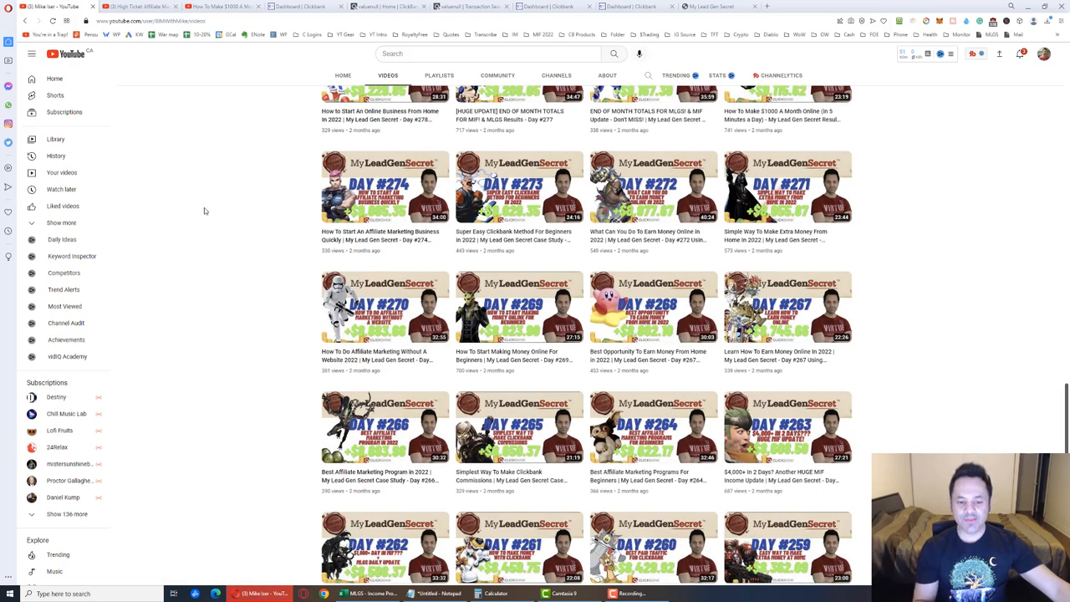
- Scroll through the channel's My Lead Gen Secret video grid around Days 259–278
scroll(up, 3)
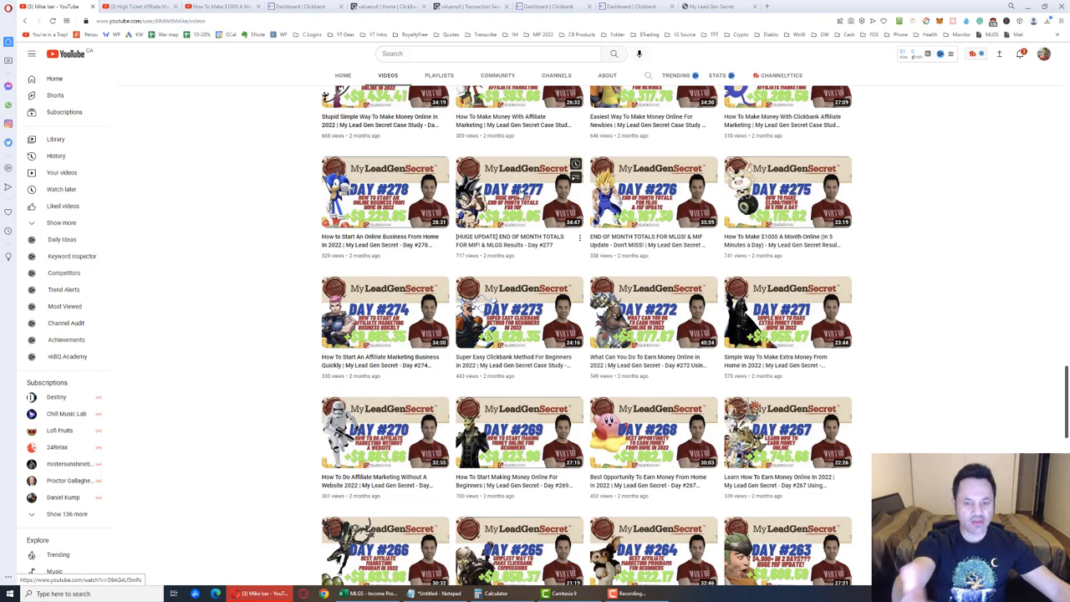
scroll(down, 3)
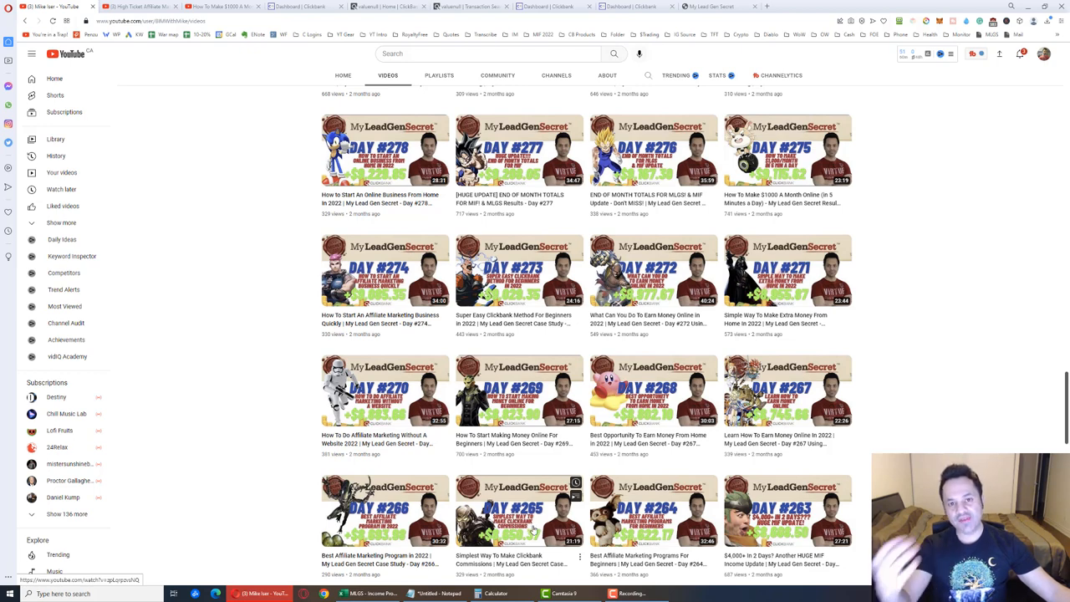
scroll(down, 3)
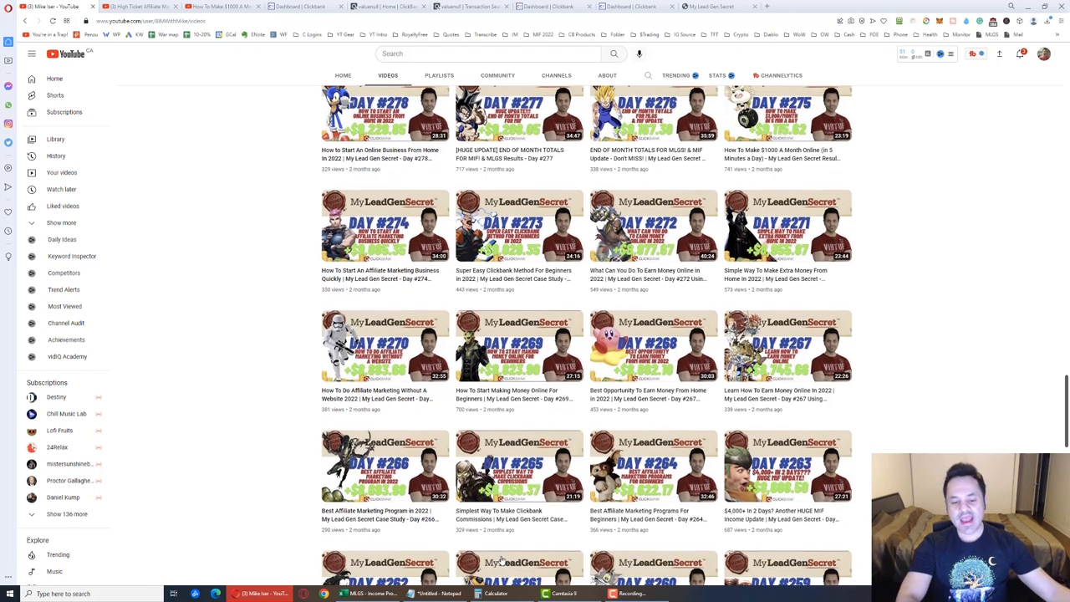
scroll(down, 3)
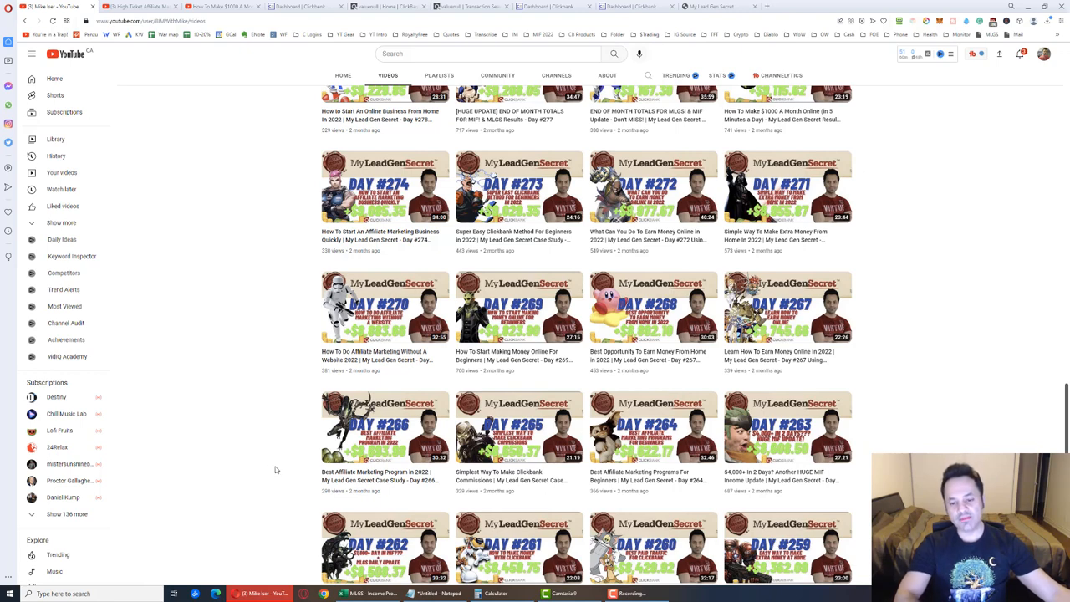
mouse_move(266, 465)
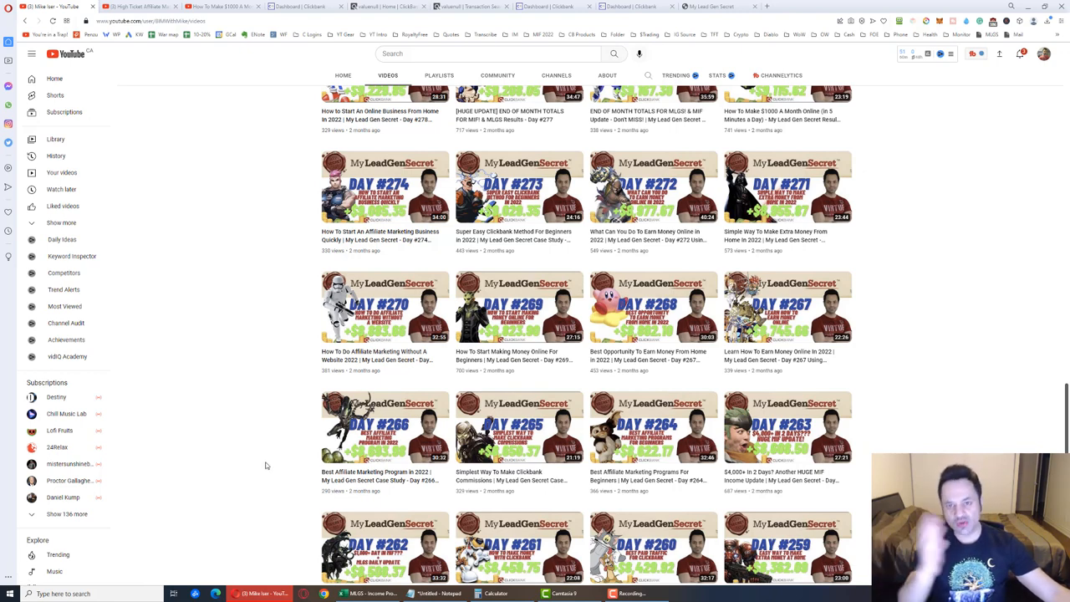
mouse_move(267, 468)
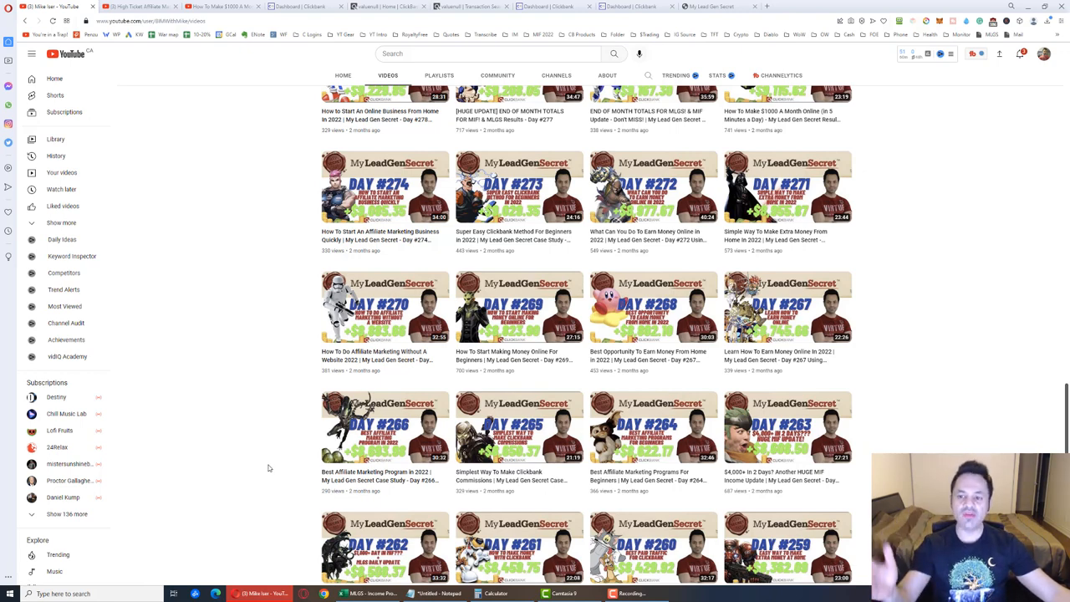
mouse_move(281, 471)
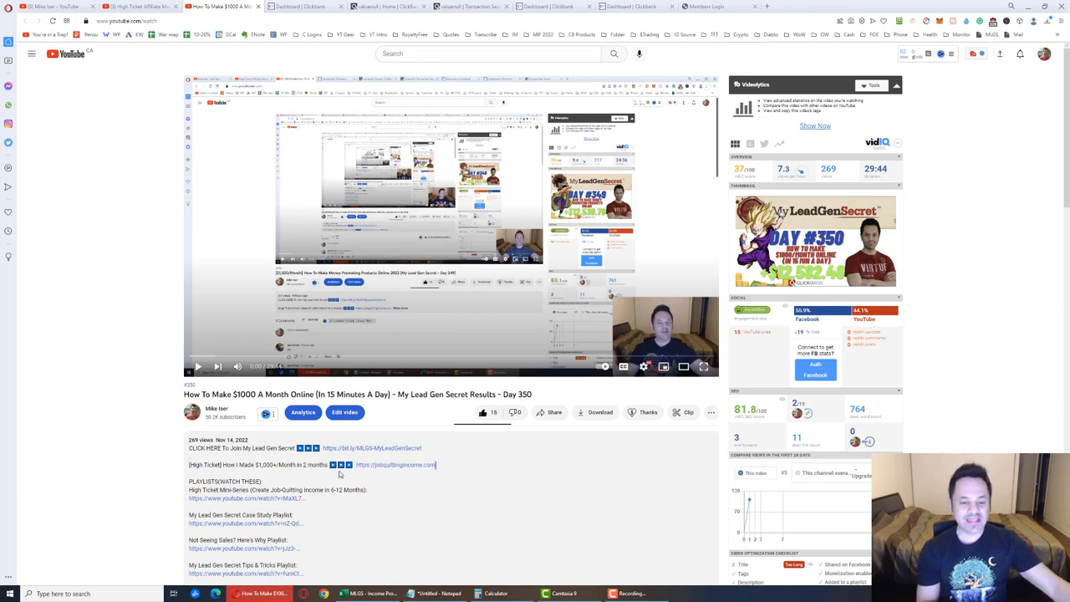
- Select the affiliate link in the Day 350 video's description
double_click(391, 465)
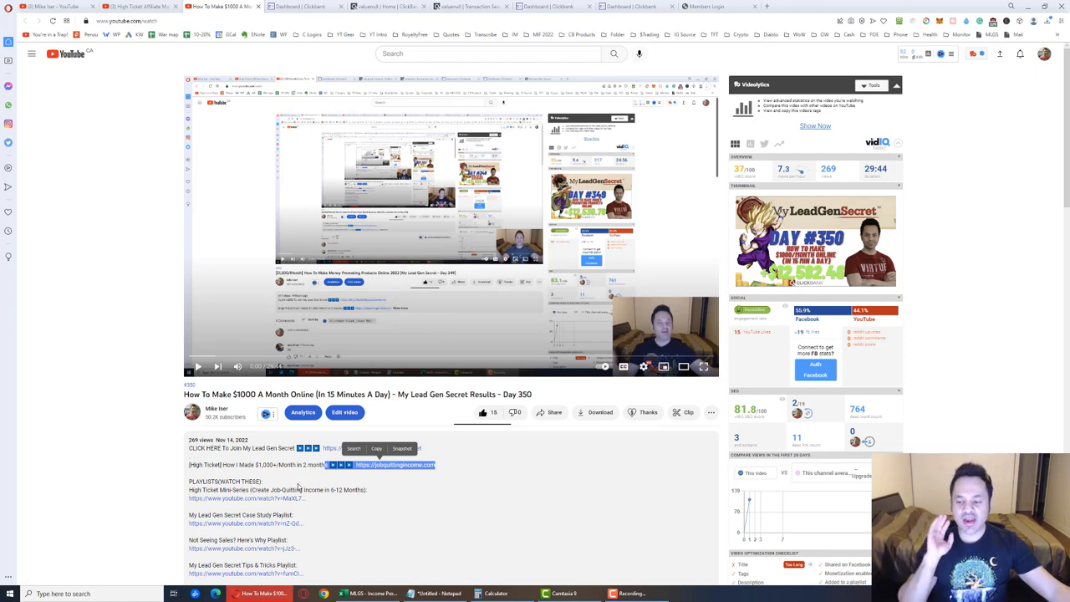
mouse_move(301, 488)
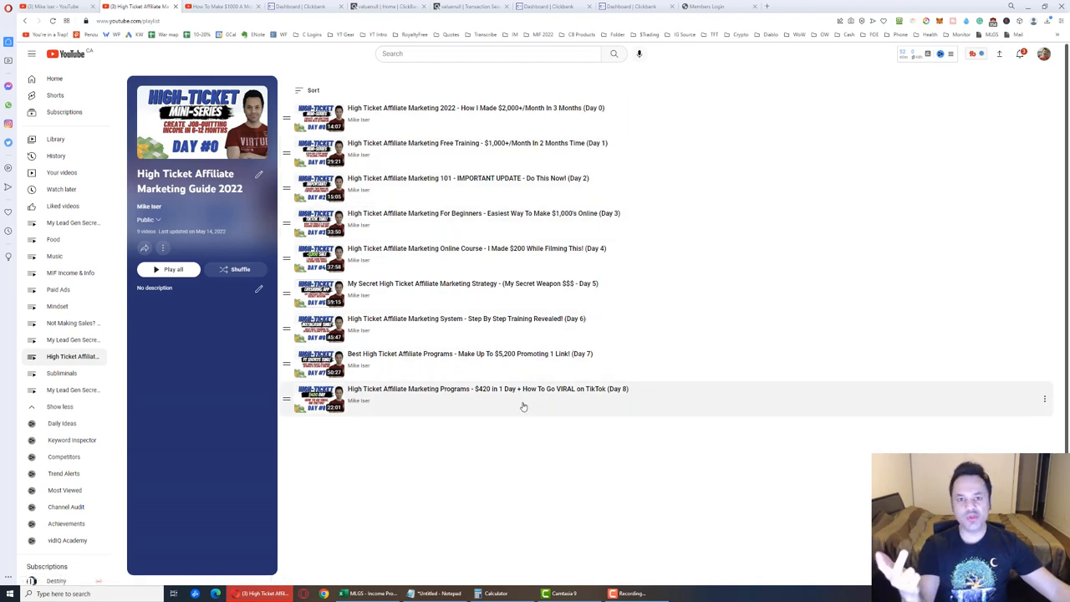
mouse_move(525, 411)
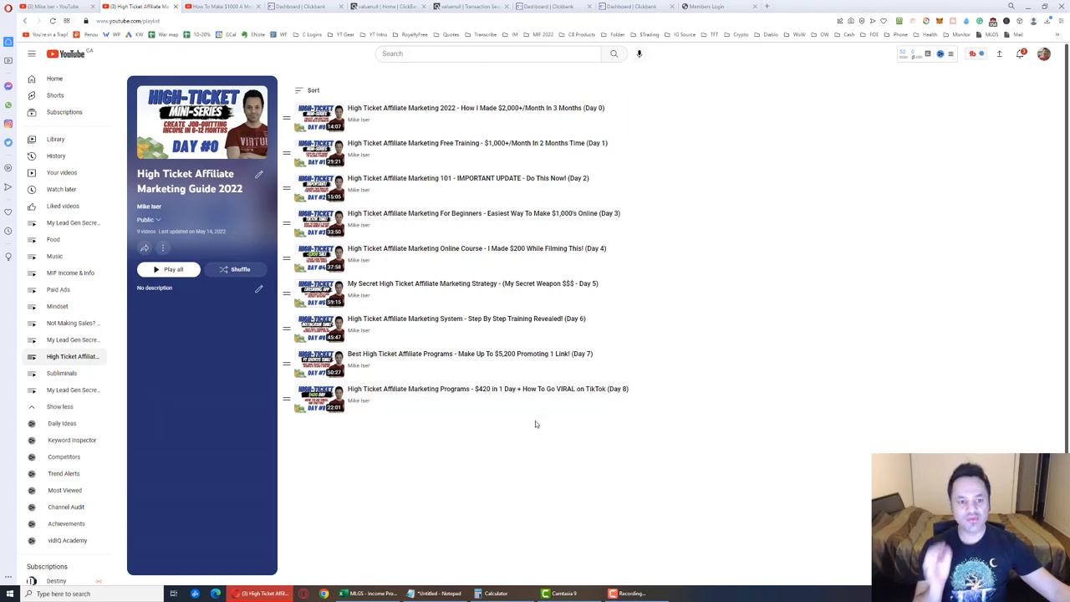
mouse_move(540, 438)
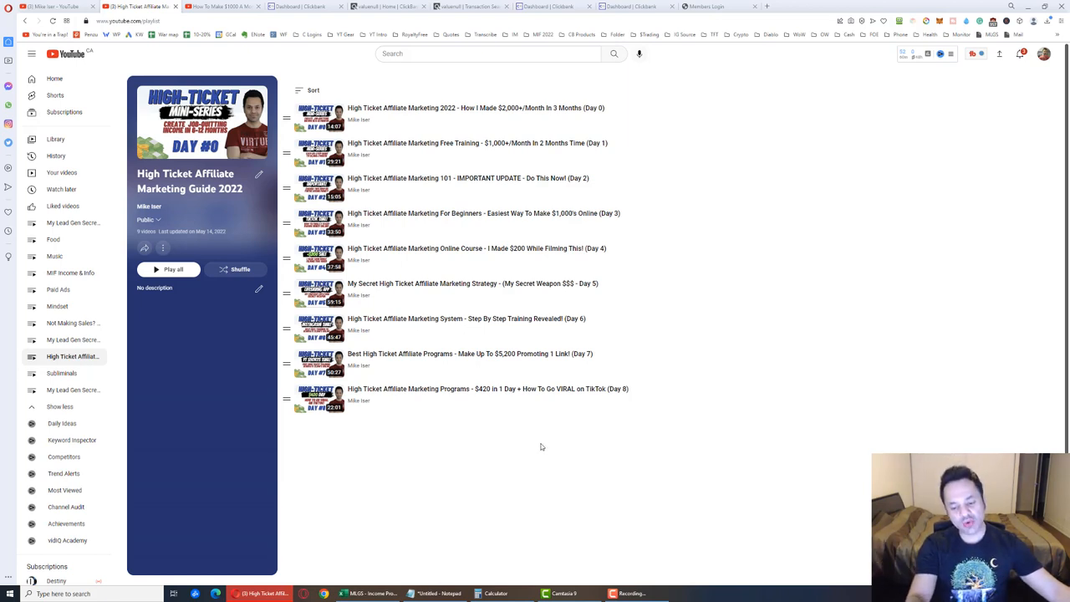
mouse_move(543, 448)
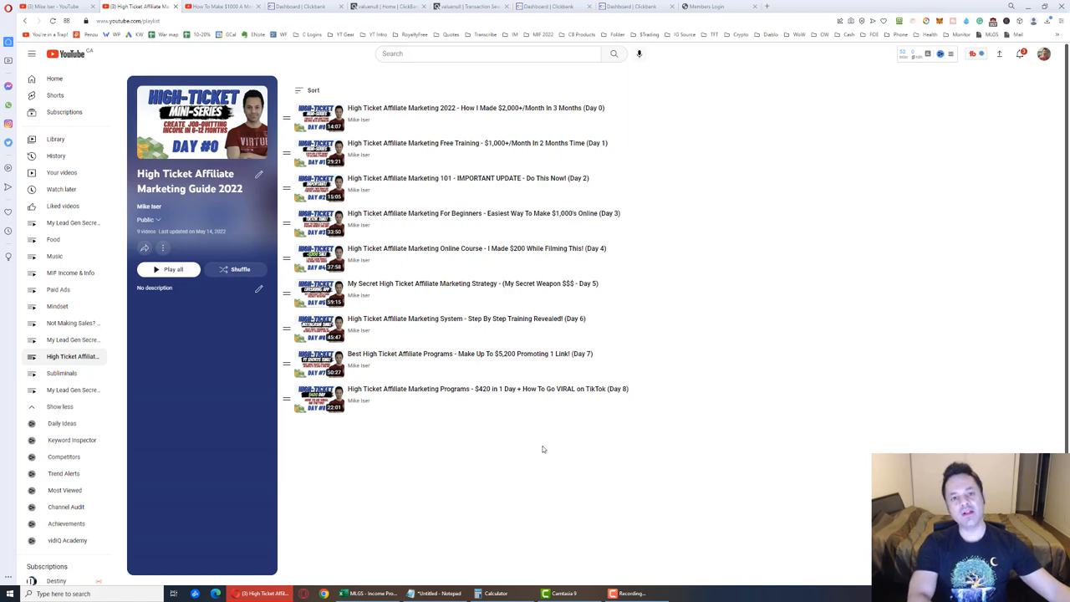
mouse_move(545, 452)
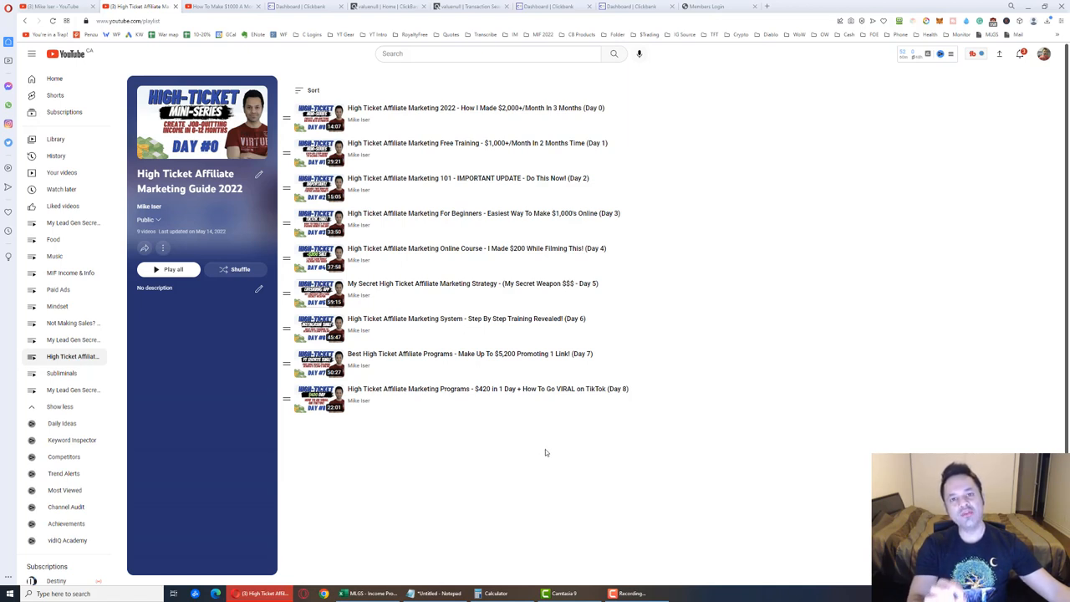
mouse_move(549, 454)
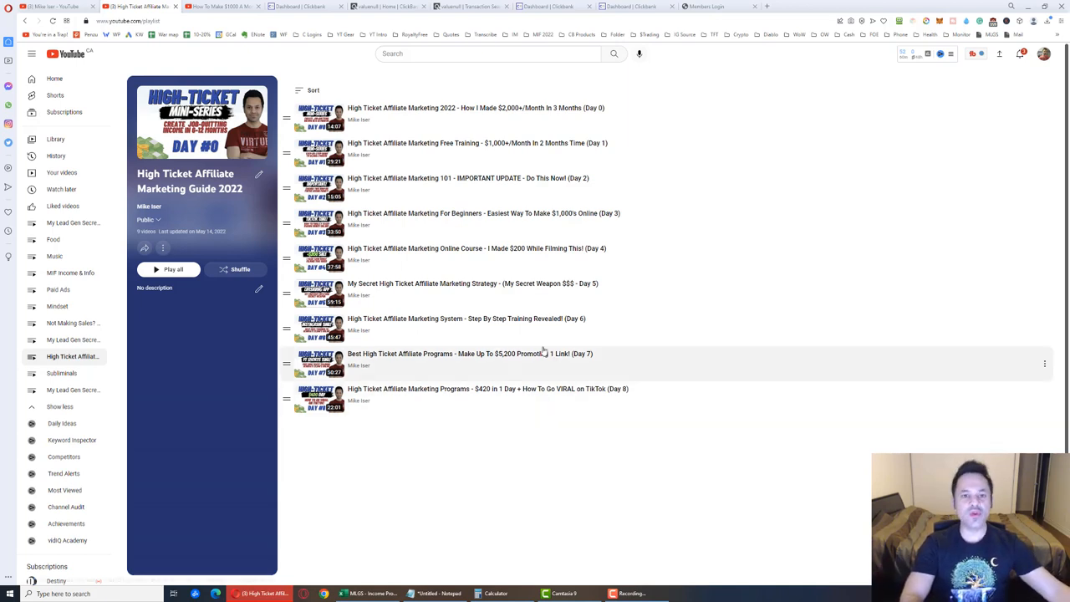
mouse_move(375, 114)
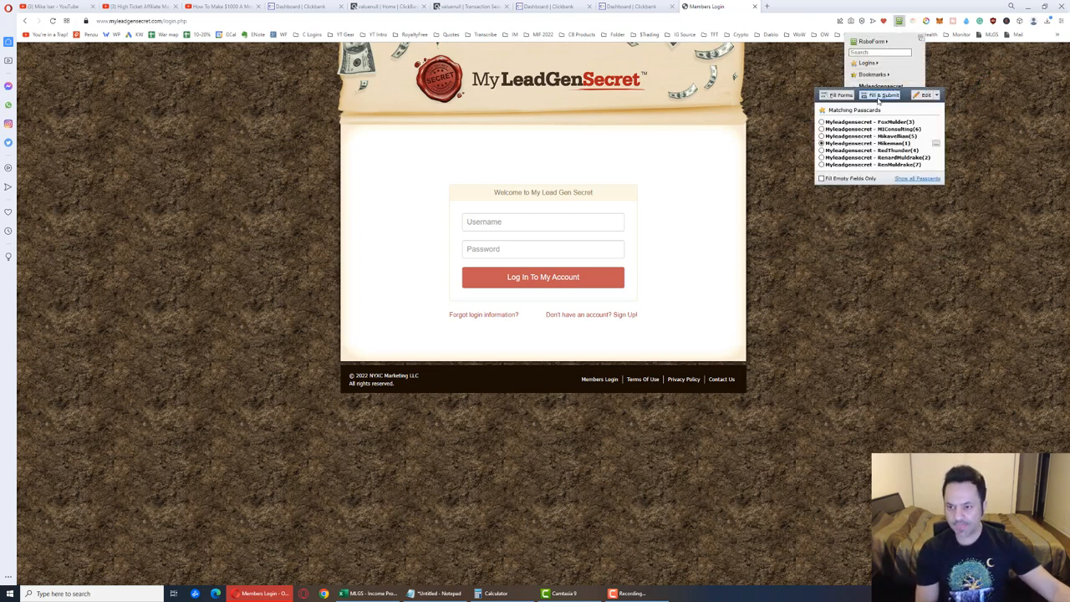
- Autofill the member login with a saved account from the password manager dropdown
click(856, 144)
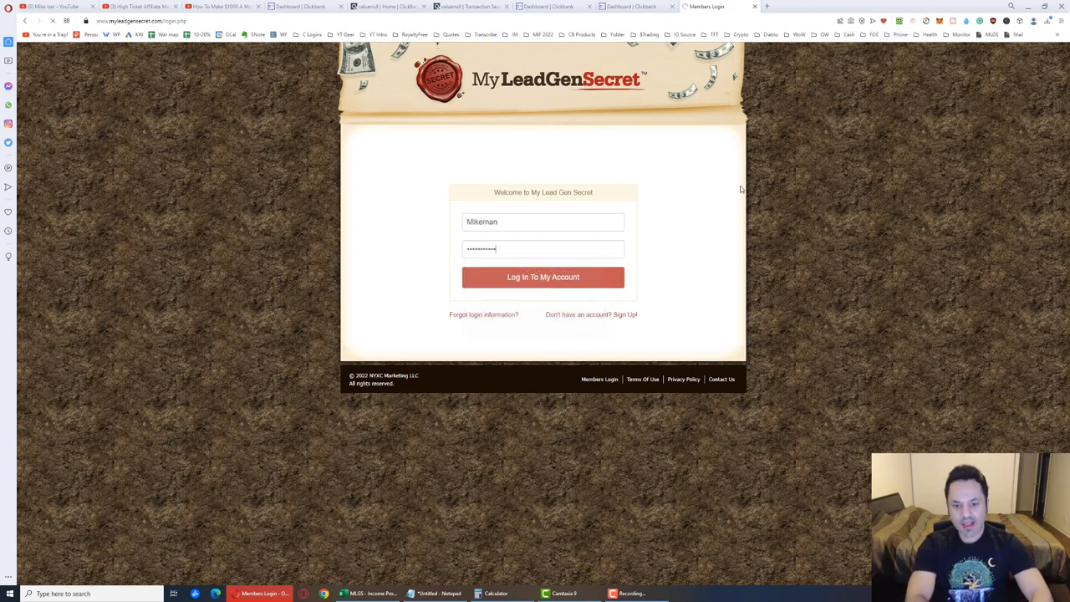
click(542, 278)
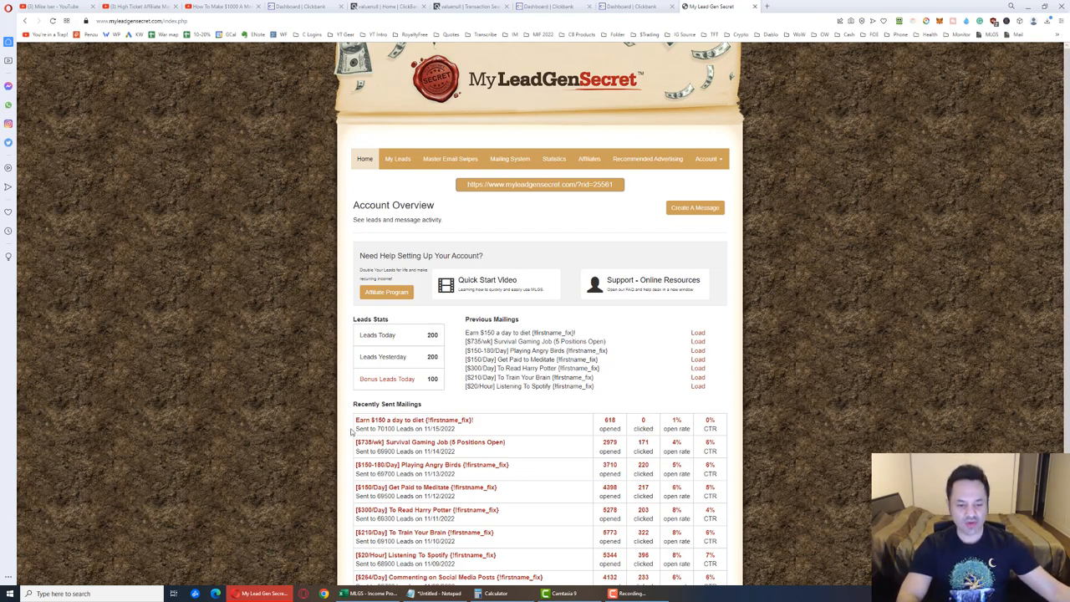
mouse_move(297, 468)
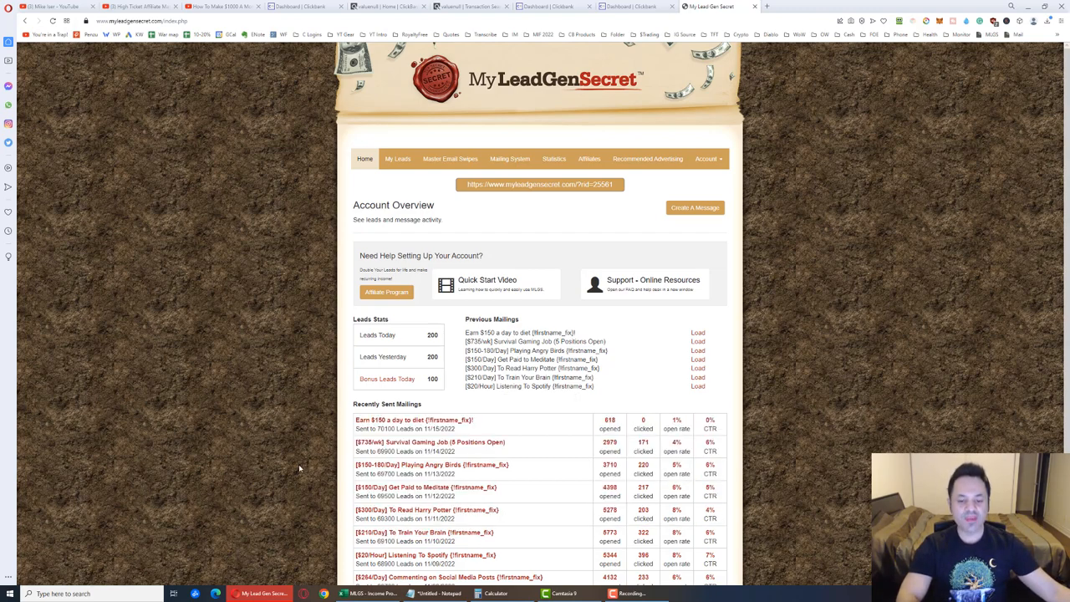
mouse_move(632, 454)
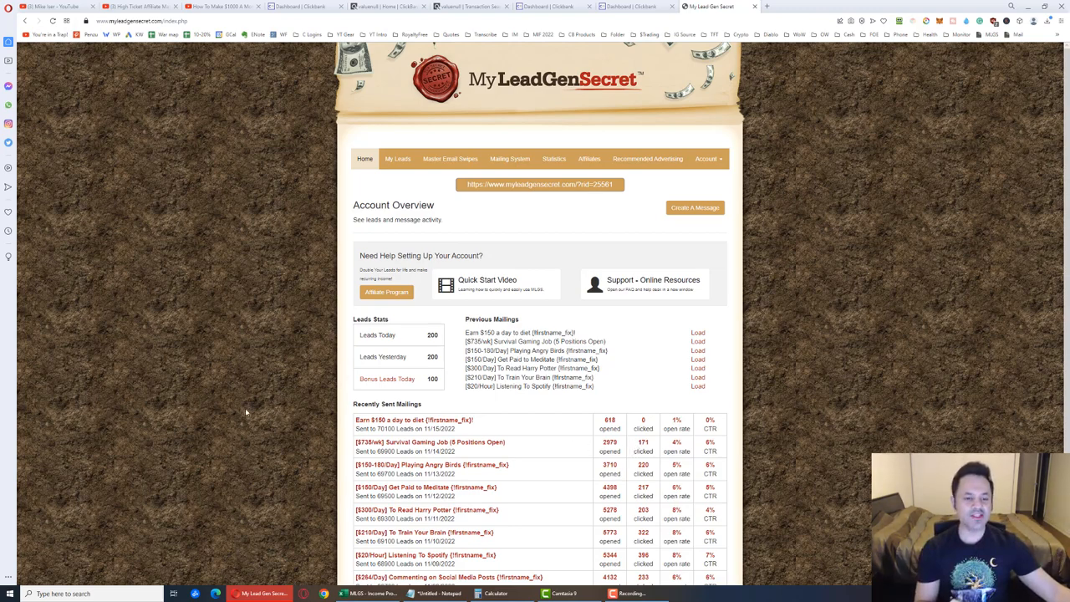
mouse_move(251, 415)
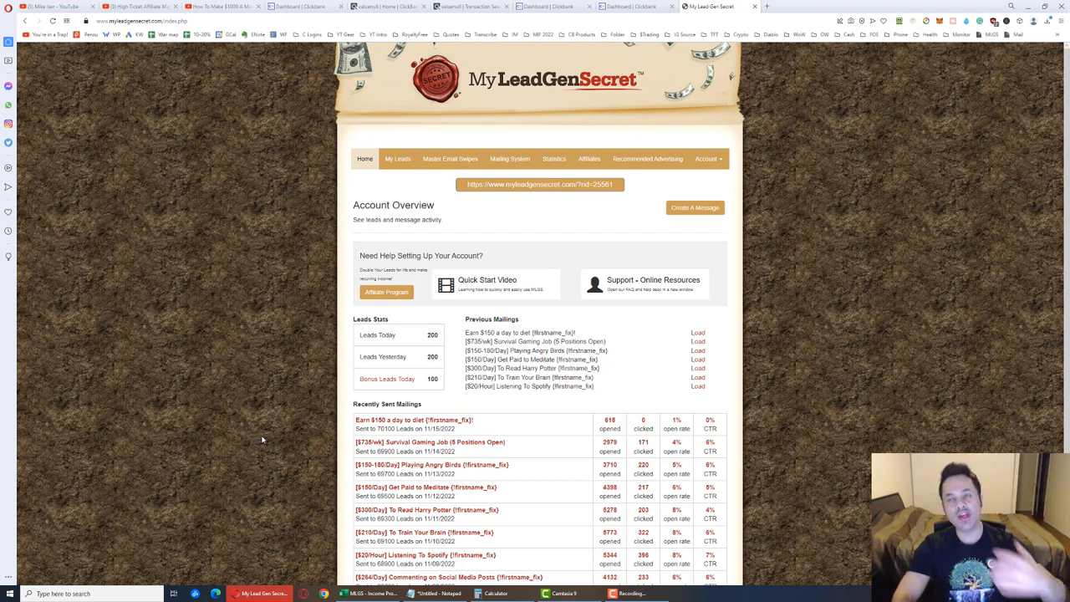
mouse_move(294, 388)
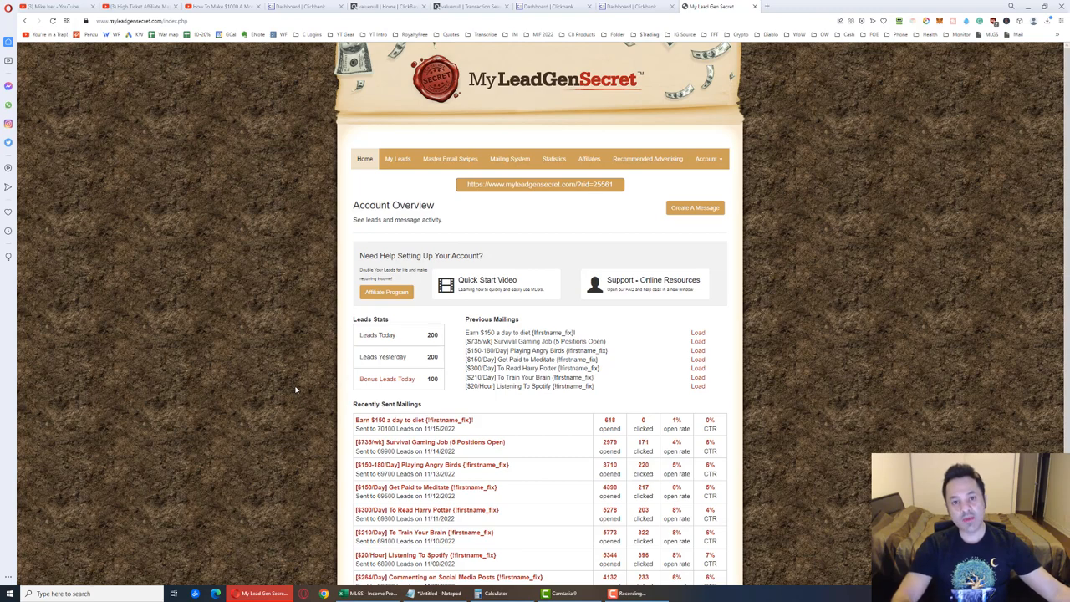
mouse_move(301, 391)
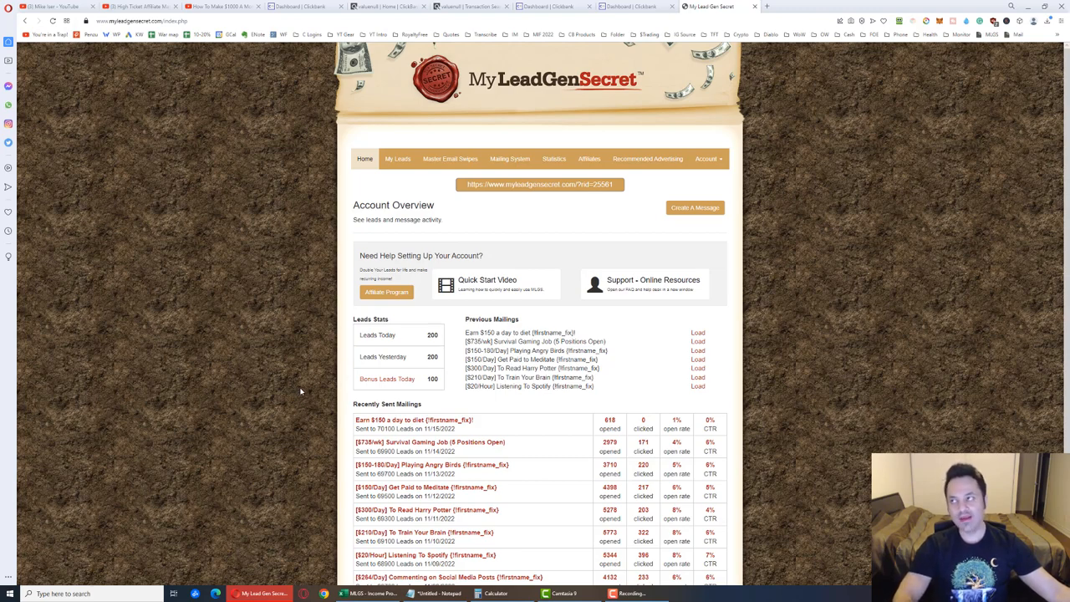
mouse_move(311, 394)
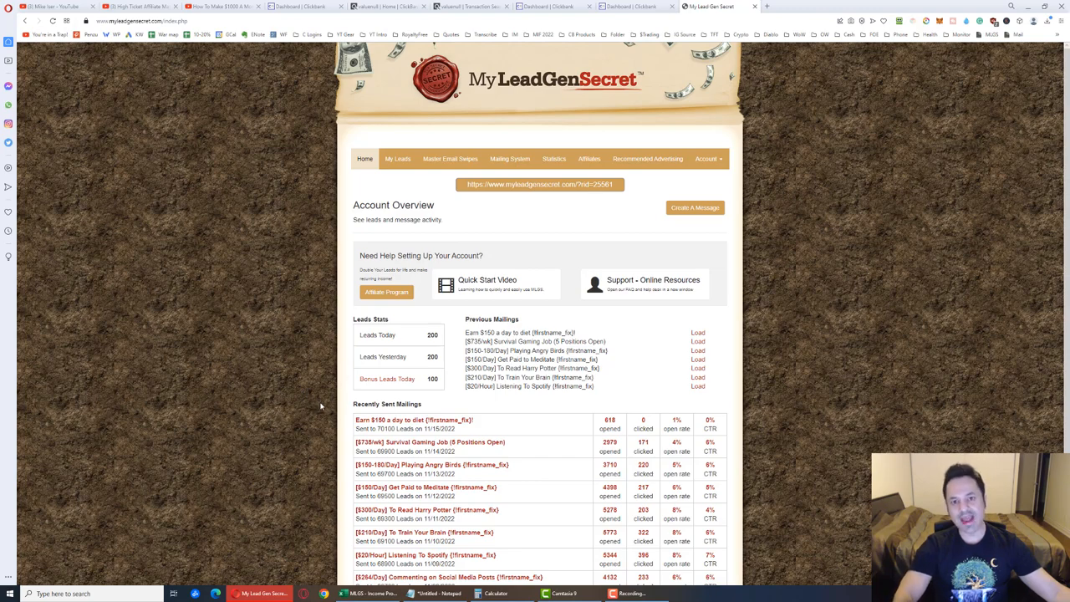
mouse_move(324, 412)
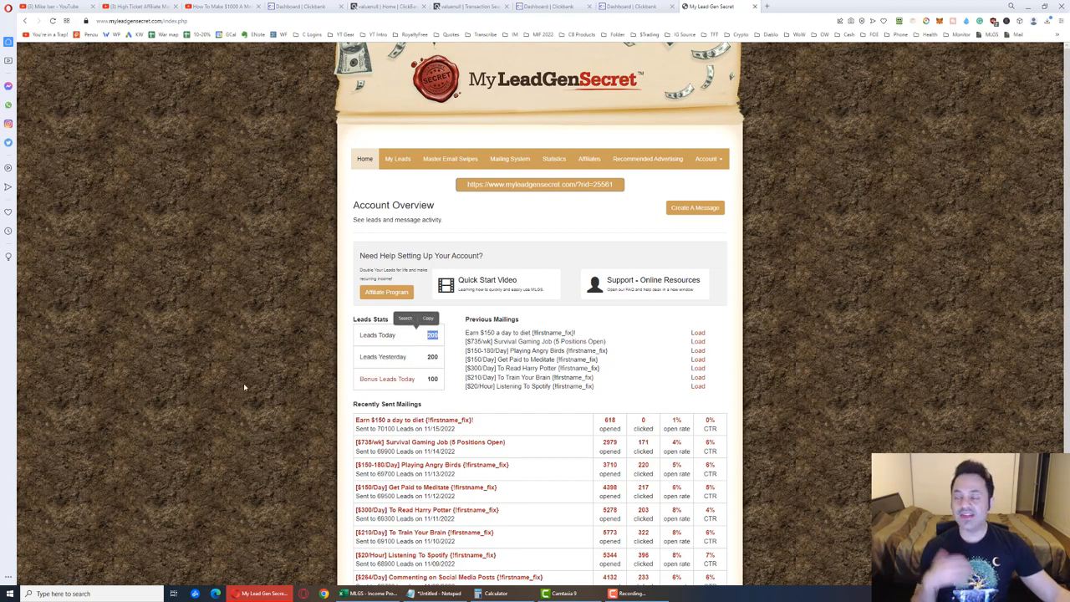
mouse_move(257, 385)
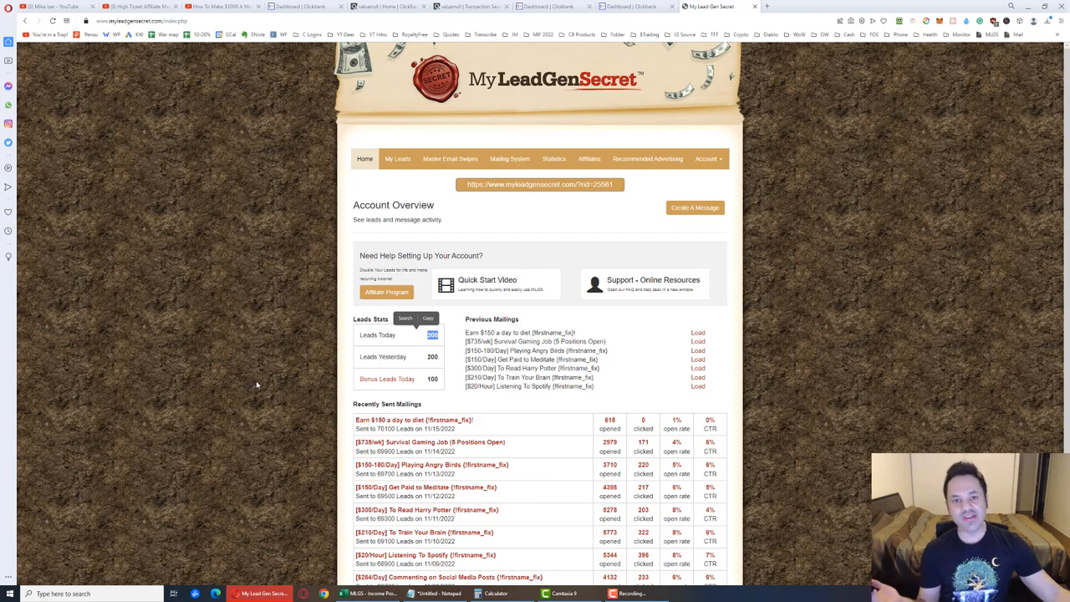
mouse_move(276, 385)
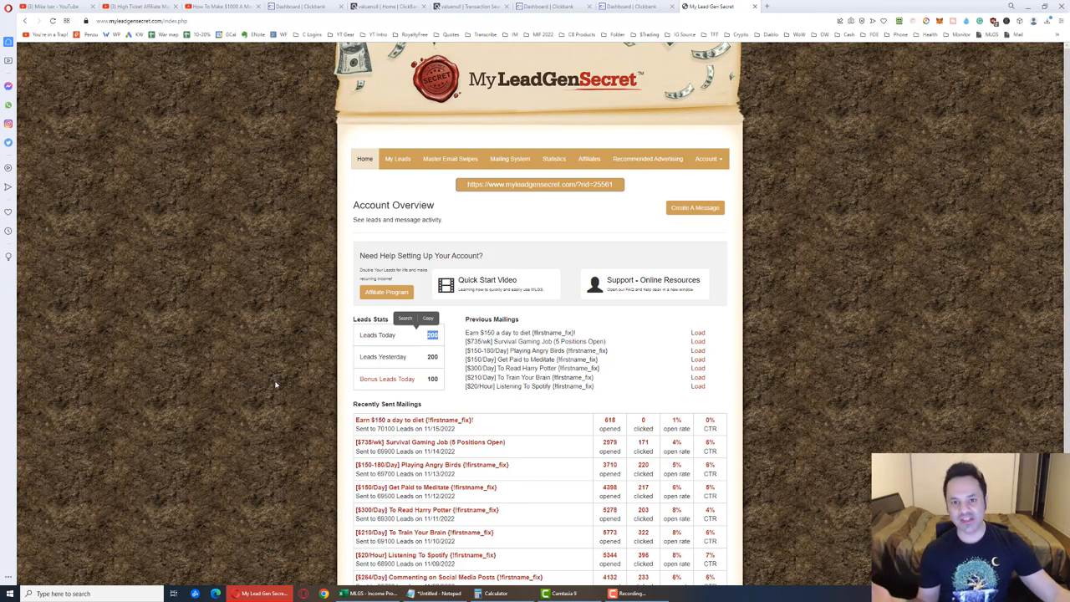
mouse_move(287, 393)
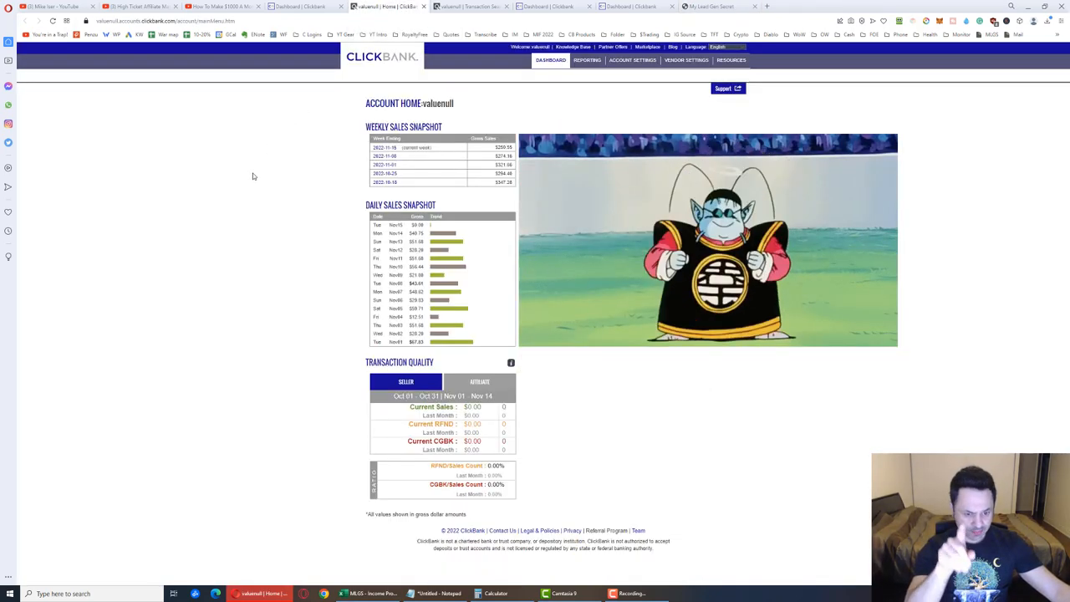
mouse_move(258, 171)
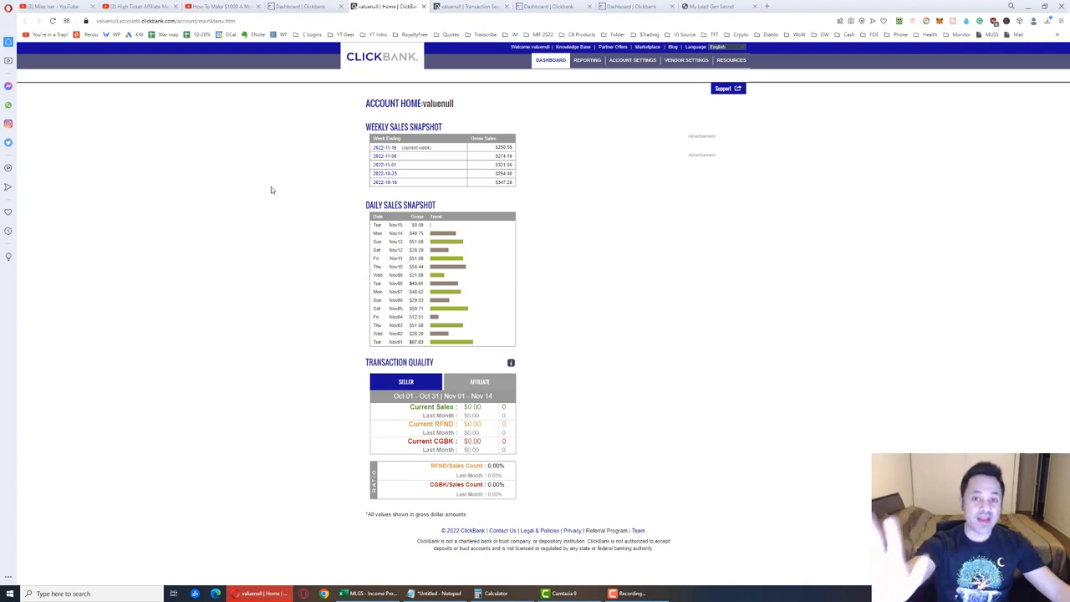
mouse_move(271, 191)
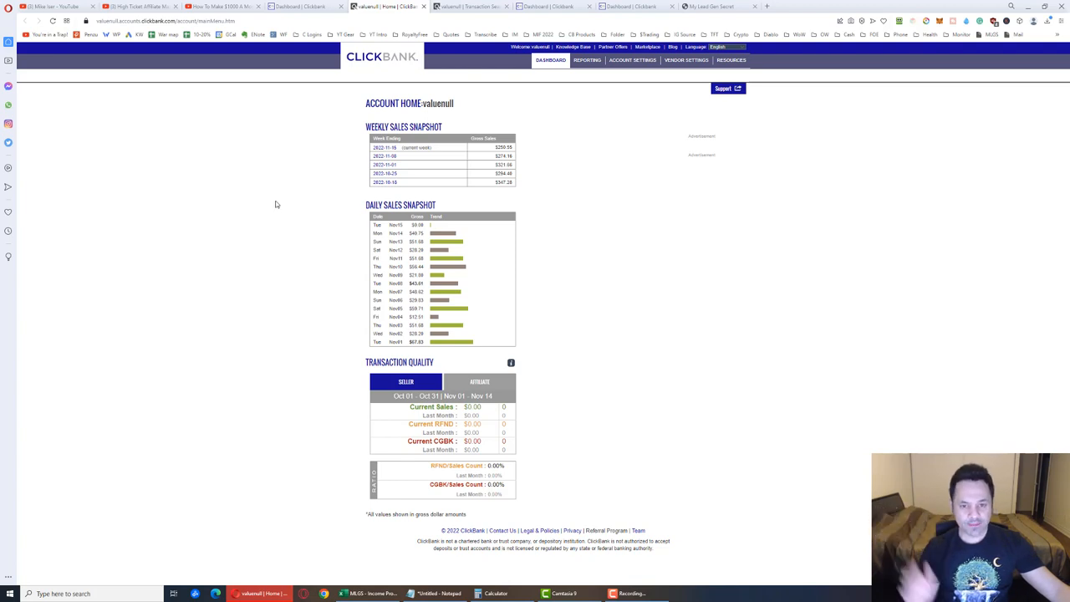
mouse_move(475, 157)
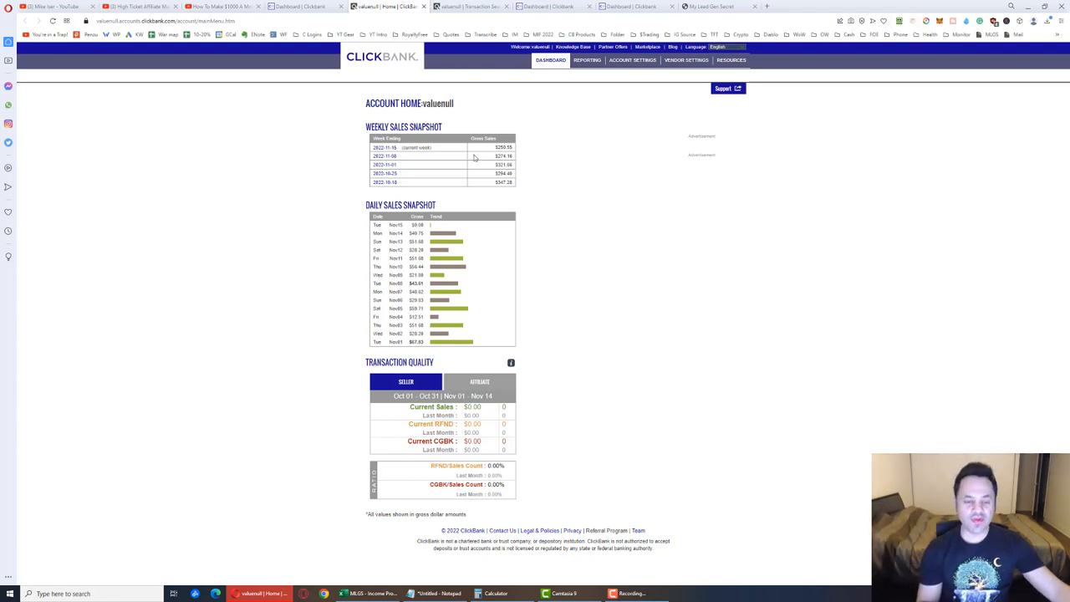
mouse_move(462, 223)
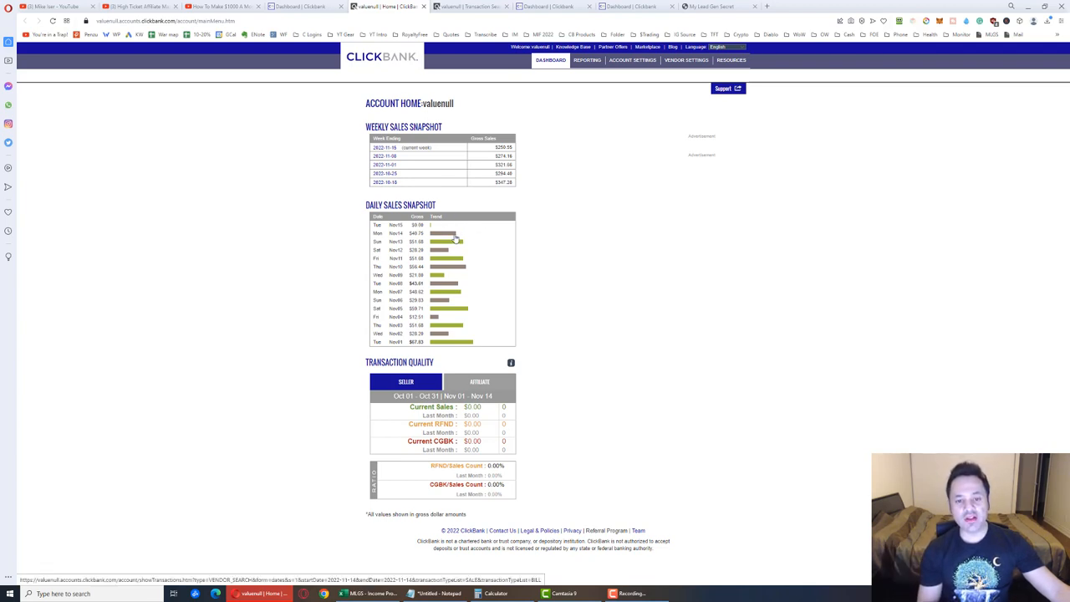
mouse_move(492, 194)
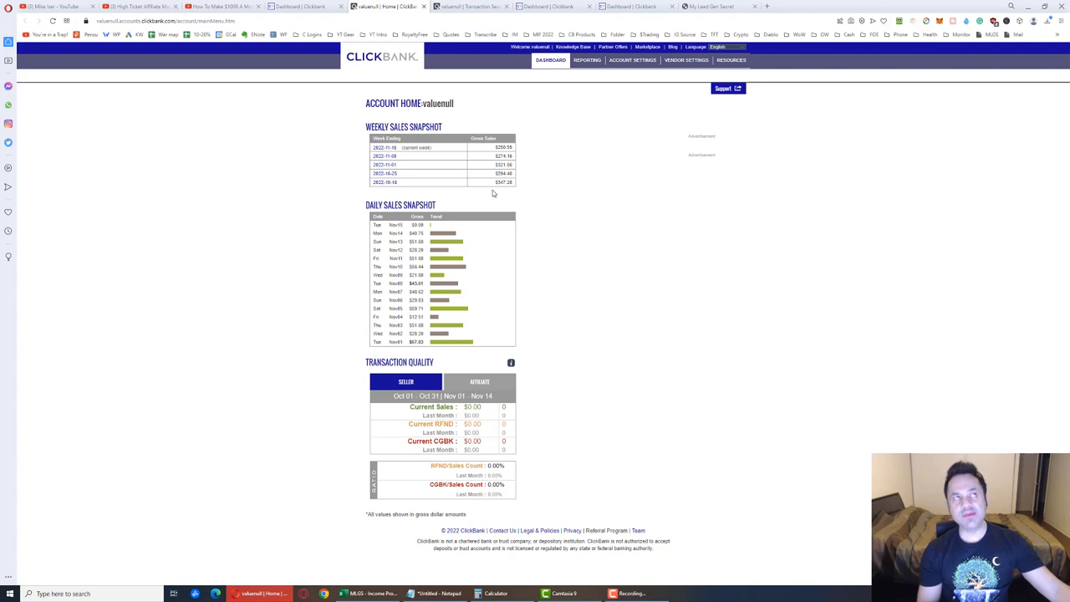
mouse_move(499, 197)
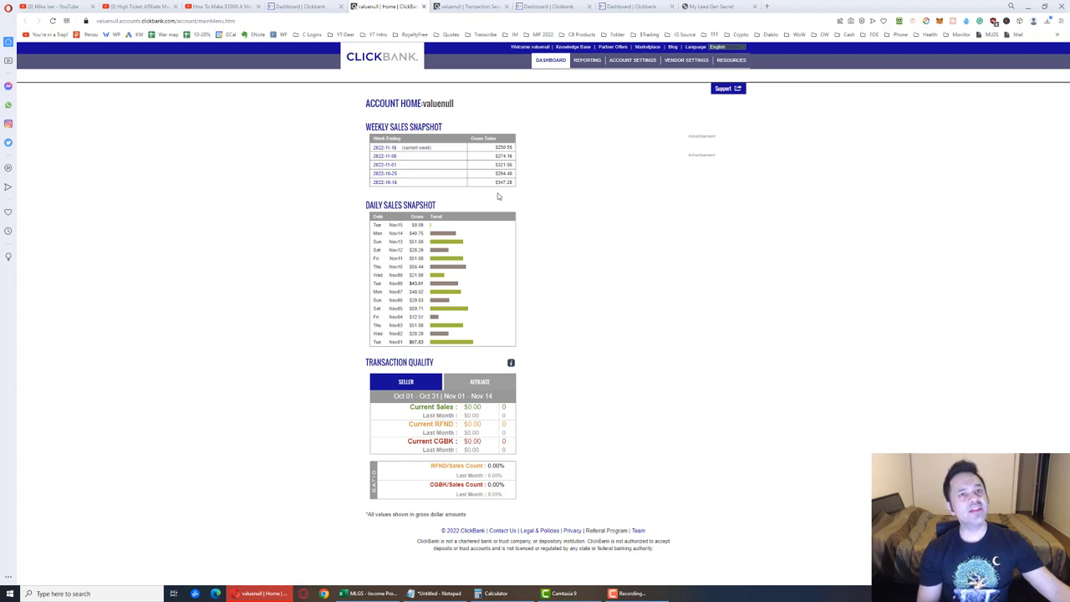
mouse_move(502, 194)
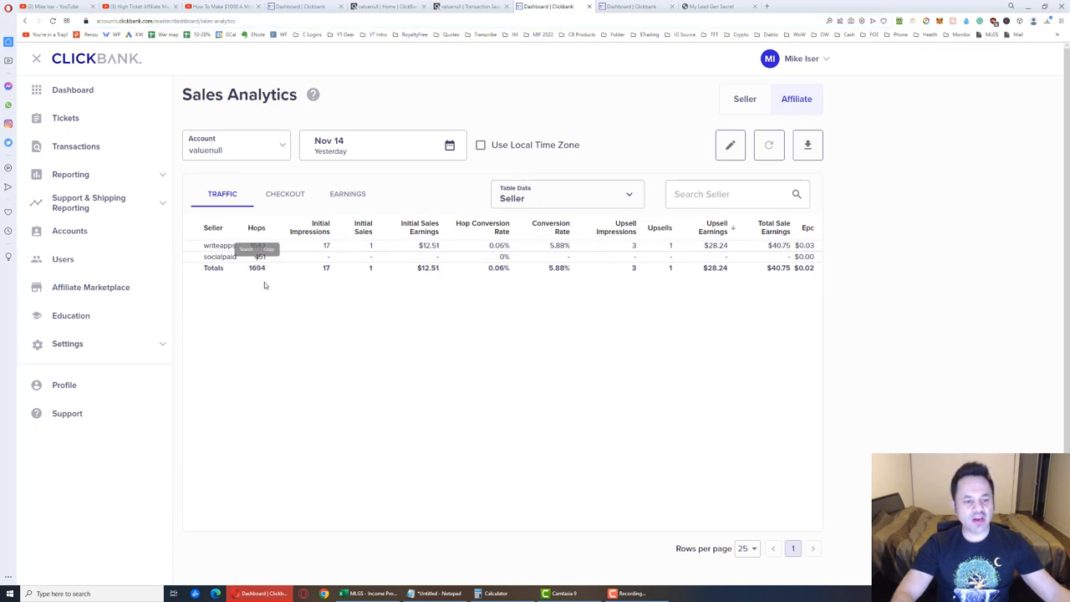
- Highlight the first seller's hop count in the Sales Analytics table
double_click(261, 258)
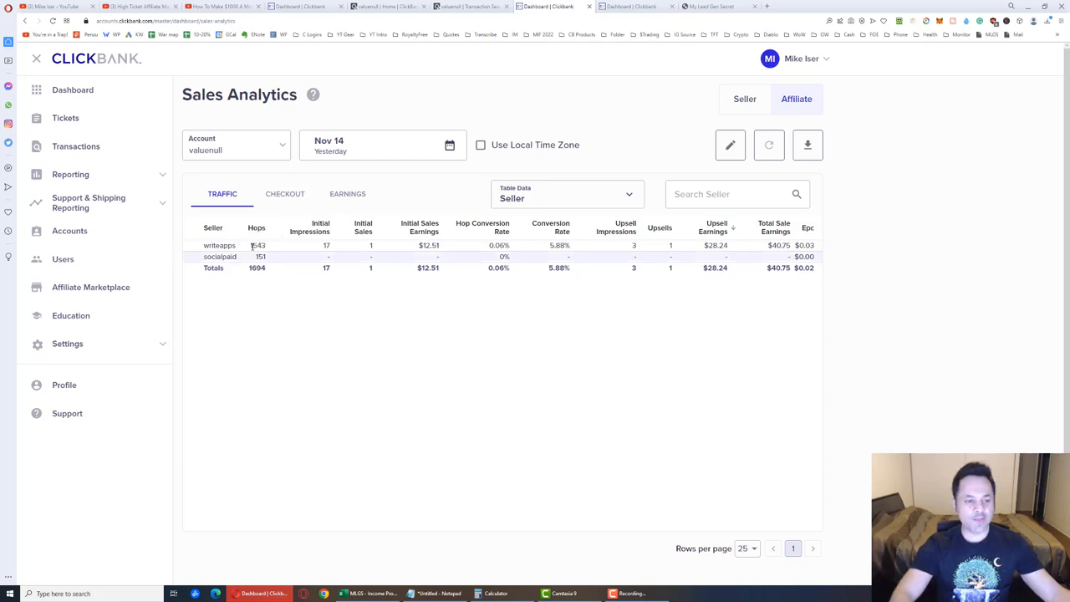
double_click(258, 244)
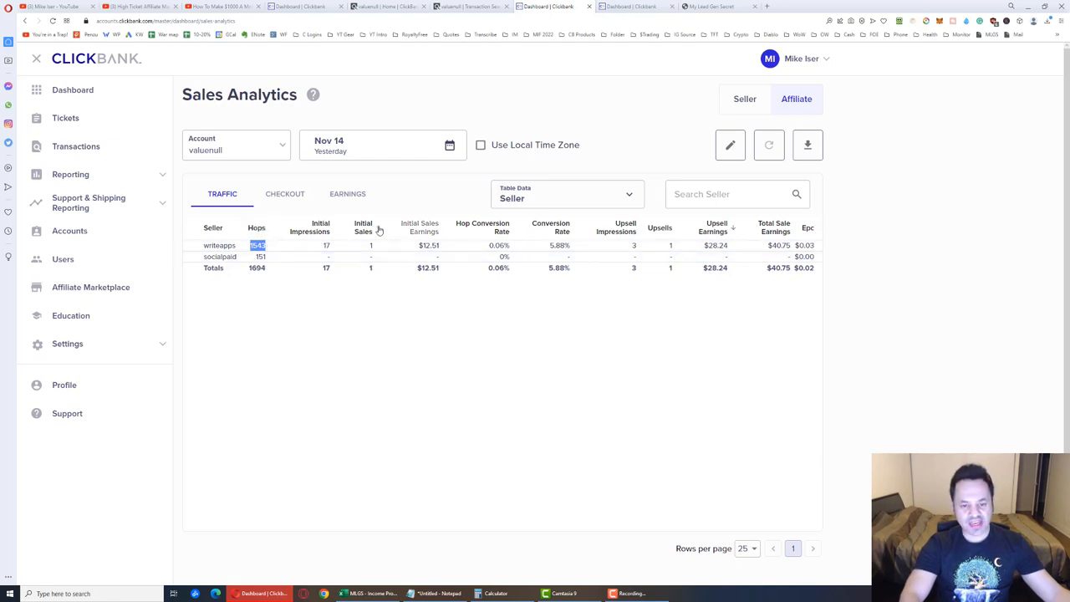
mouse_move(669, 240)
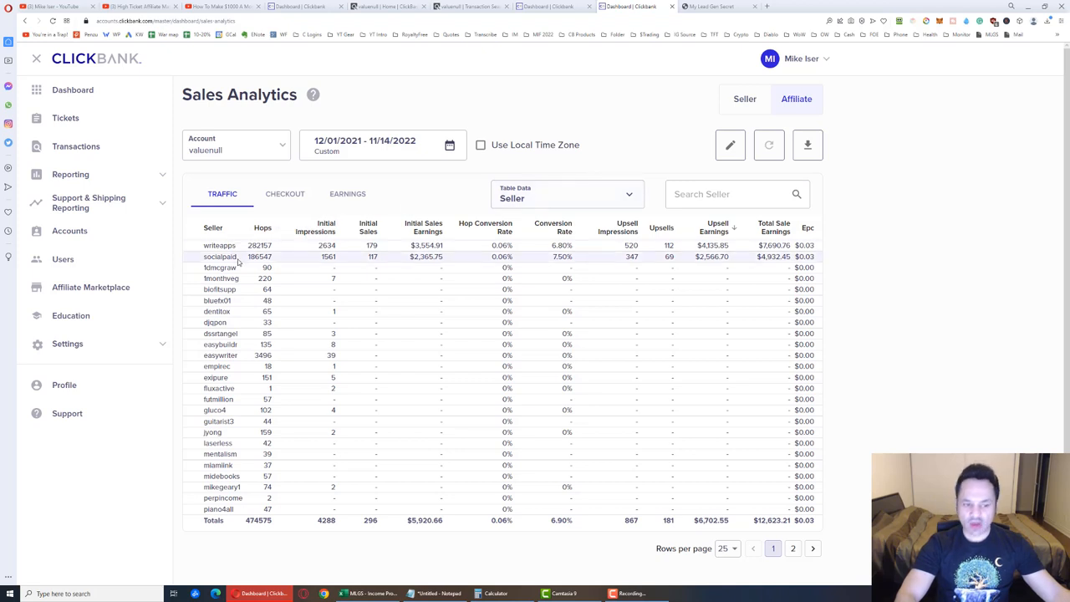
mouse_move(383, 264)
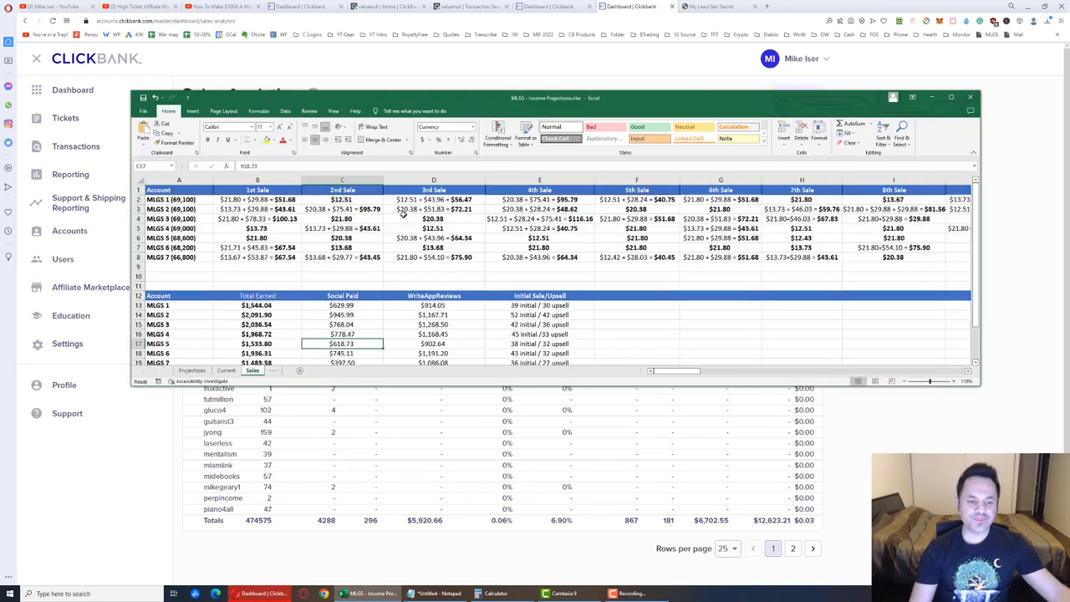
- Show the Current sheet maximised and check the gross $12,823.23 and net $9,911.91 running totals
click(226, 370)
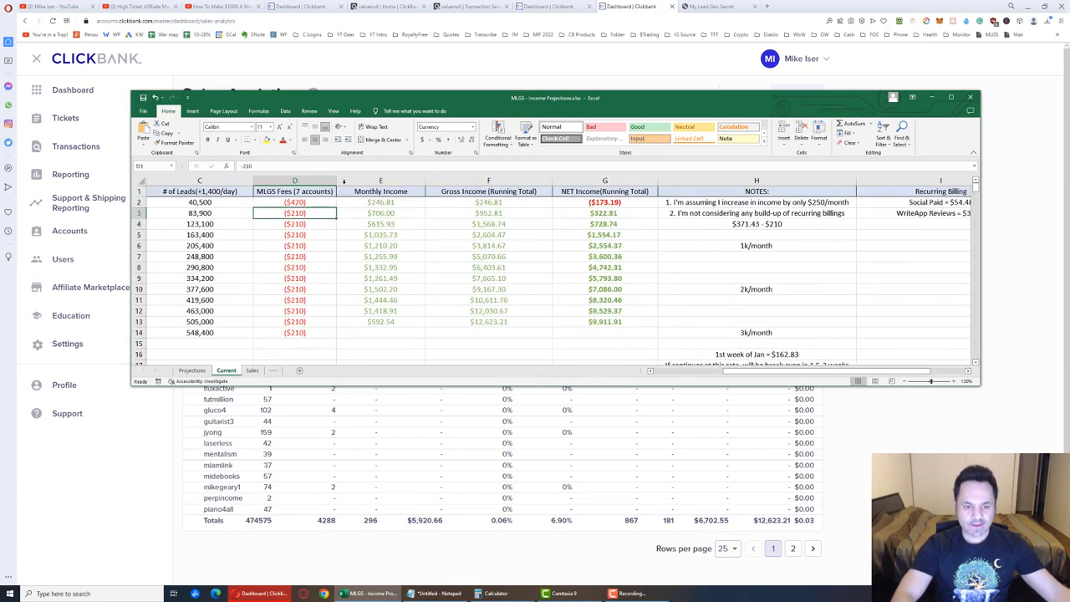
click(968, 95)
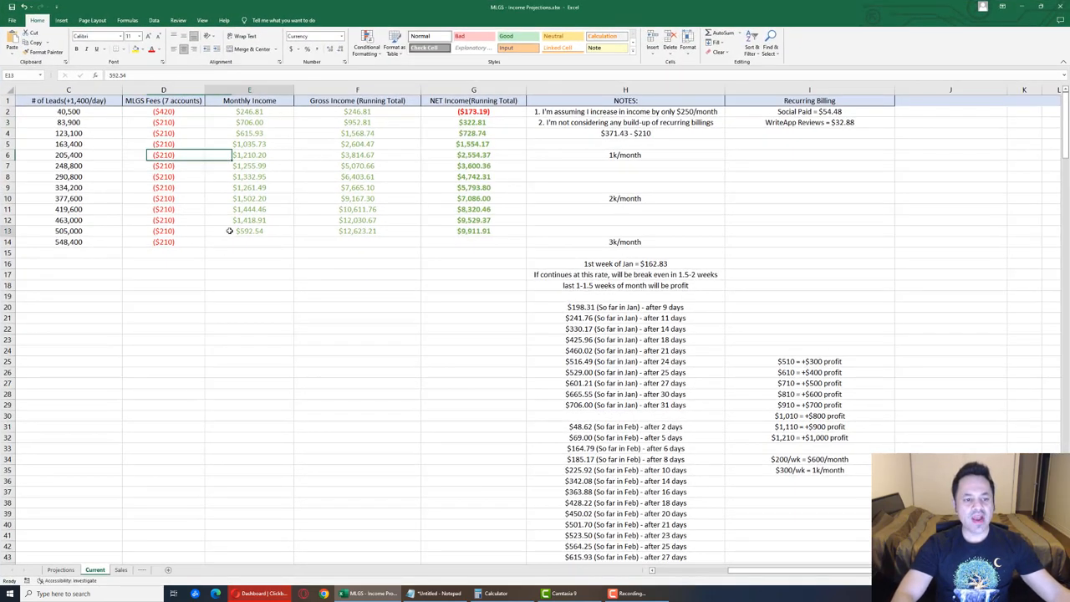
click(358, 231)
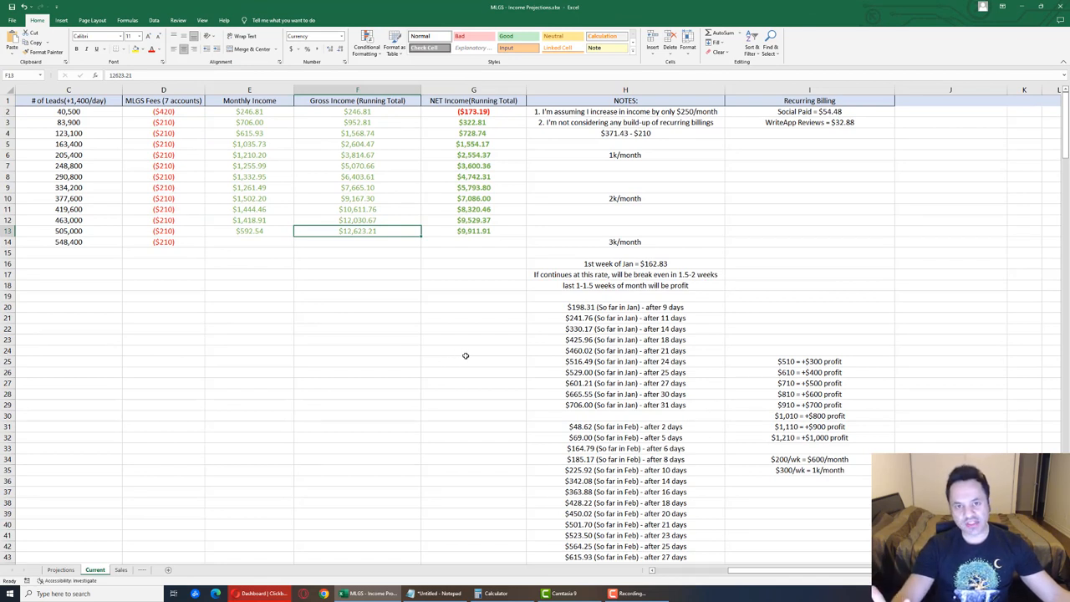
click(473, 231)
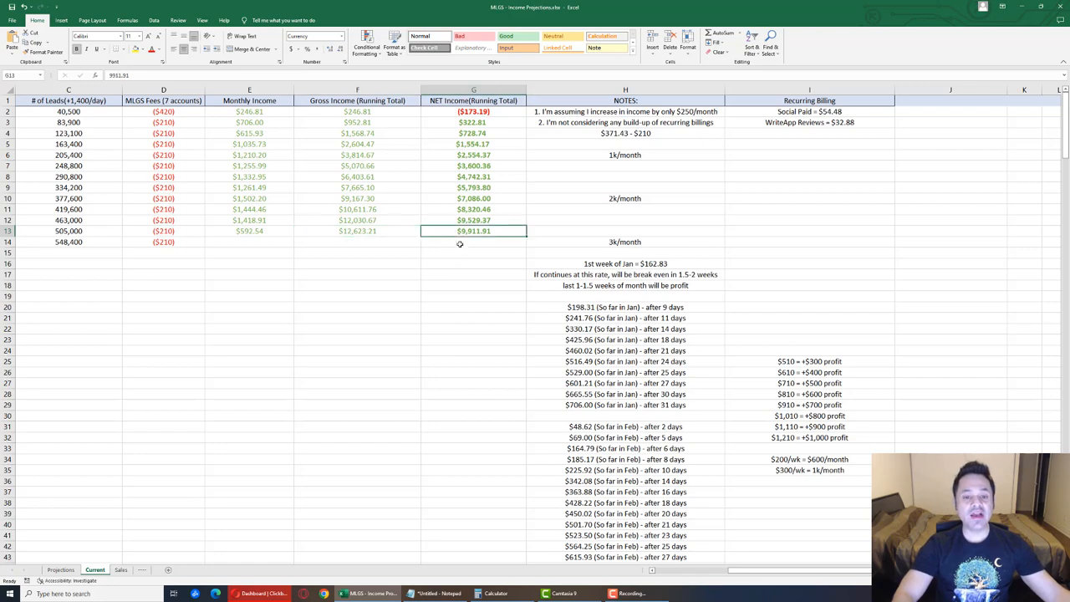
mouse_move(478, 270)
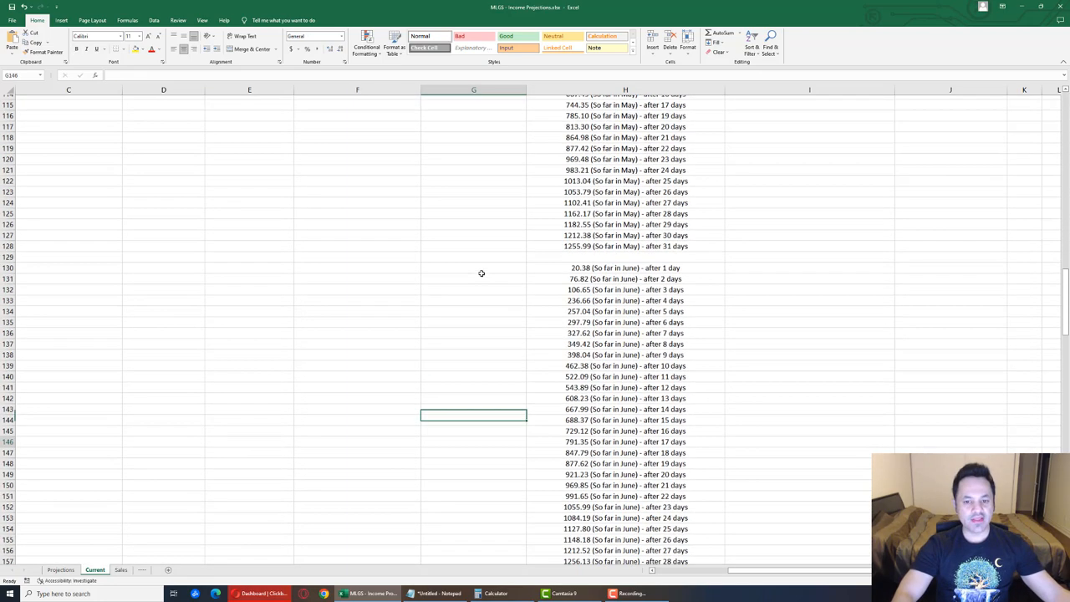
- Compare the last November running-total note with the August after-14-days note in column H
scroll(down, 3)
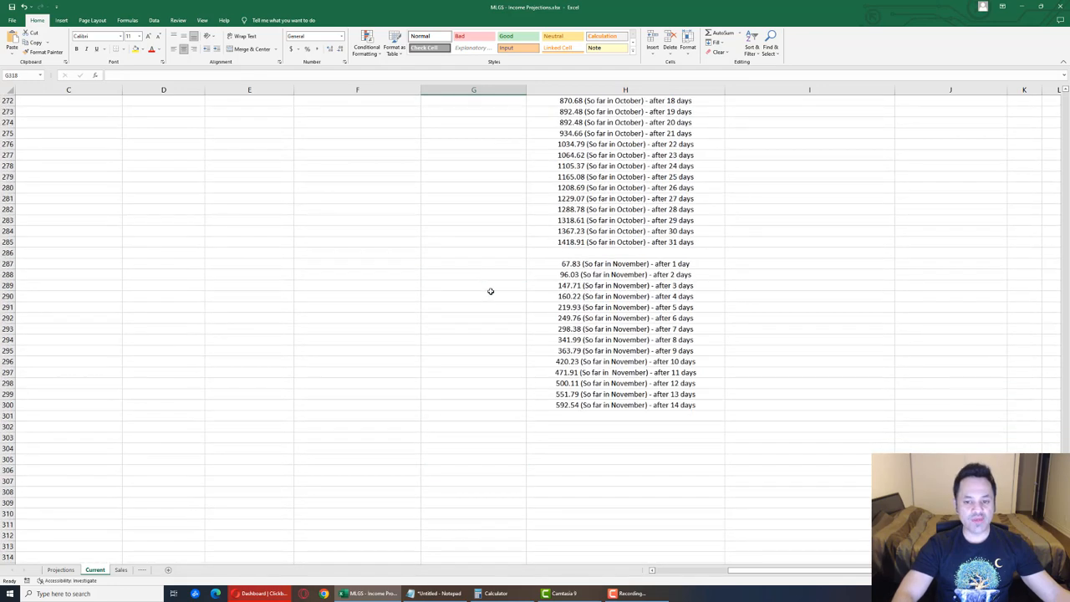
click(622, 405)
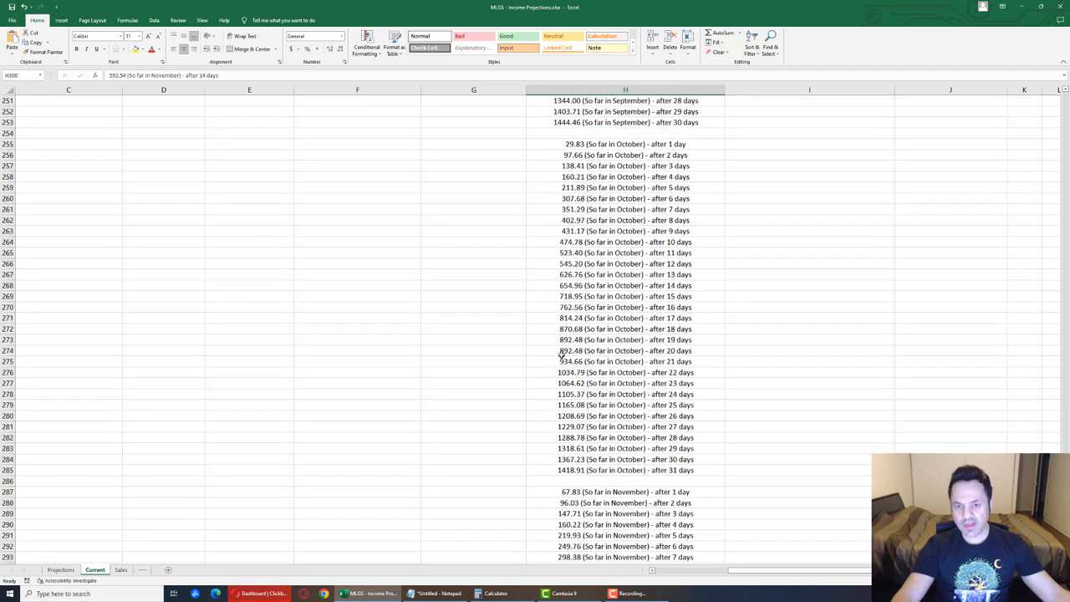
scroll(up, 3)
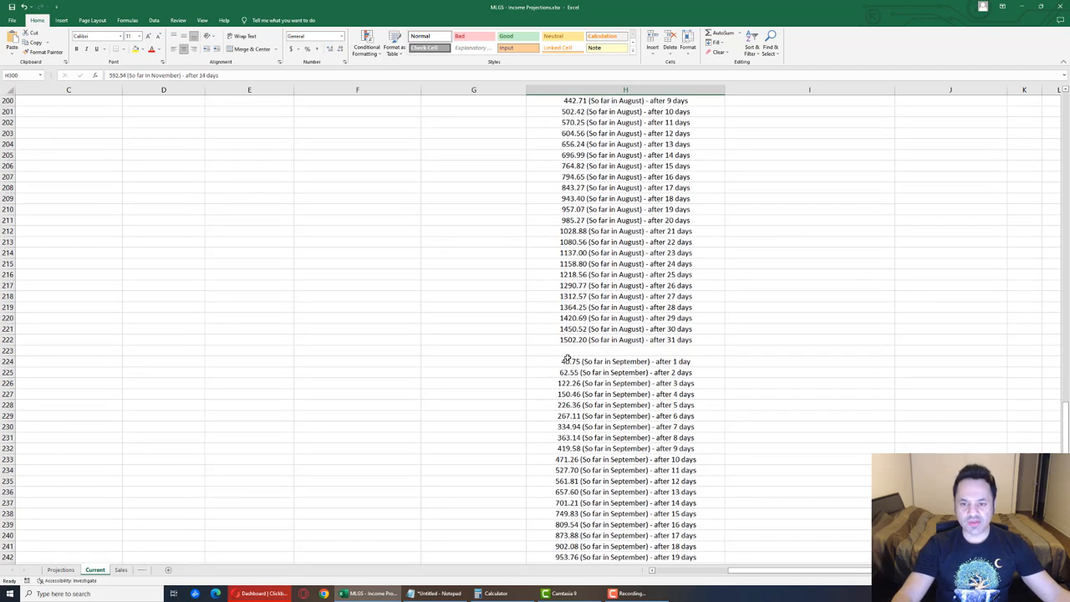
click(625, 154)
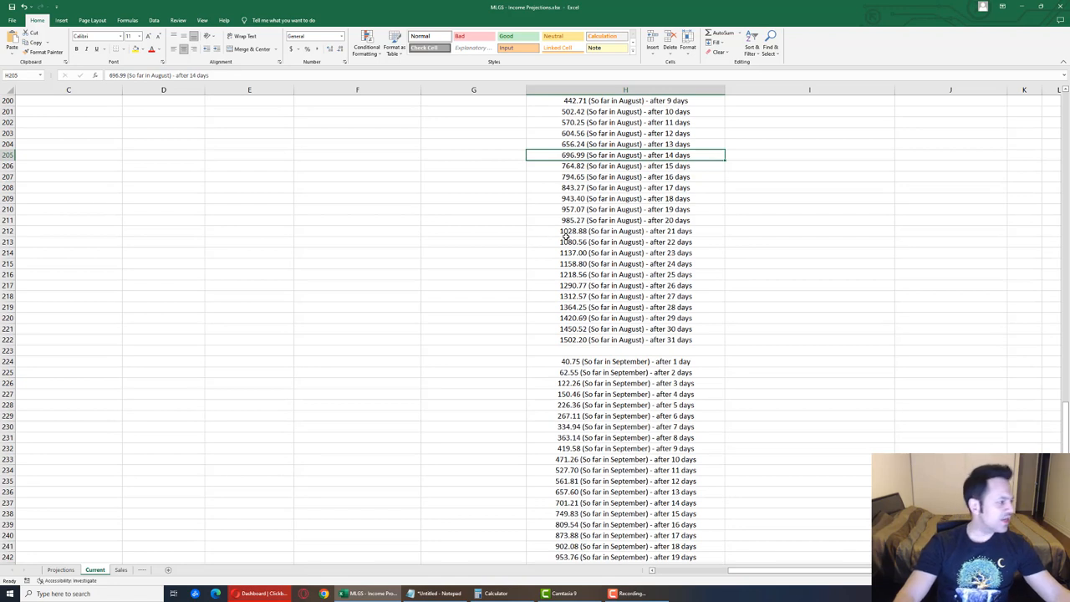
mouse_move(579, 259)
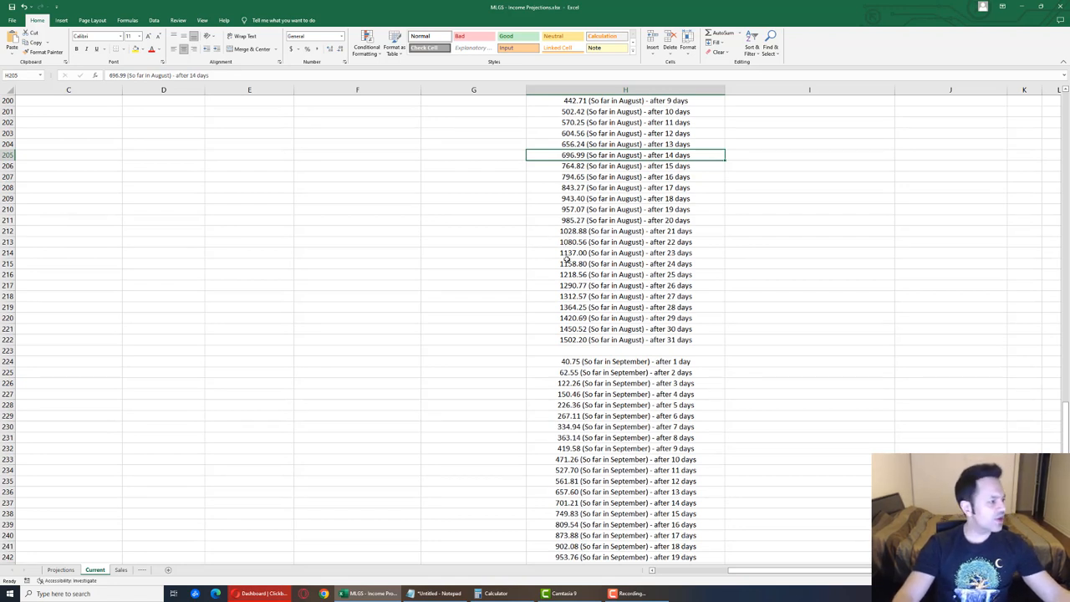
mouse_move(575, 274)
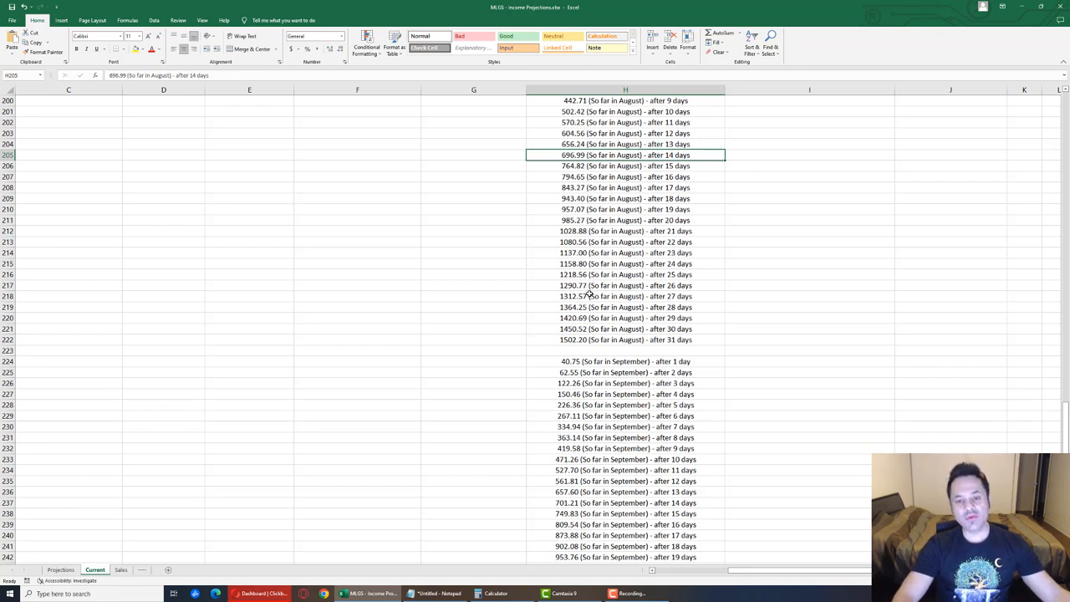
- Review the Sales sheet's per-account sale formulas across the sale columns
click(124, 571)
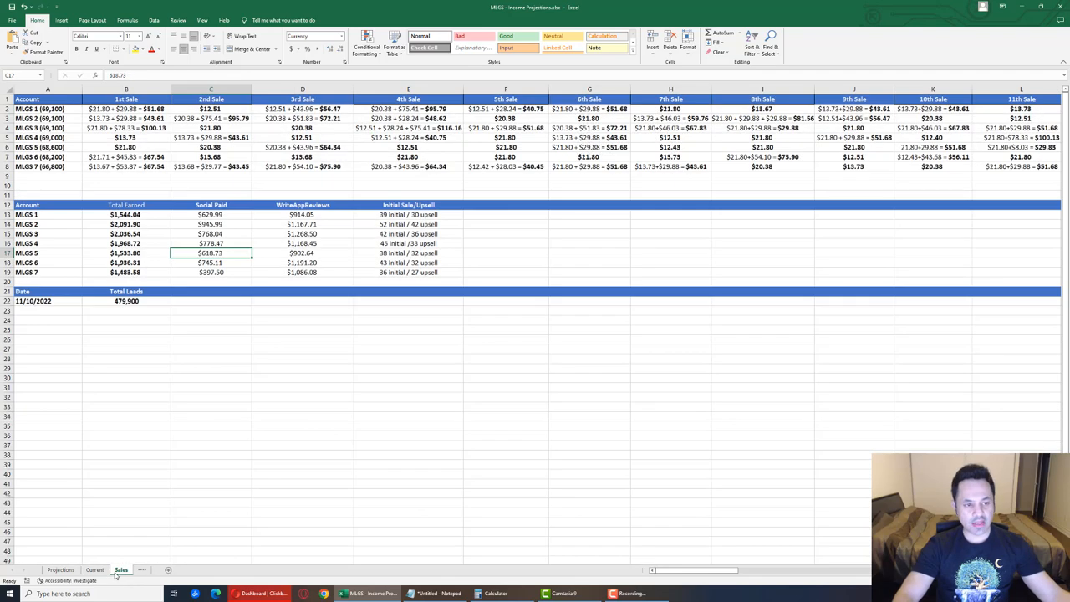
click(125, 109)
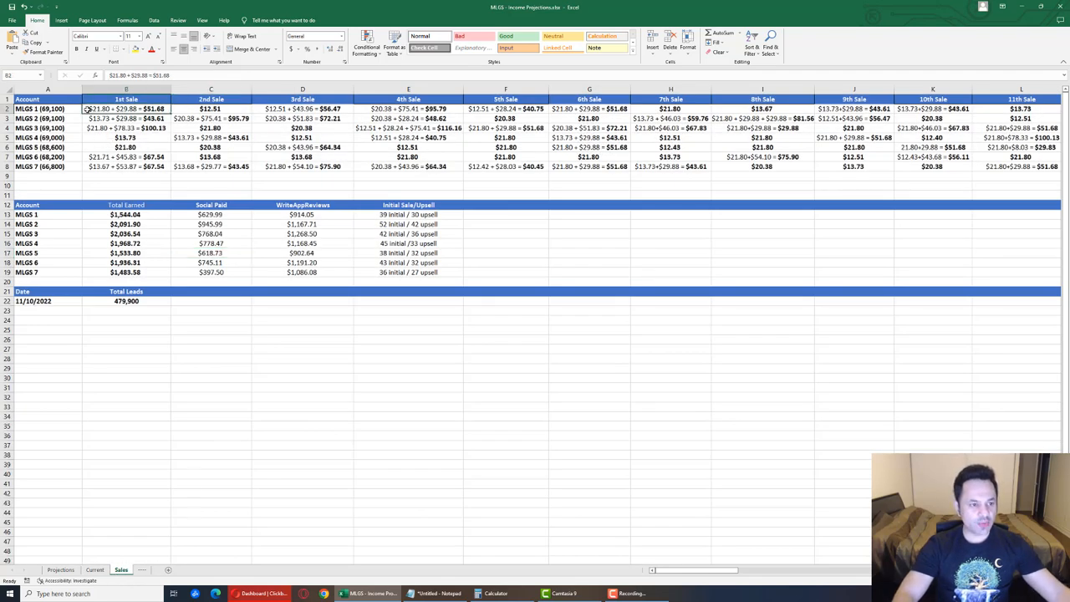
scroll(right, 3)
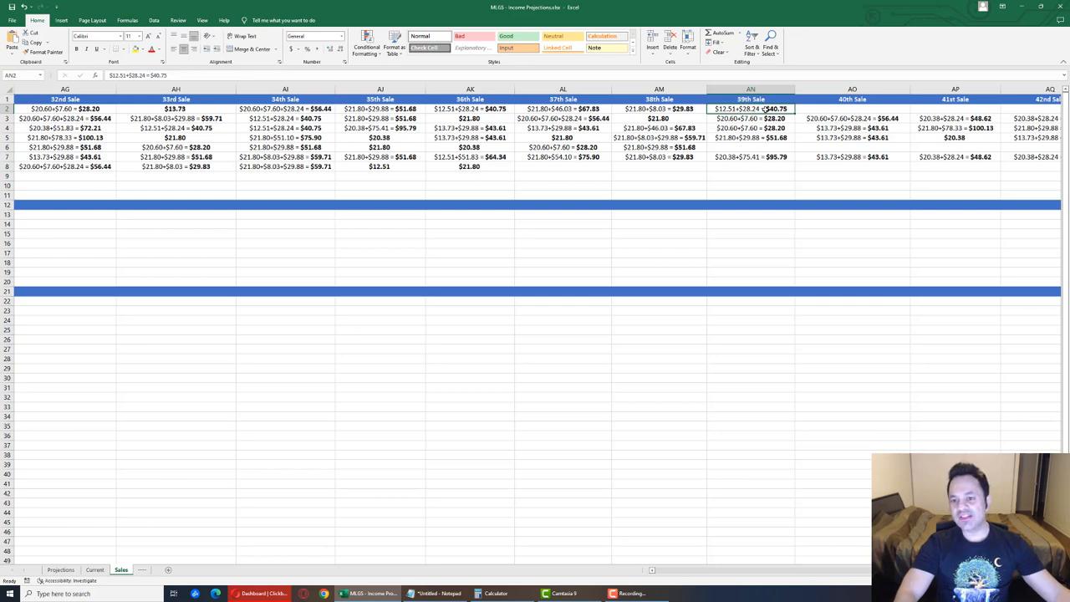
click(659, 109)
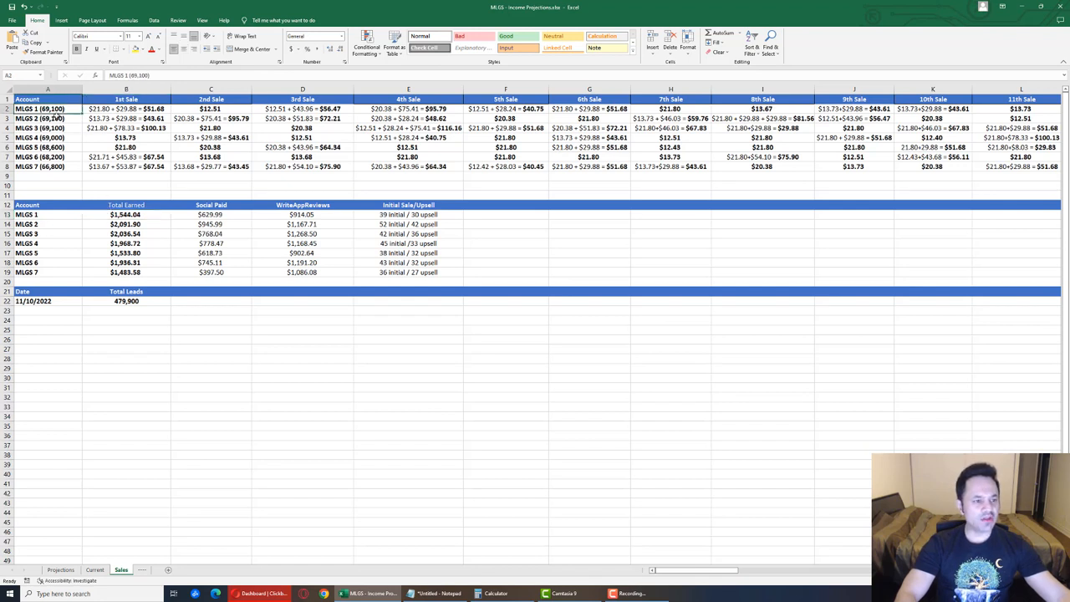
- Check an account's lead count label and the Total Leads figure
click(43, 148)
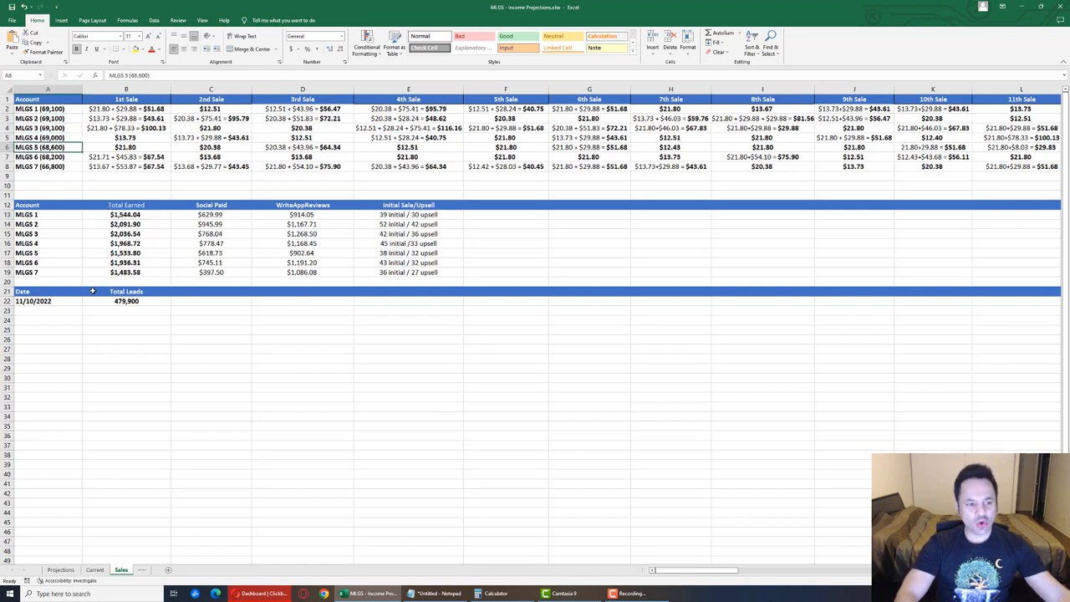
mouse_move(68, 237)
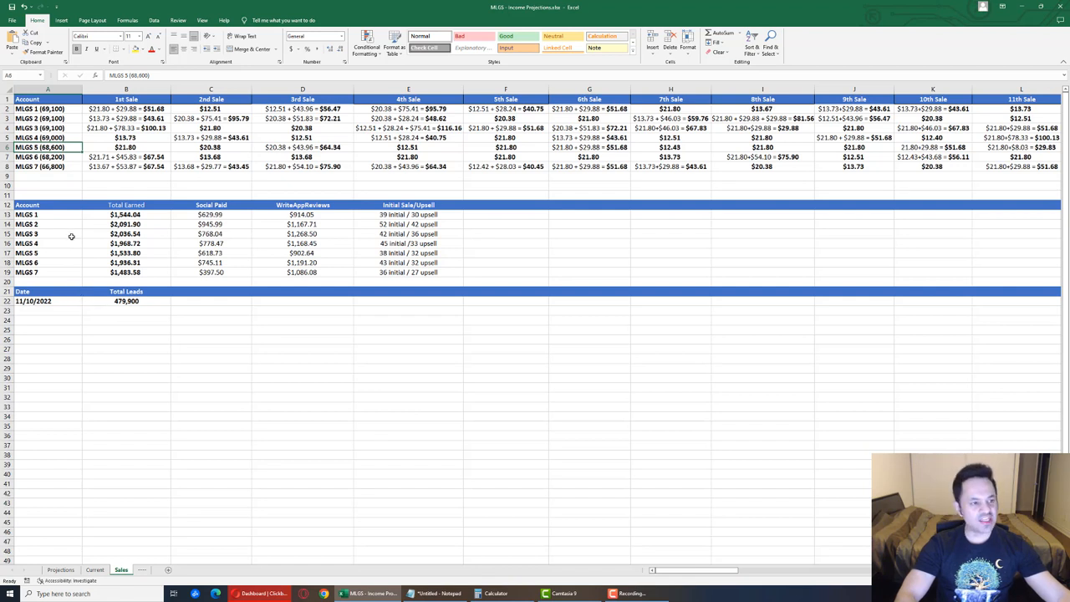
click(126, 301)
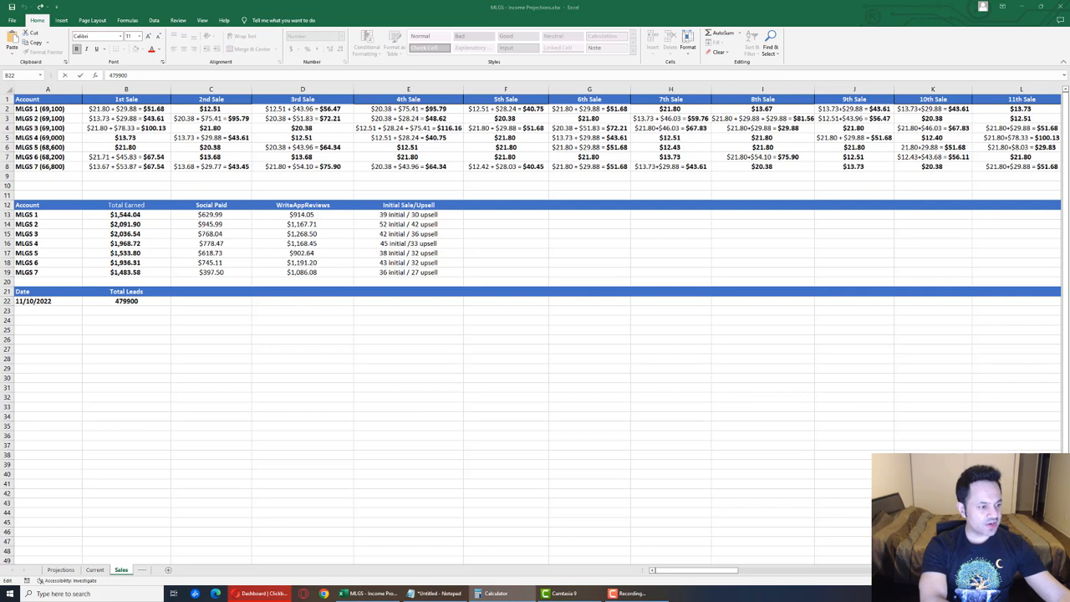
click(338, 471)
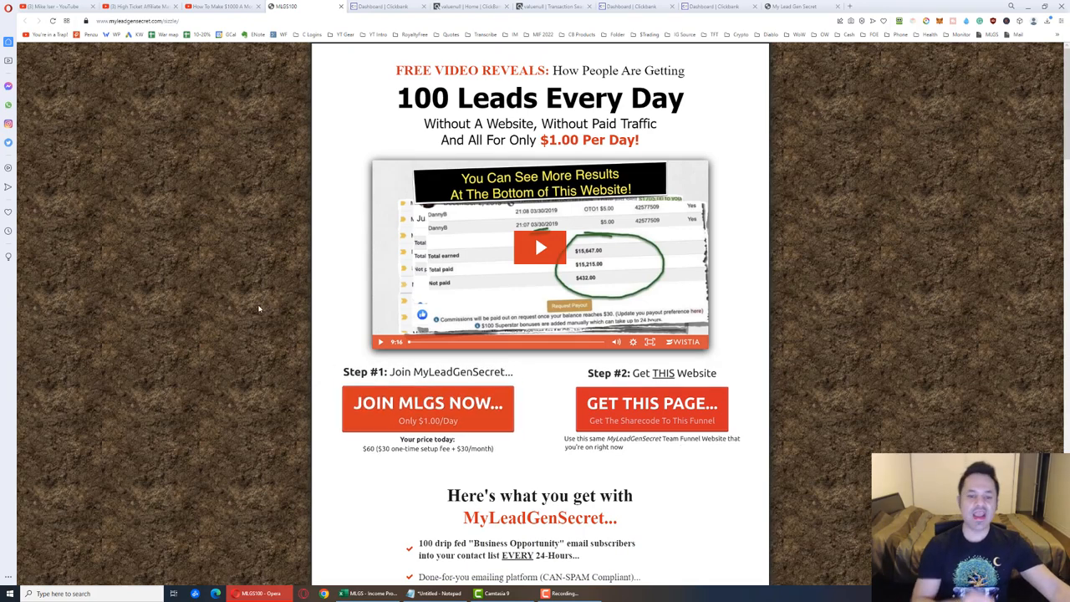
- Read down the 100 Leads Every Day landing page, return to top and go to the home page
scroll(down, 3)
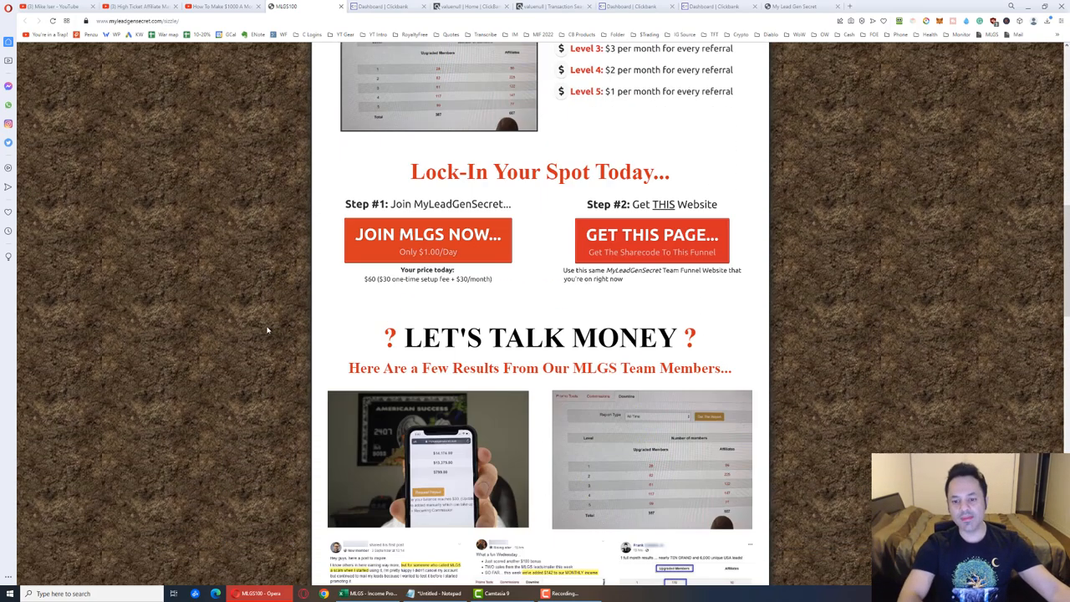
scroll(down, 3)
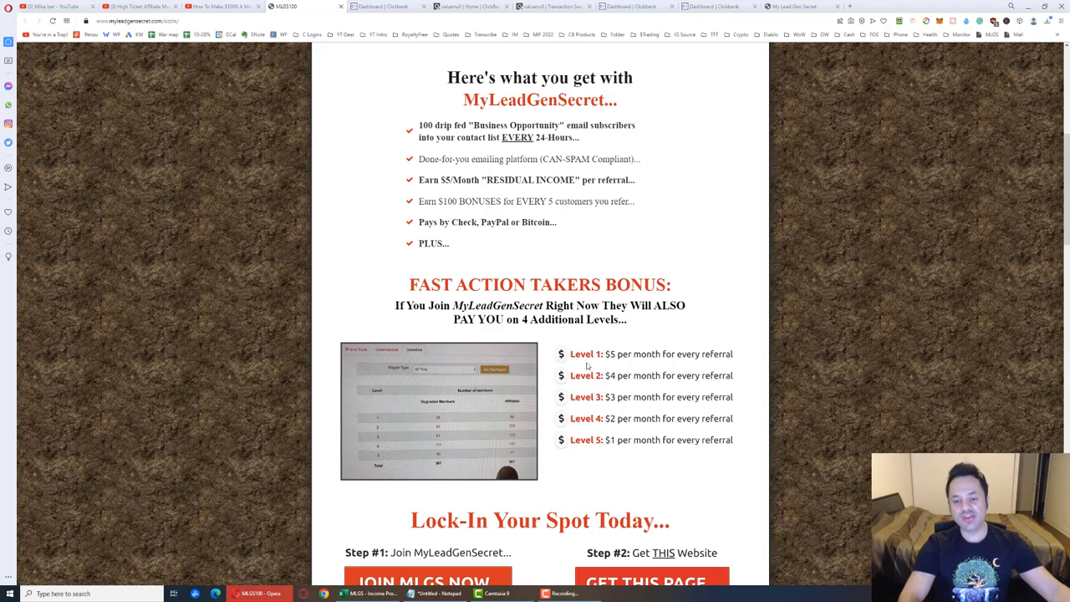
mouse_move(555, 489)
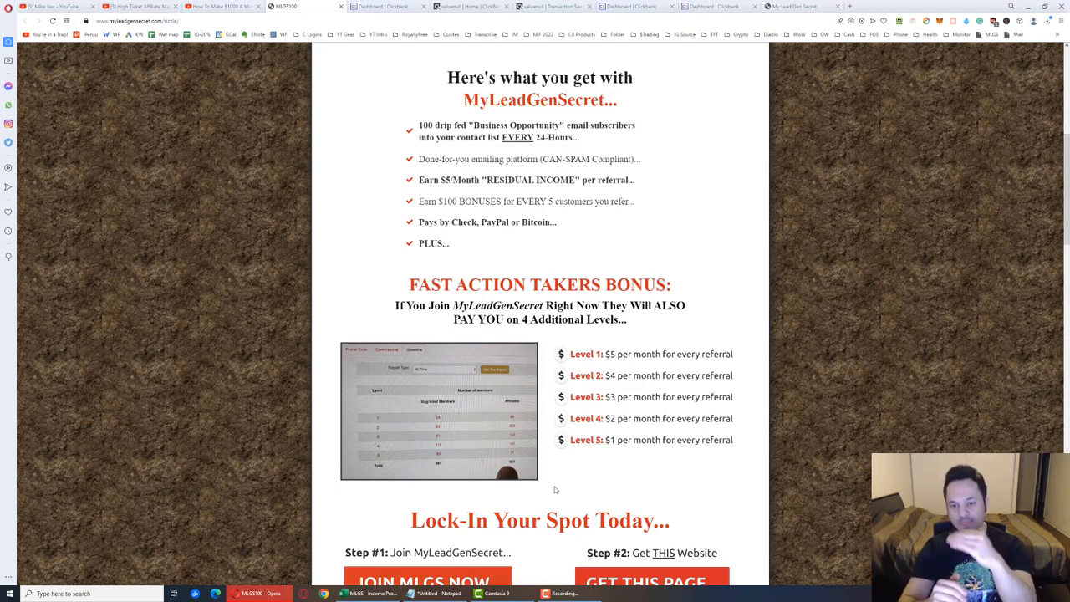
mouse_move(628, 365)
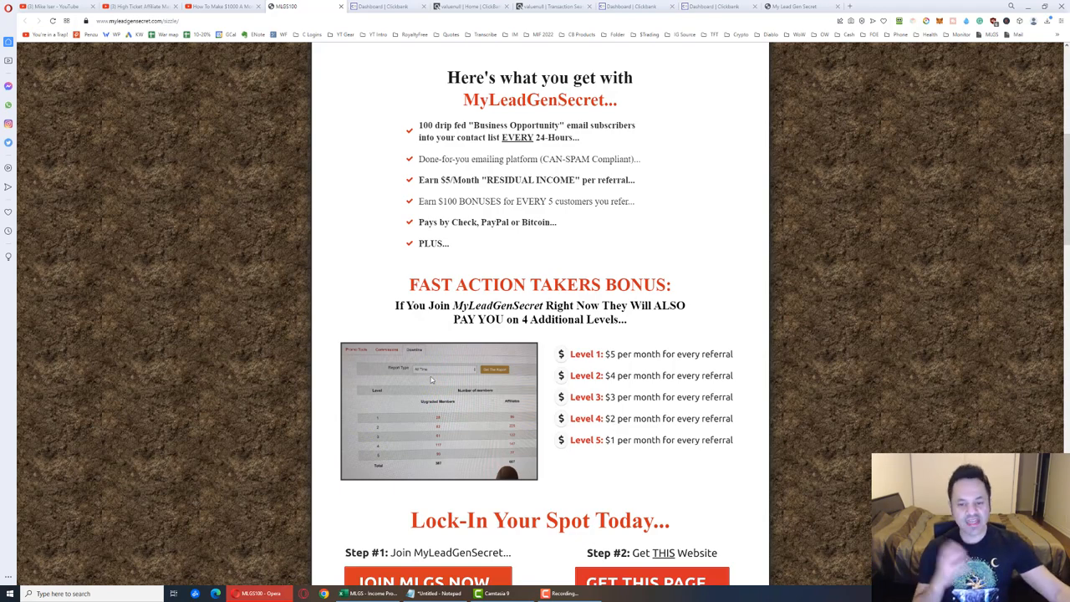
scroll(up, 3)
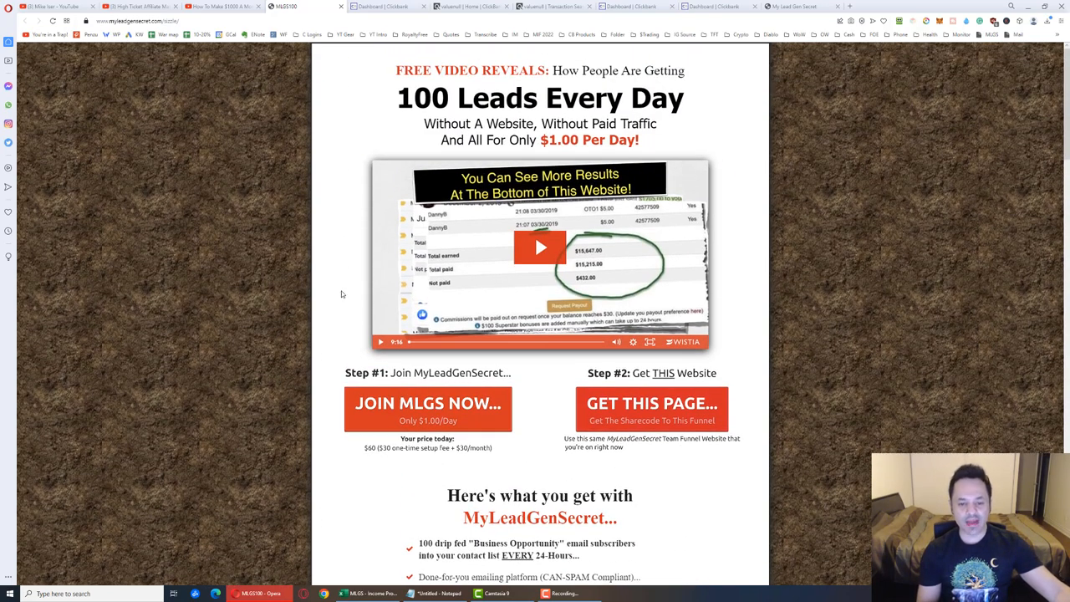
click(428, 408)
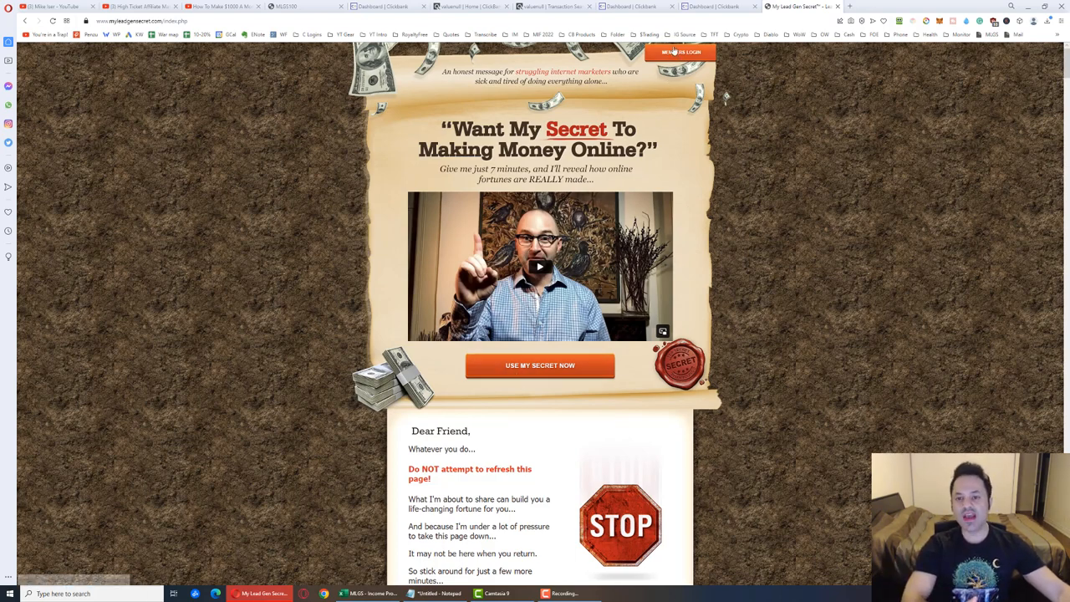
- Go to the MyLeadGenSecret Members Login page
click(689, 52)
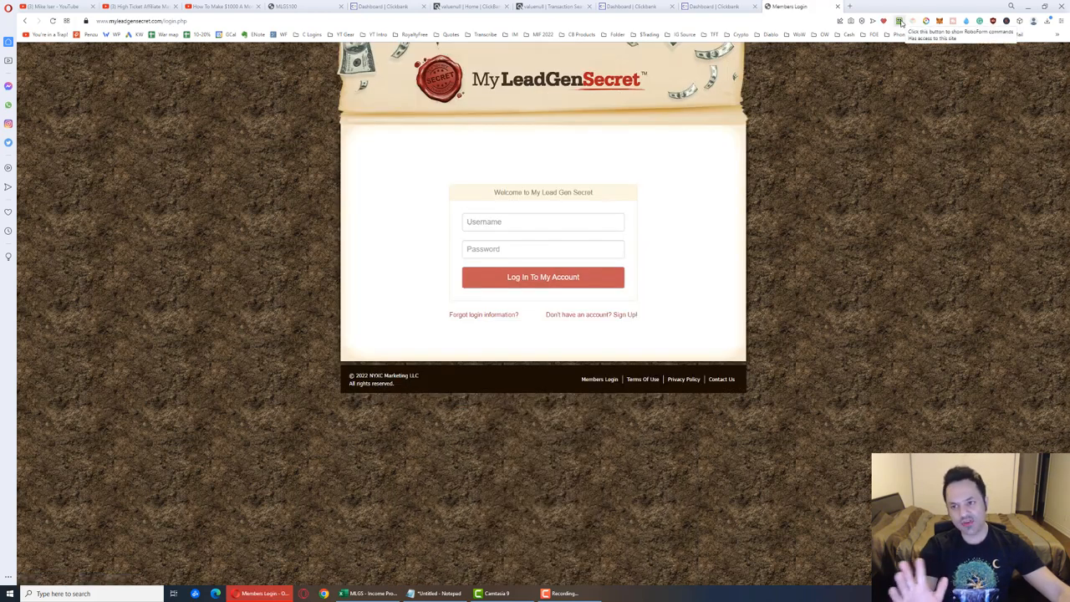
- Log in to the member account and view the My Leads list with its next-batch countdown
click(896, 20)
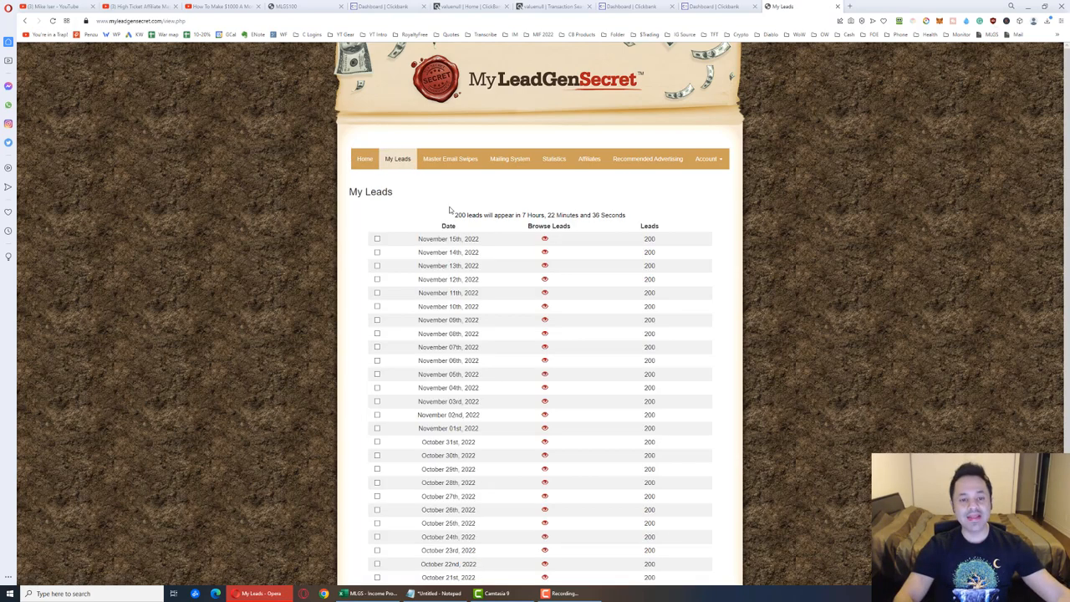
double_click(455, 214)
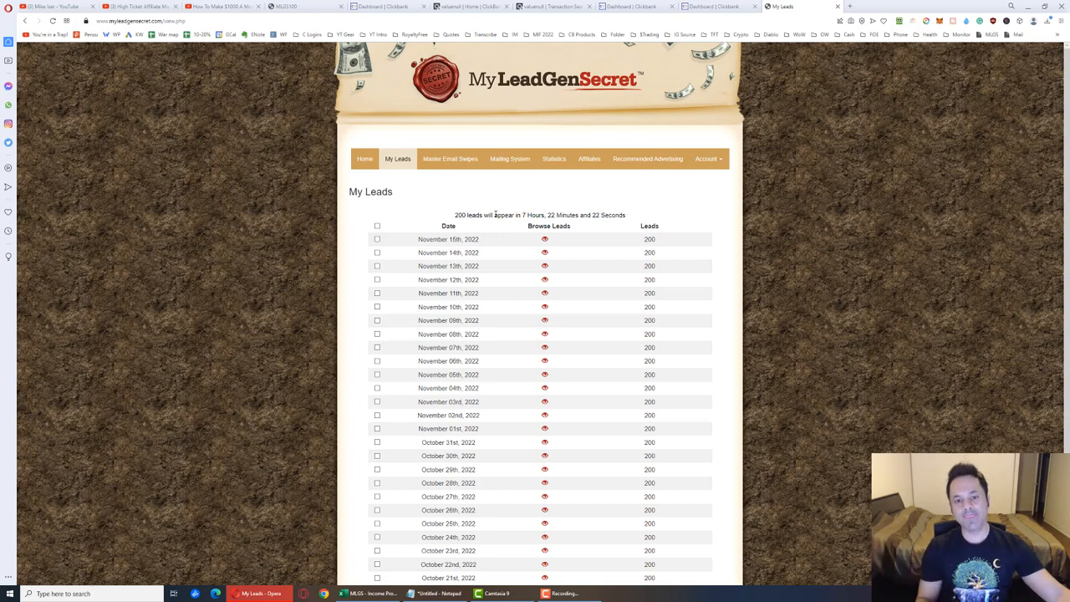
click(365, 159)
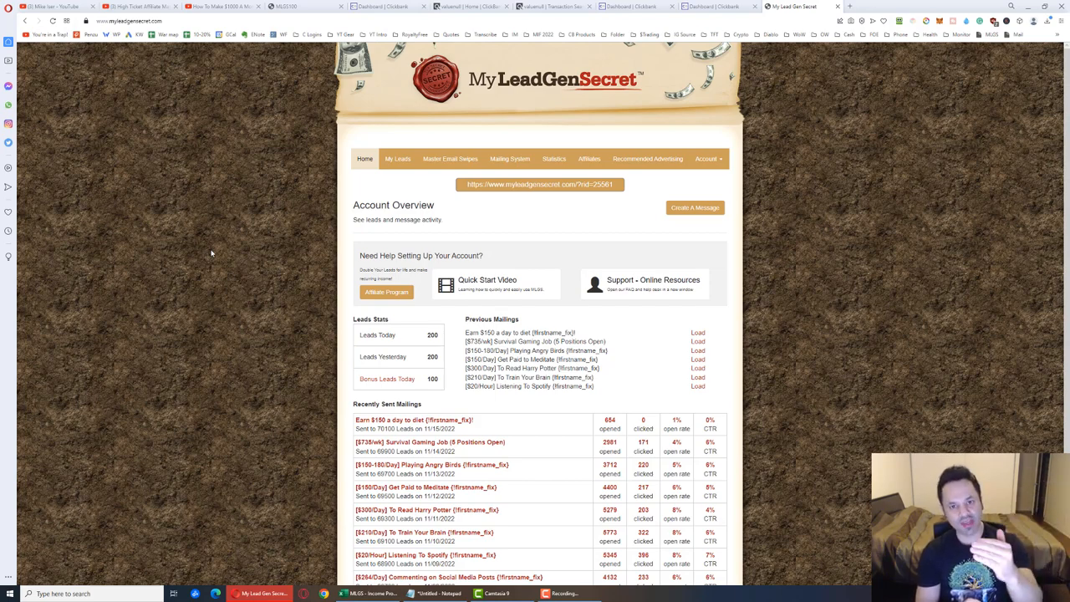
mouse_move(645, 221)
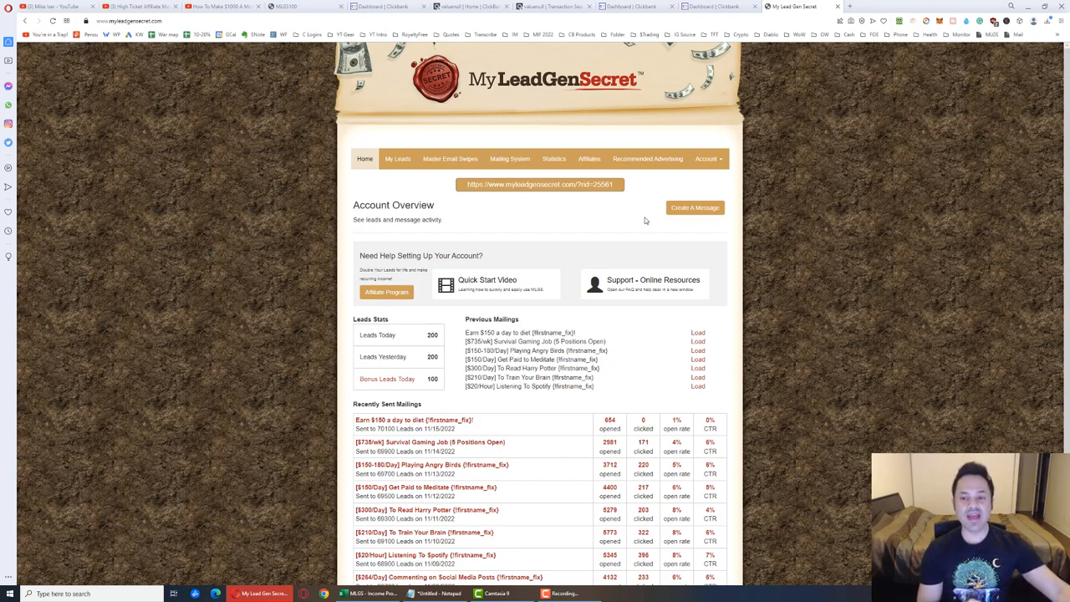
mouse_move(682, 207)
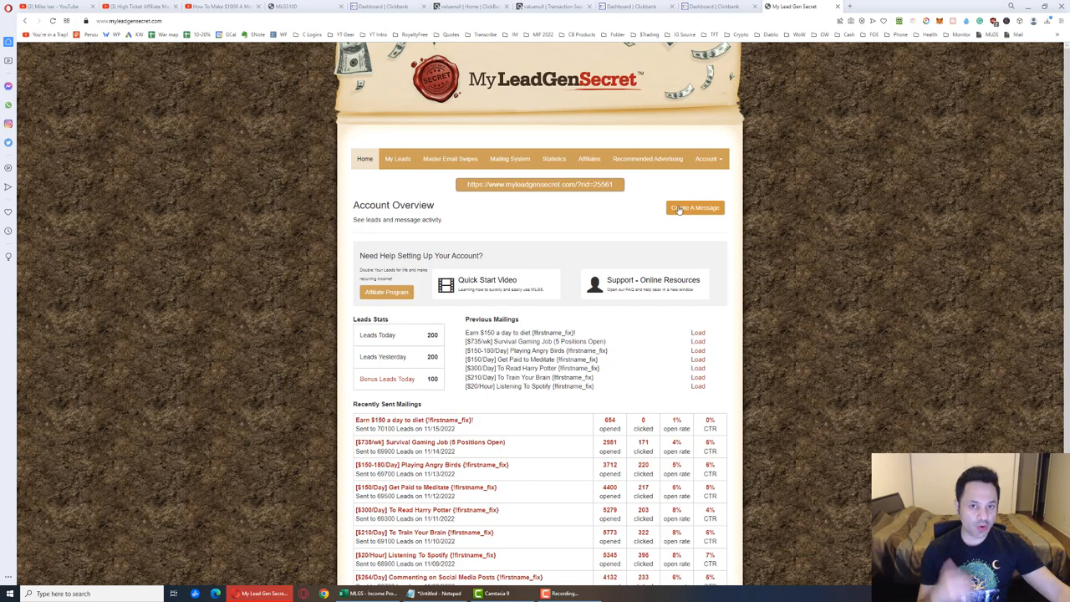
mouse_move(709, 172)
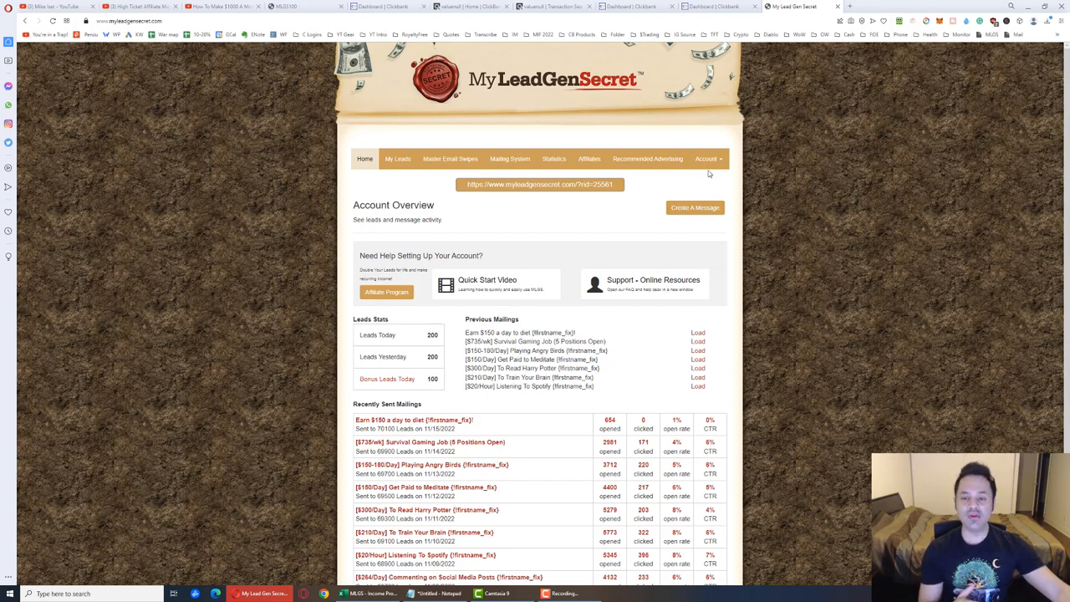
click(706, 159)
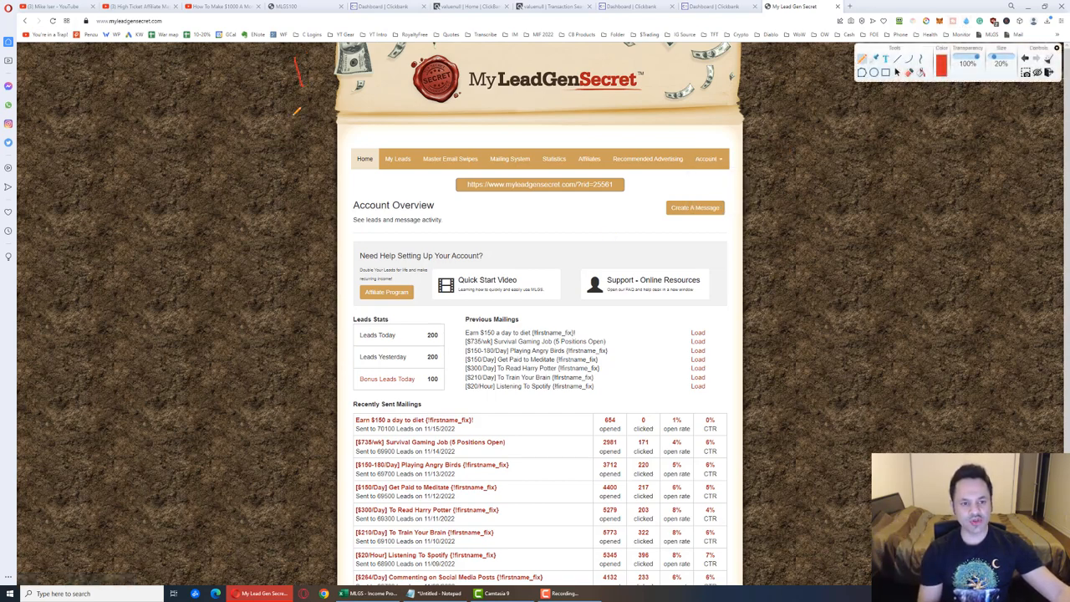
drag(298, 125, 317, 167)
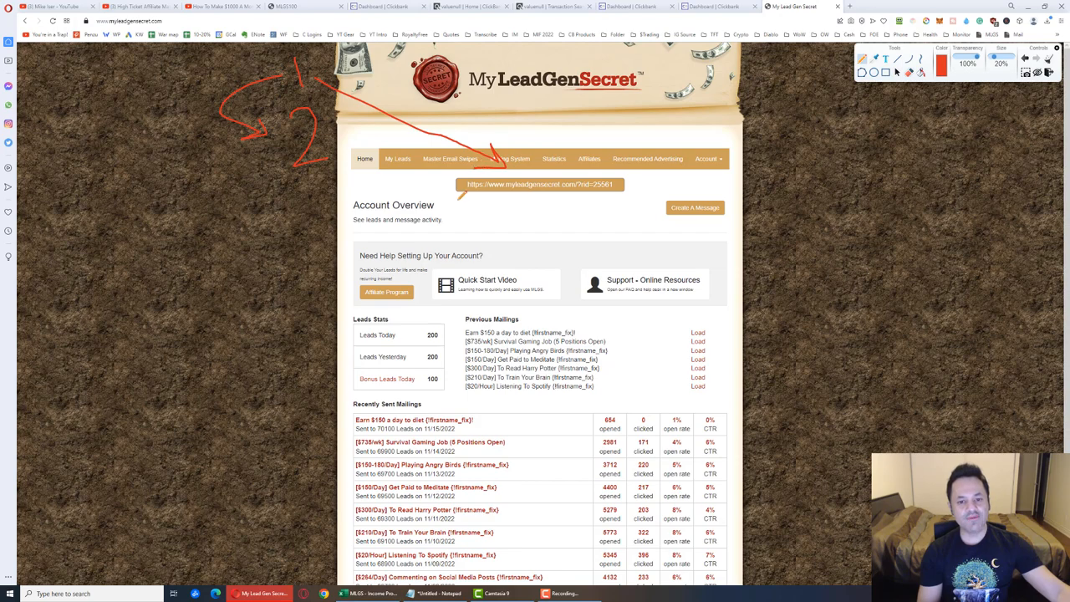
drag(460, 197, 622, 197)
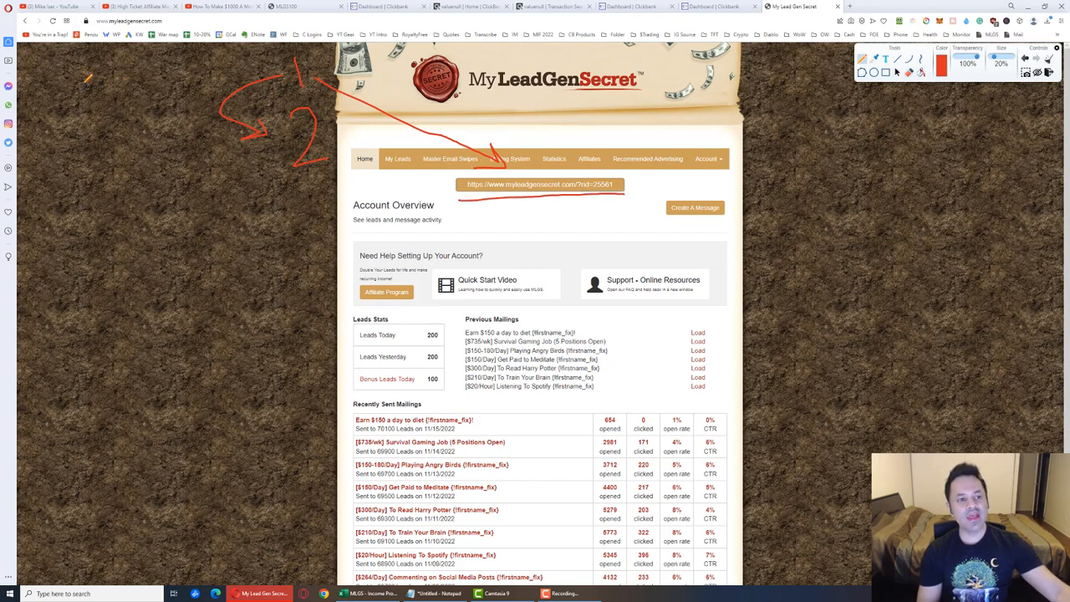
drag(83, 76, 167, 100)
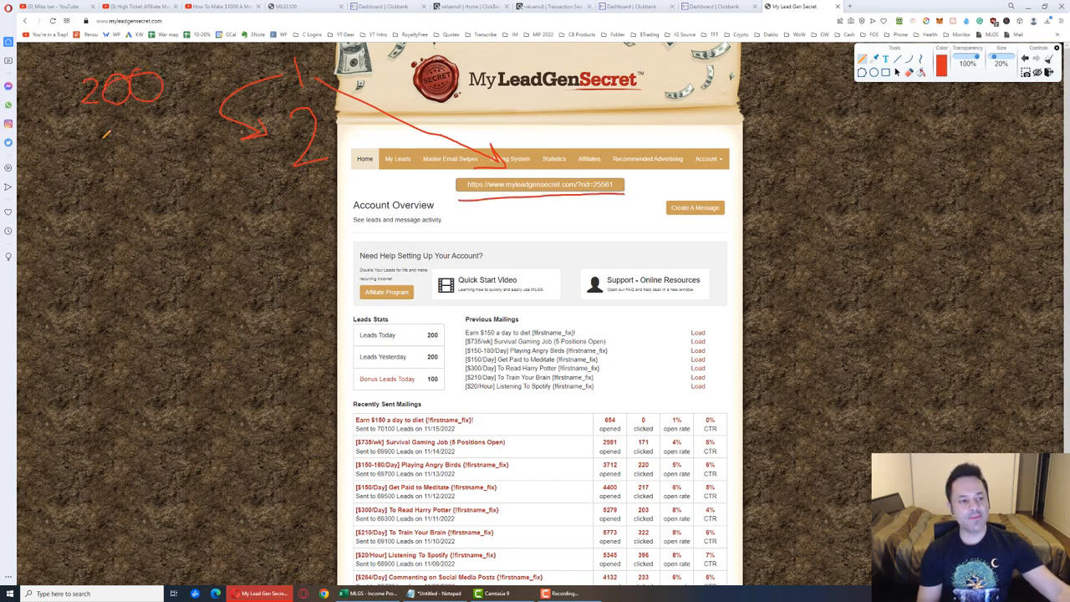
drag(100, 147, 192, 159)
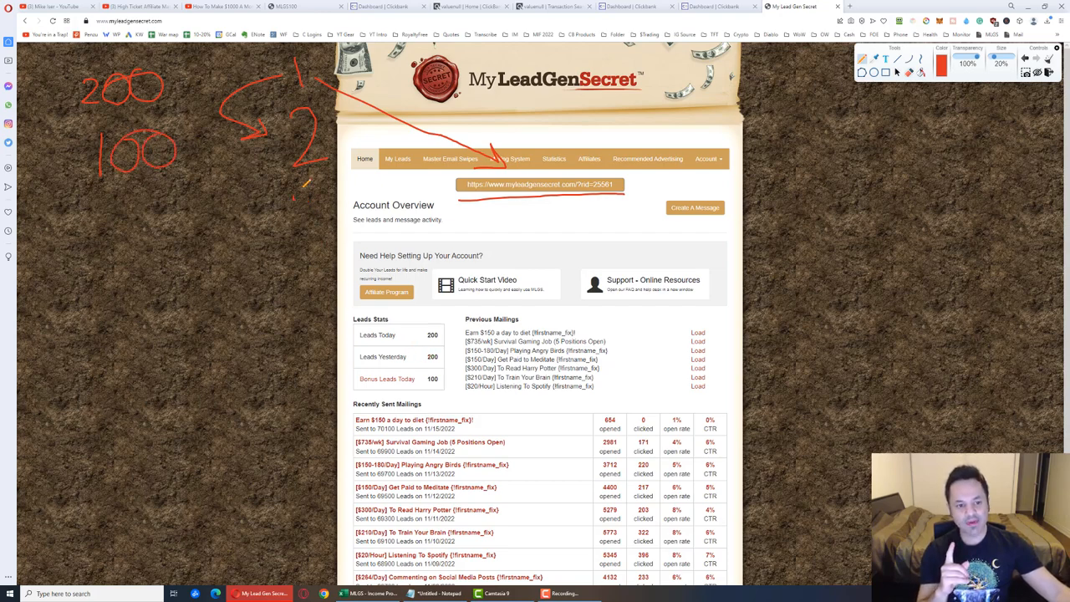
drag(318, 201, 309, 247)
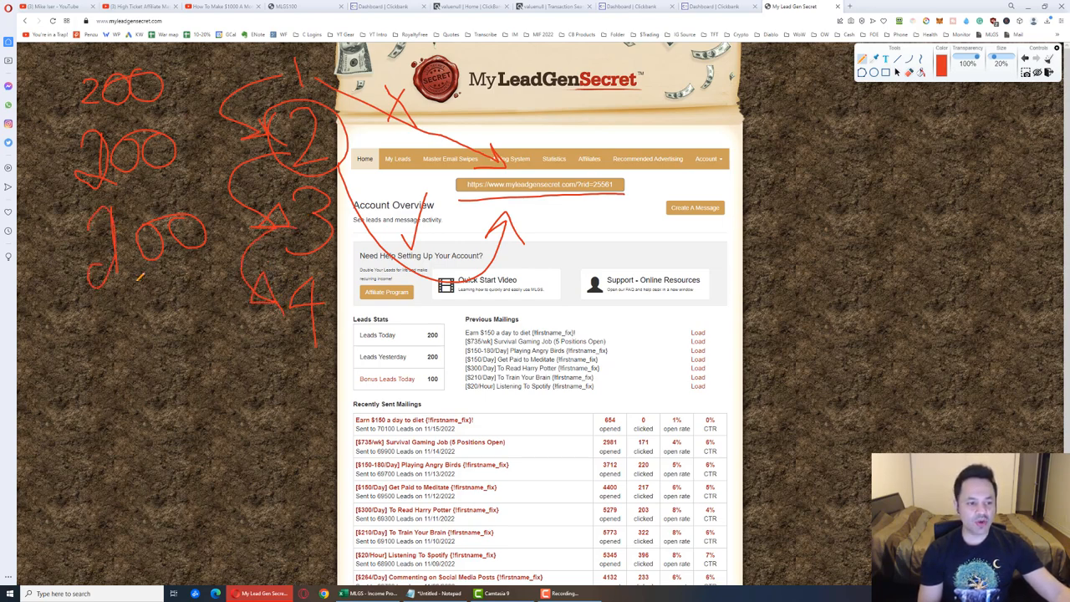
drag(103, 301, 209, 334)
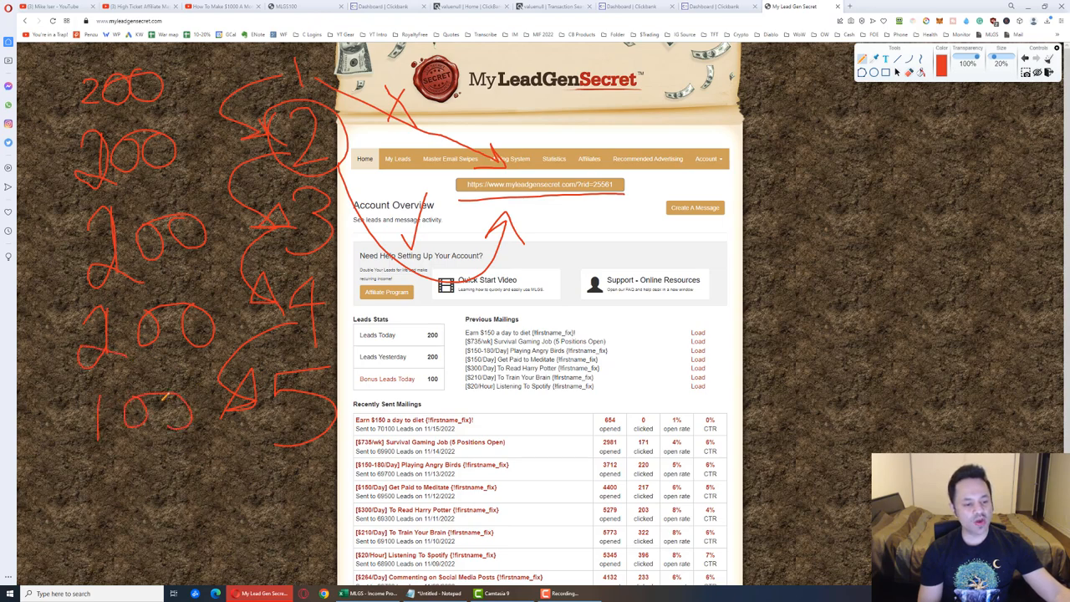
drag(76, 465, 114, 548)
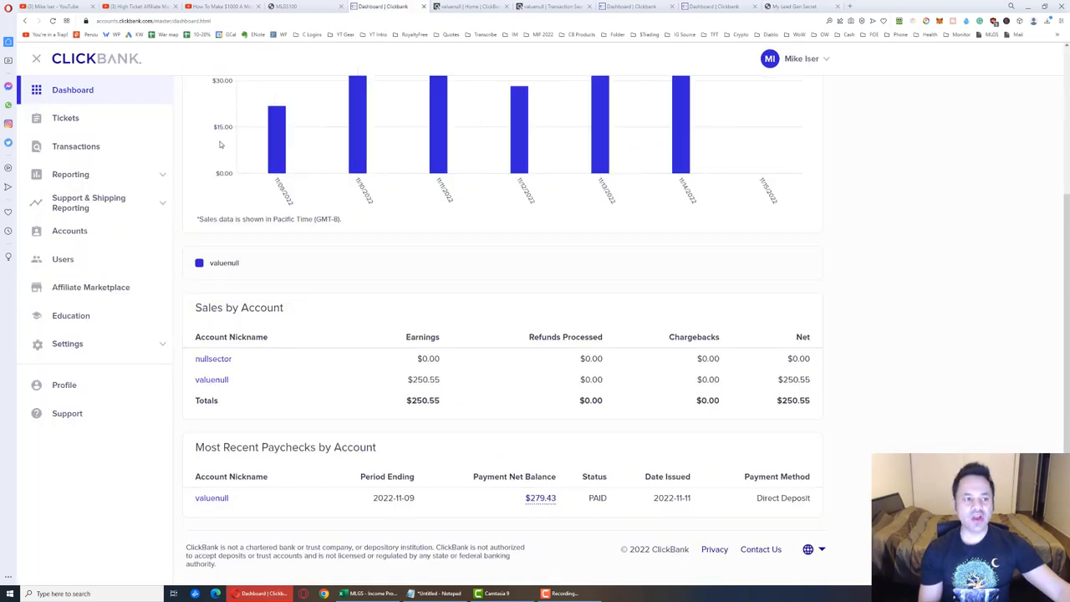
- Scroll the ClickBank dashboard earnings summary back to the top
scroll(up, 3)
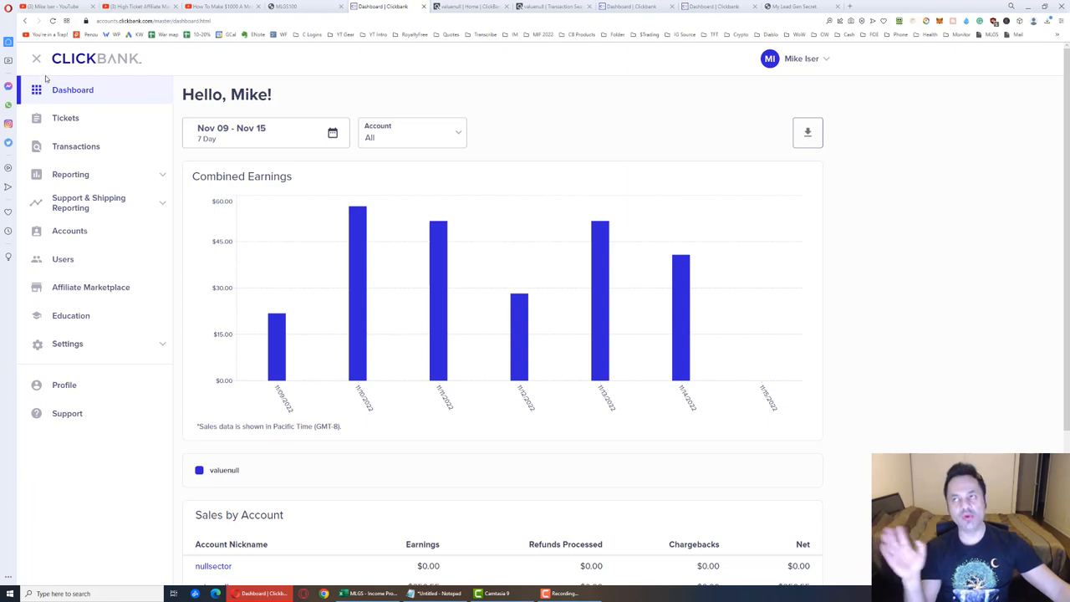
mouse_move(55, 91)
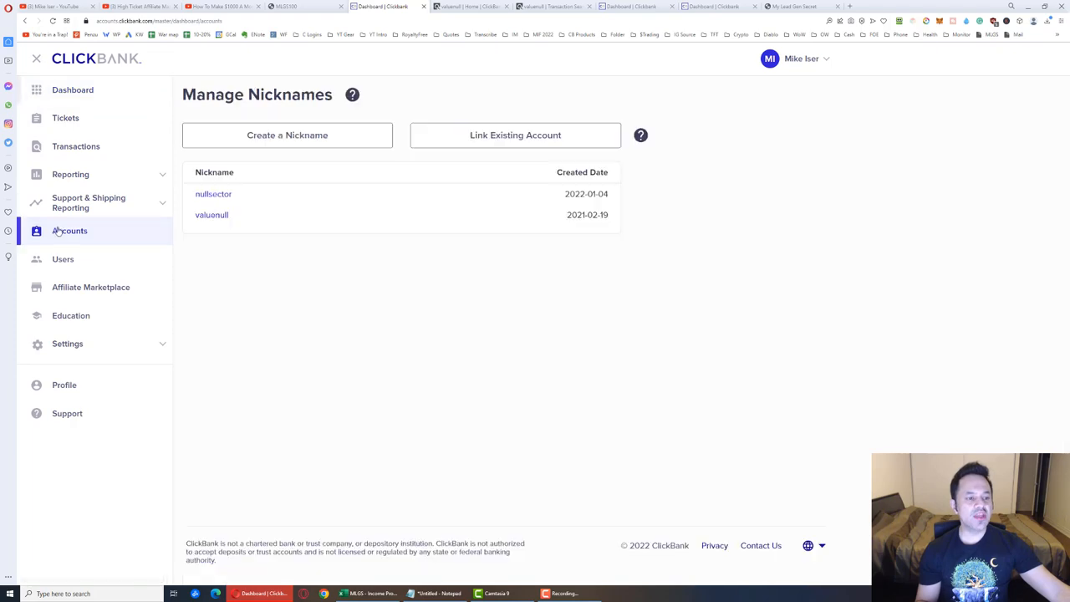
click(288, 133)
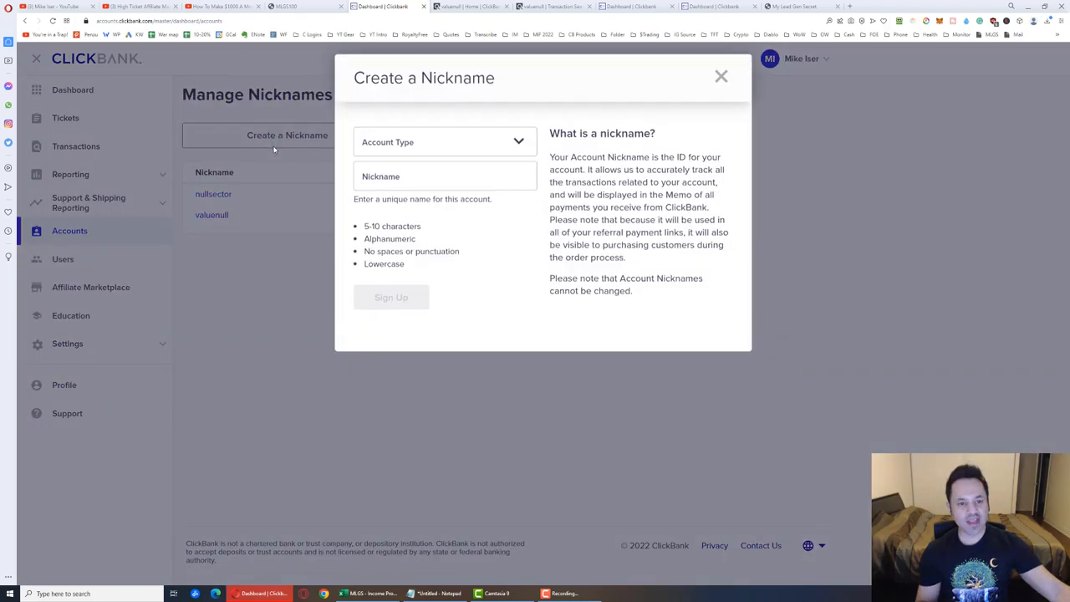
click(444, 141)
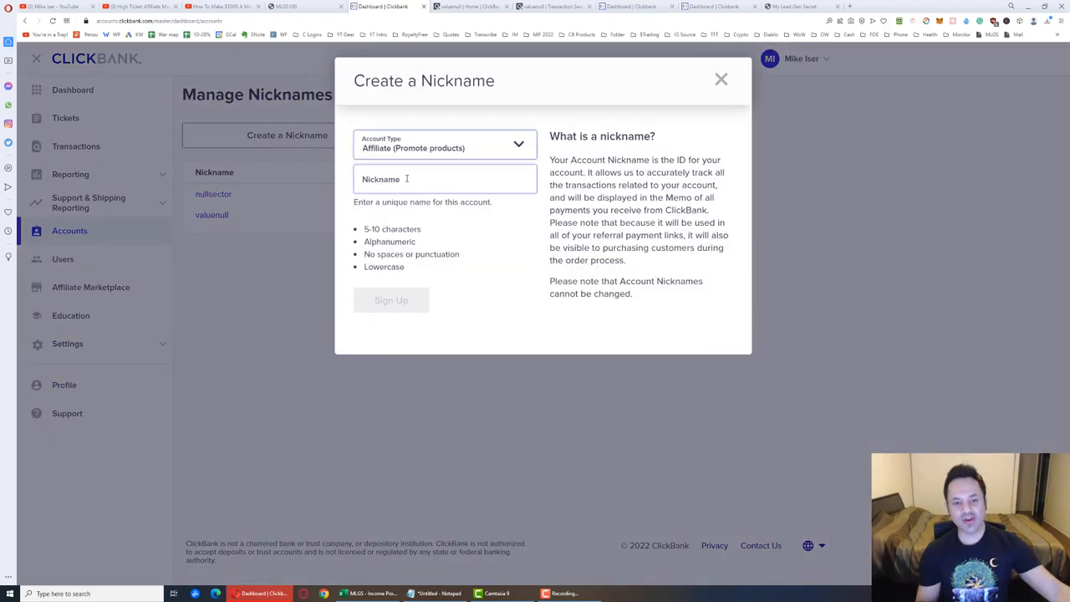
drag(365, 227, 432, 254)
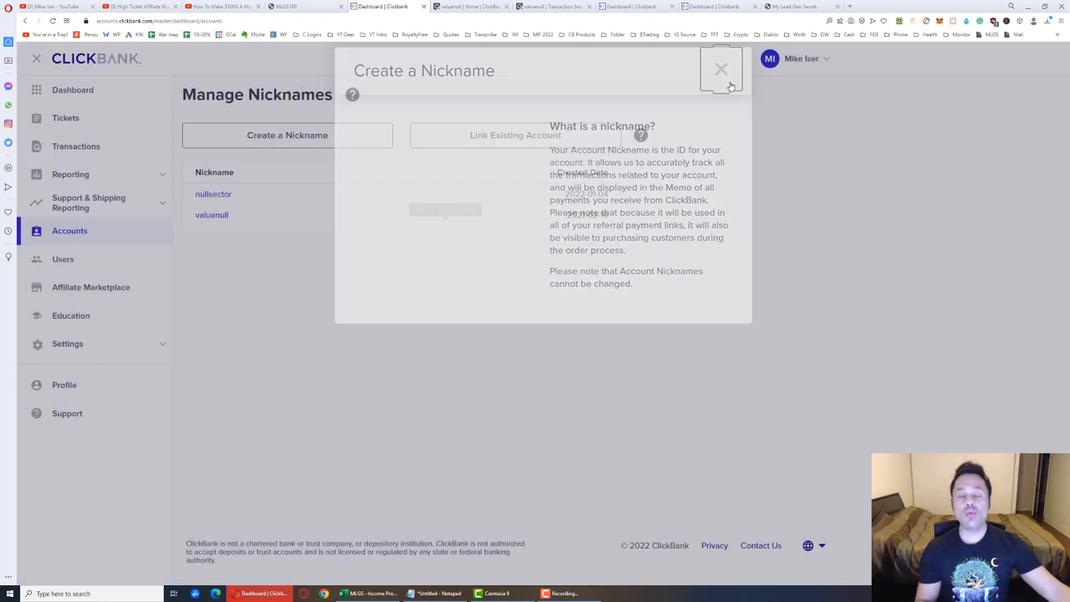
click(719, 69)
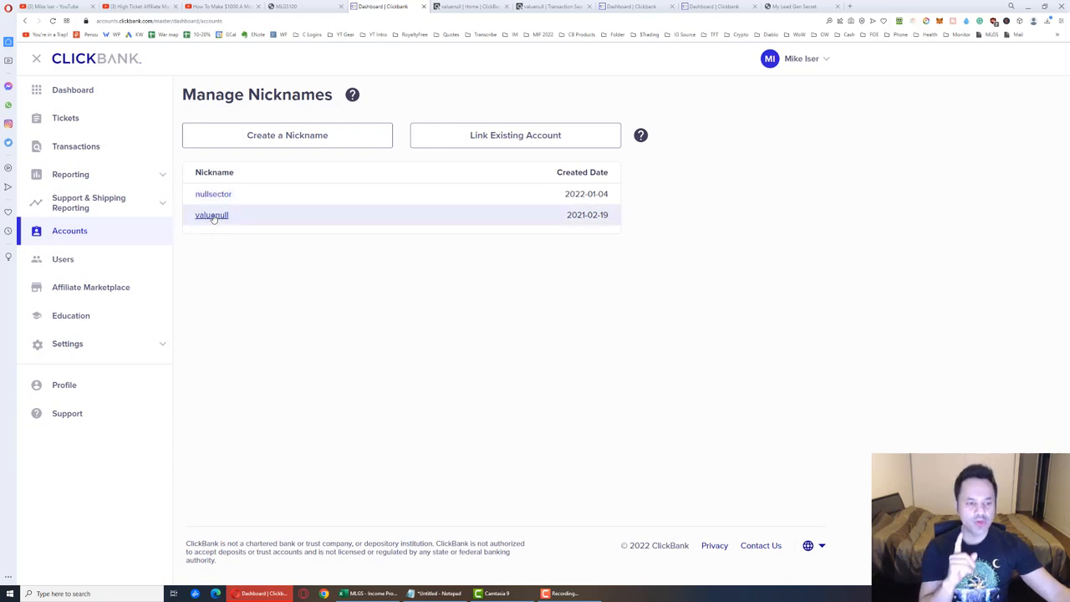
- Open the valuenull account's home dashboard with its weekly and daily sales snapshots
click(211, 214)
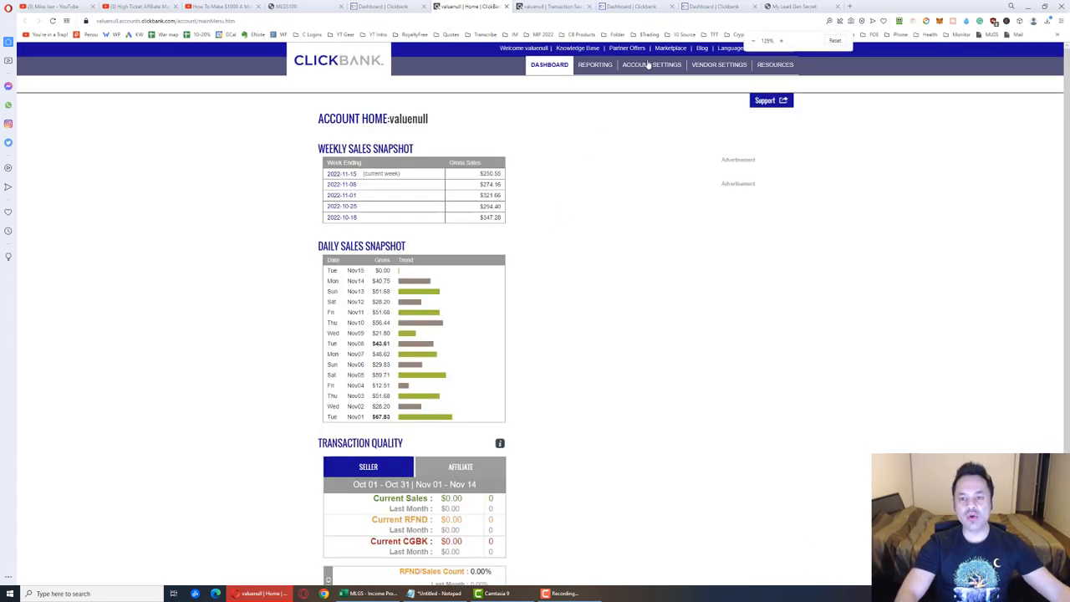
mouse_move(672, 48)
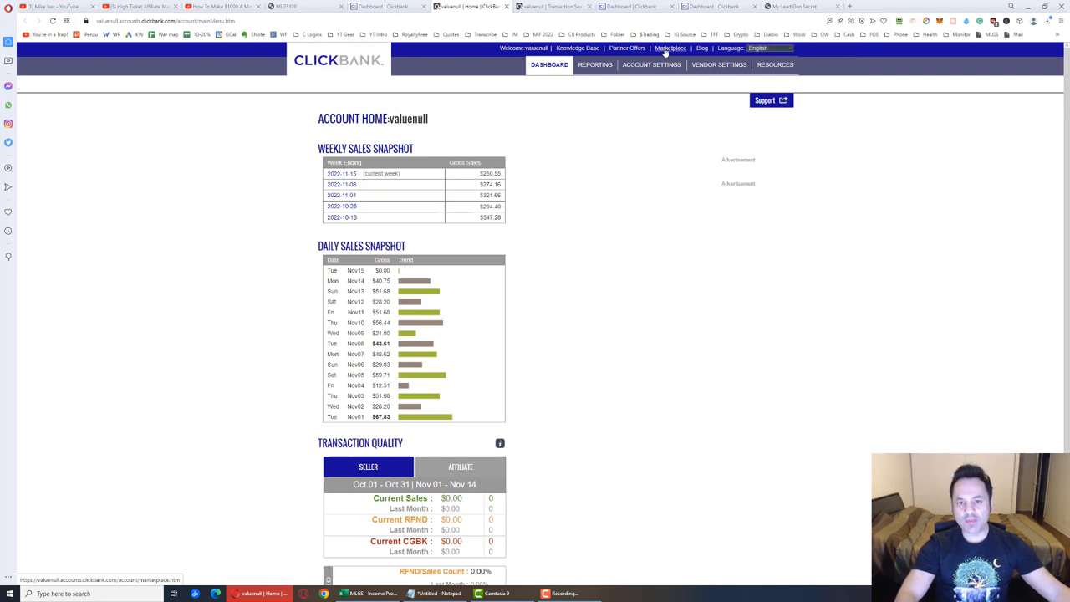
click(667, 47)
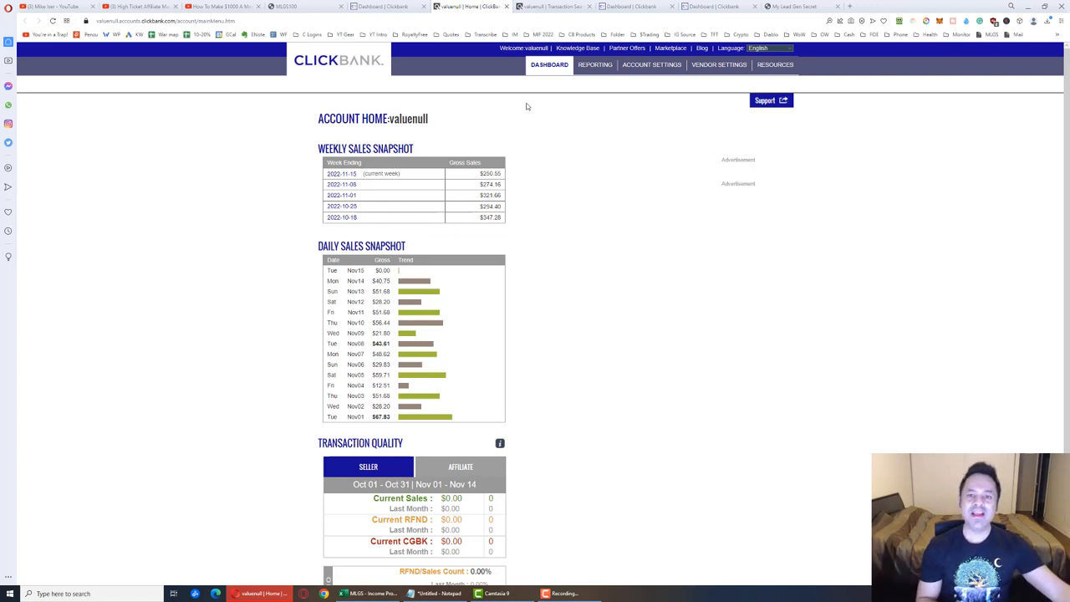
mouse_move(383, 100)
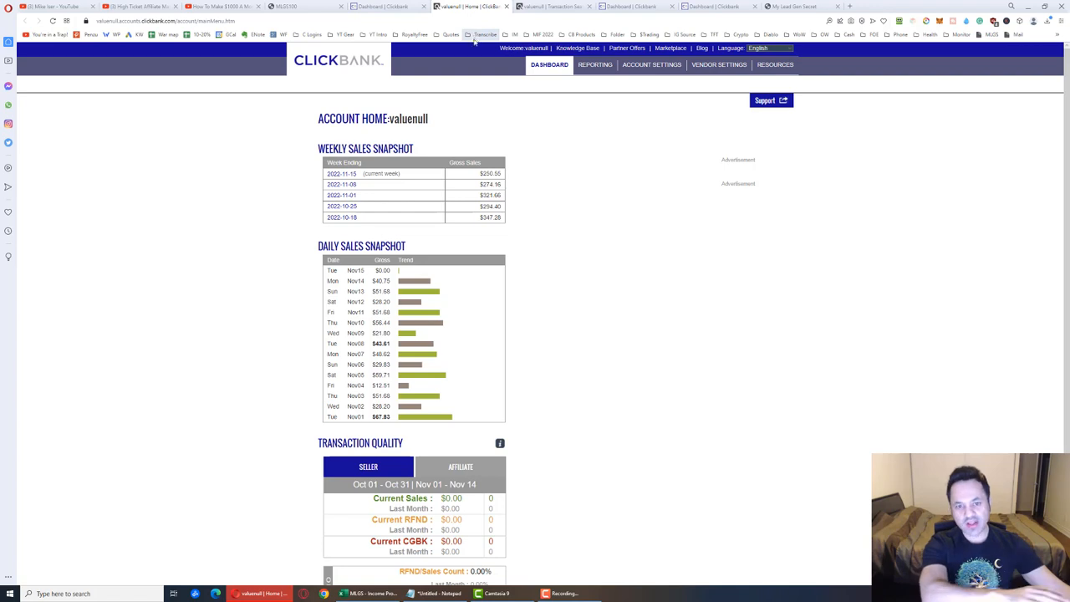
click(553, 6)
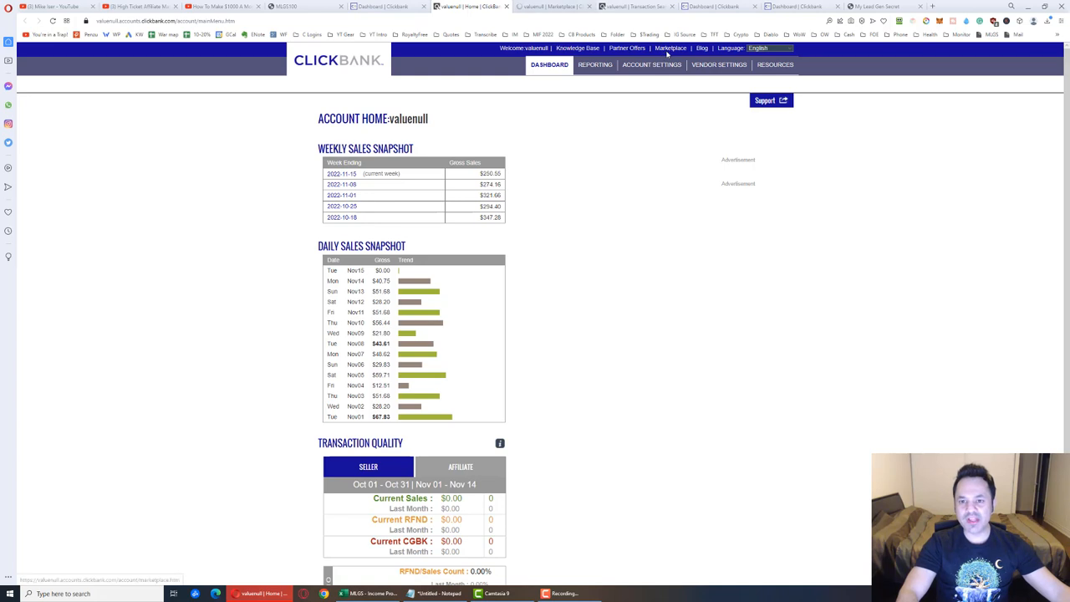
click(671, 47)
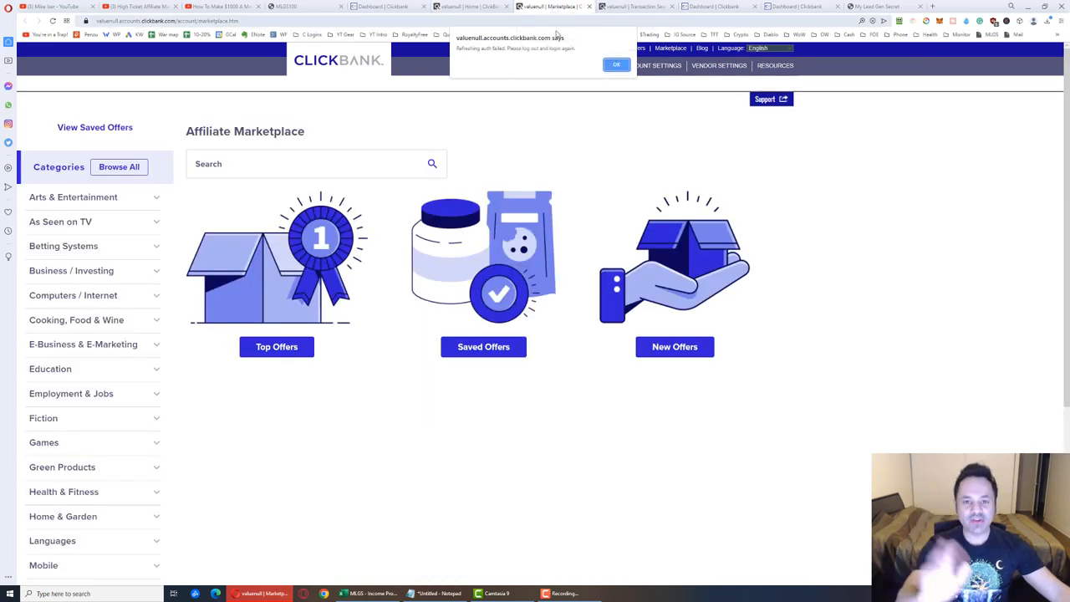
click(615, 65)
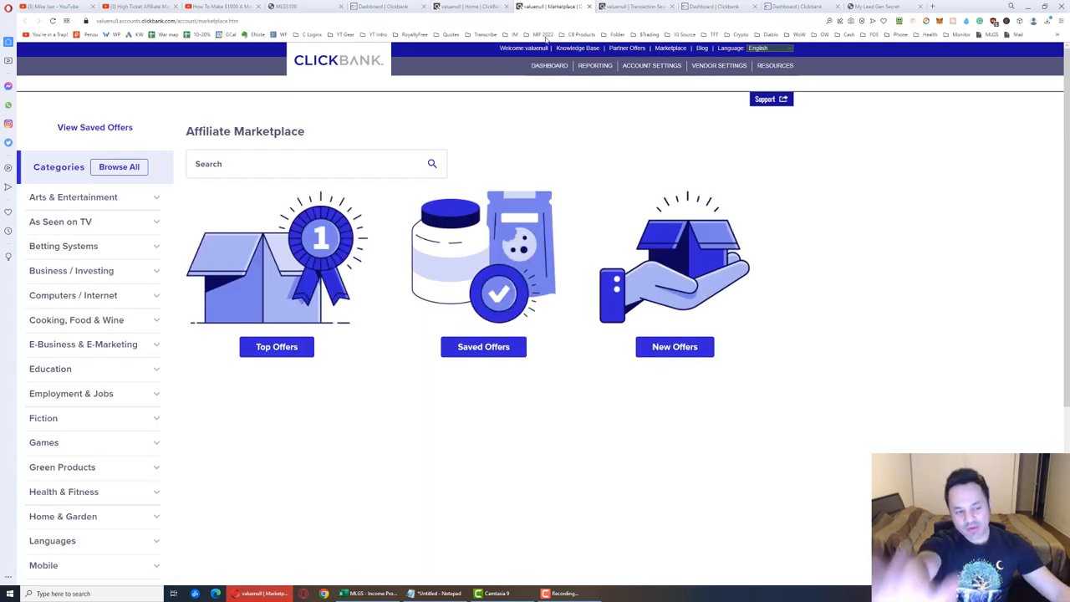
mouse_move(110, 326)
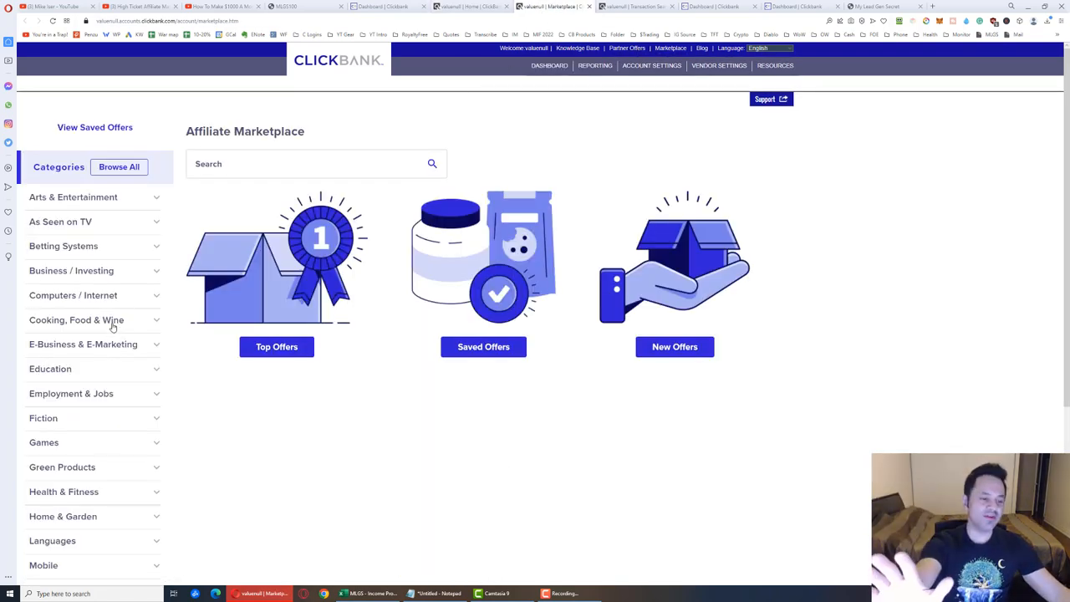
mouse_move(78, 348)
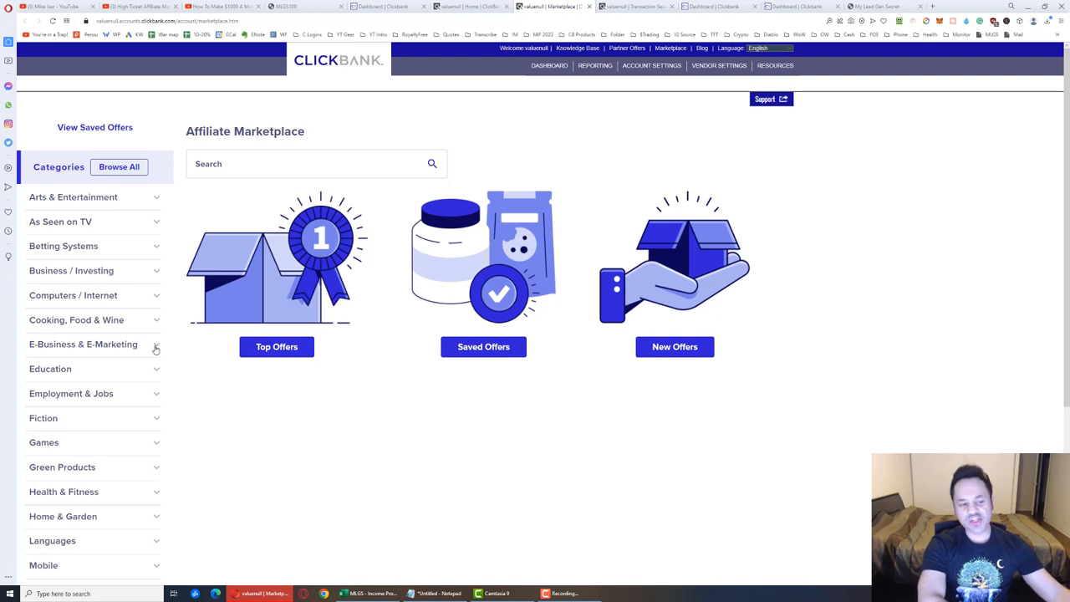
mouse_move(117, 321)
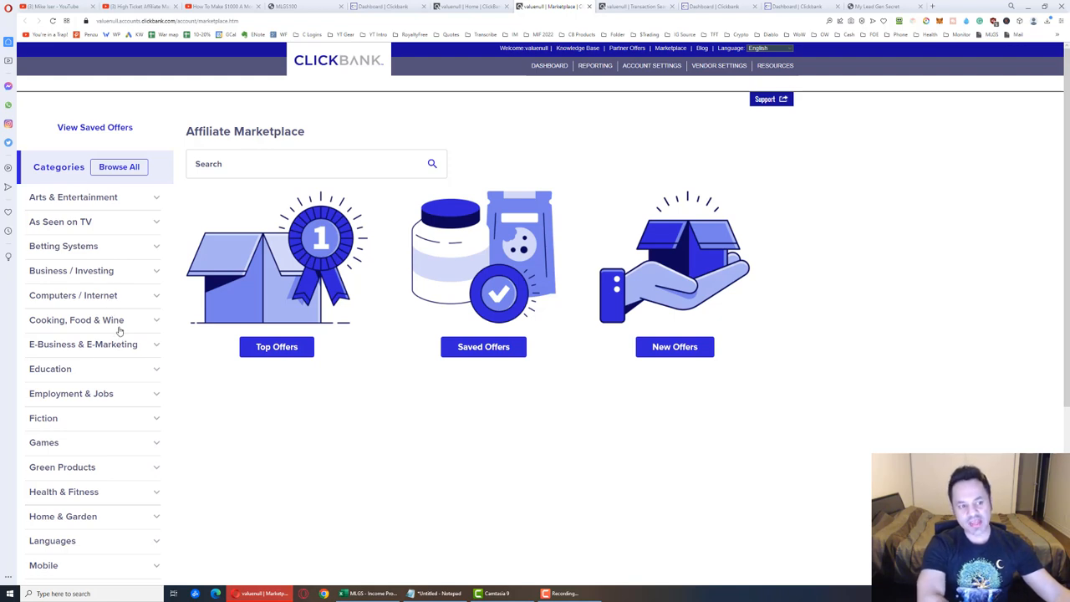
scroll(down, 3)
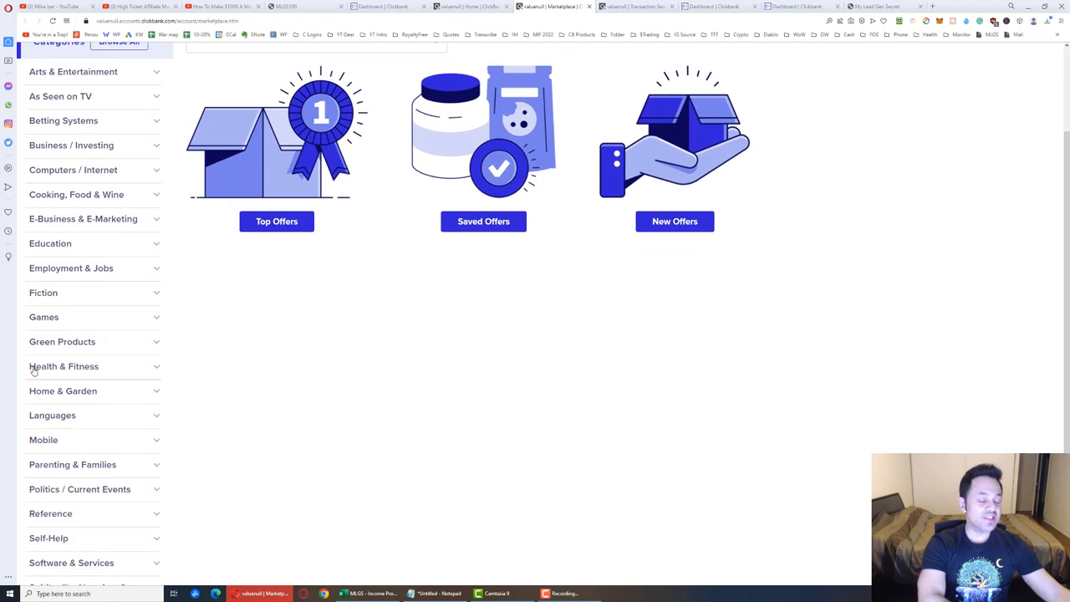
mouse_move(92, 375)
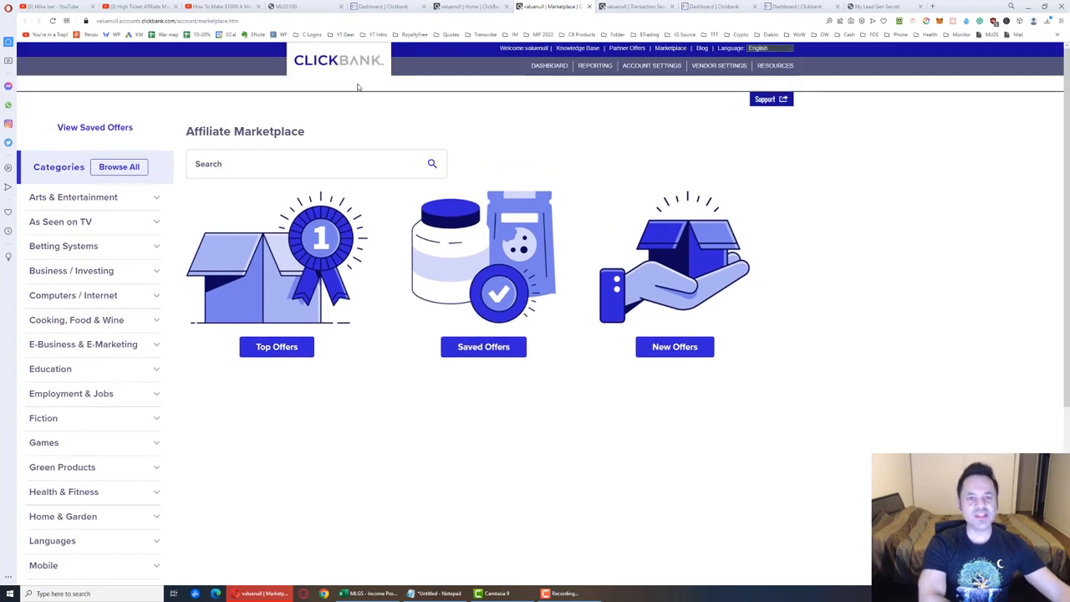
mouse_move(83, 344)
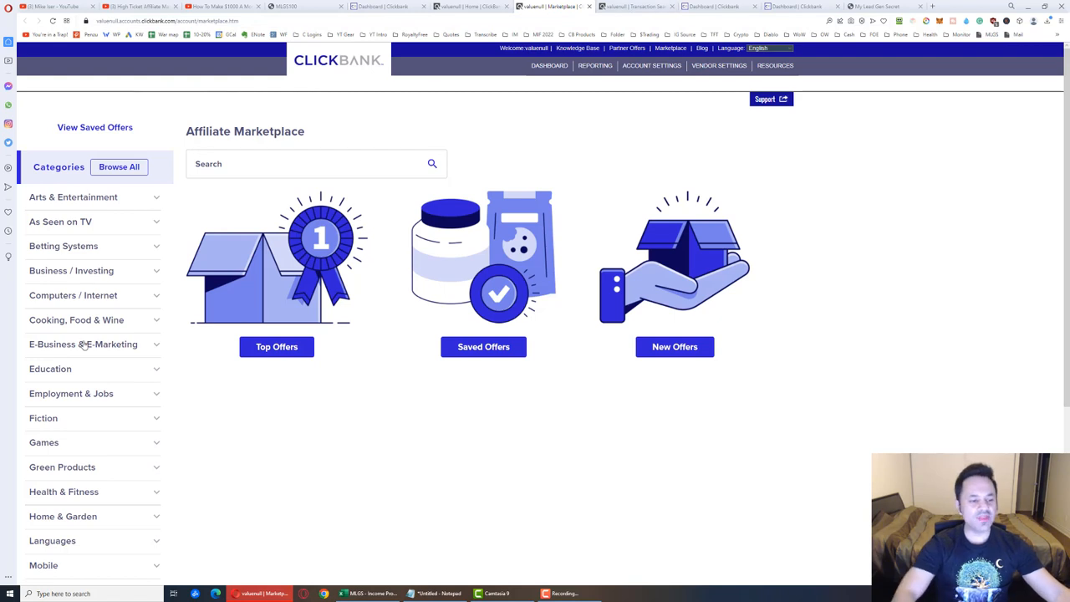
- Show E-Business & E-Marketing offers sorted by Gravity, dismissing the site alerts
click(84, 344)
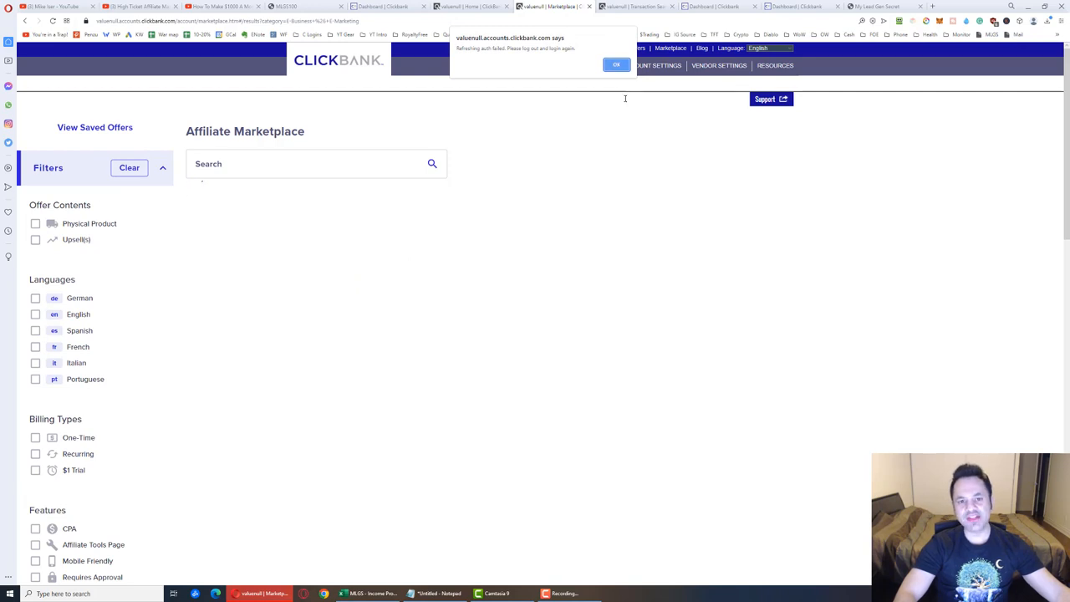
click(613, 65)
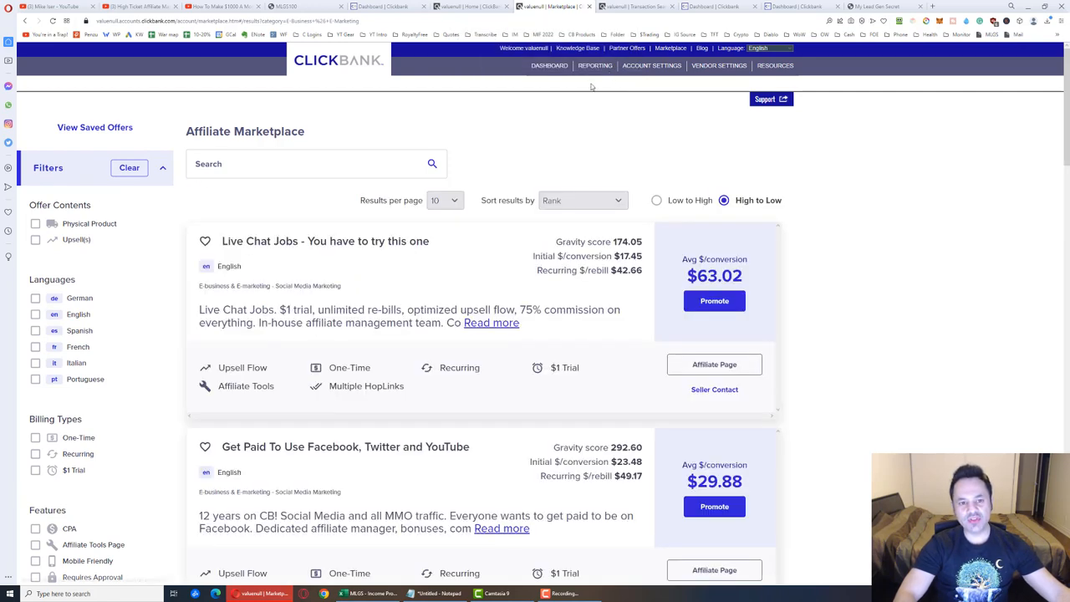
mouse_move(517, 140)
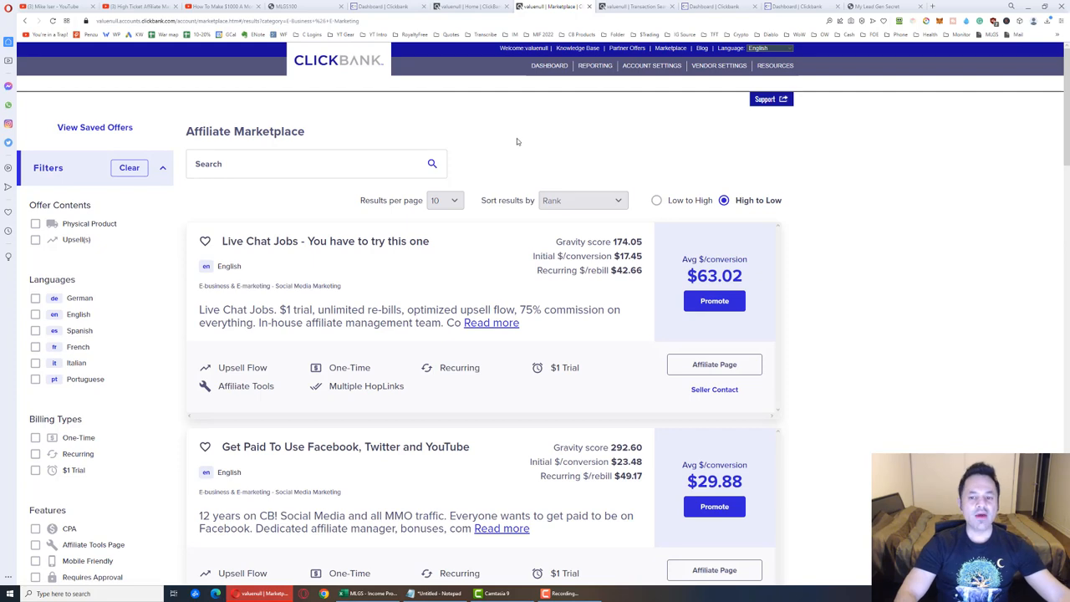
click(582, 200)
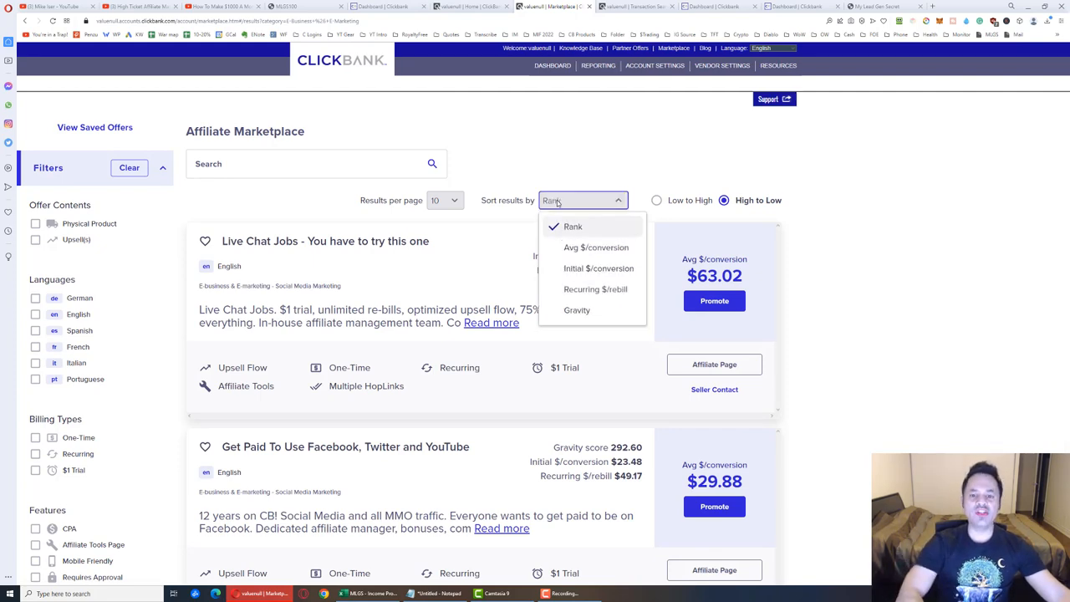
click(575, 309)
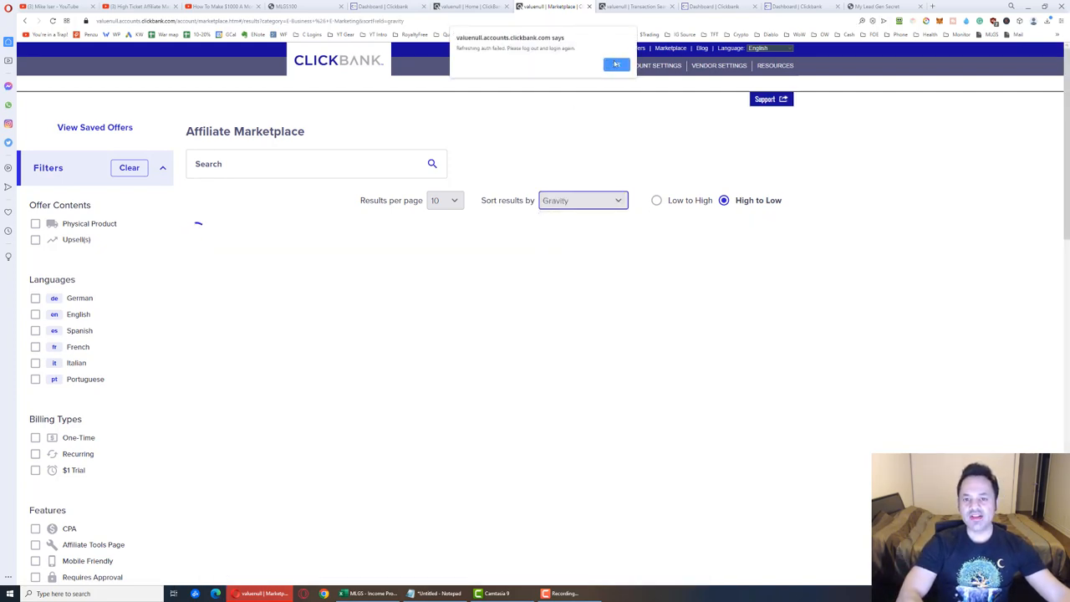
click(633, 65)
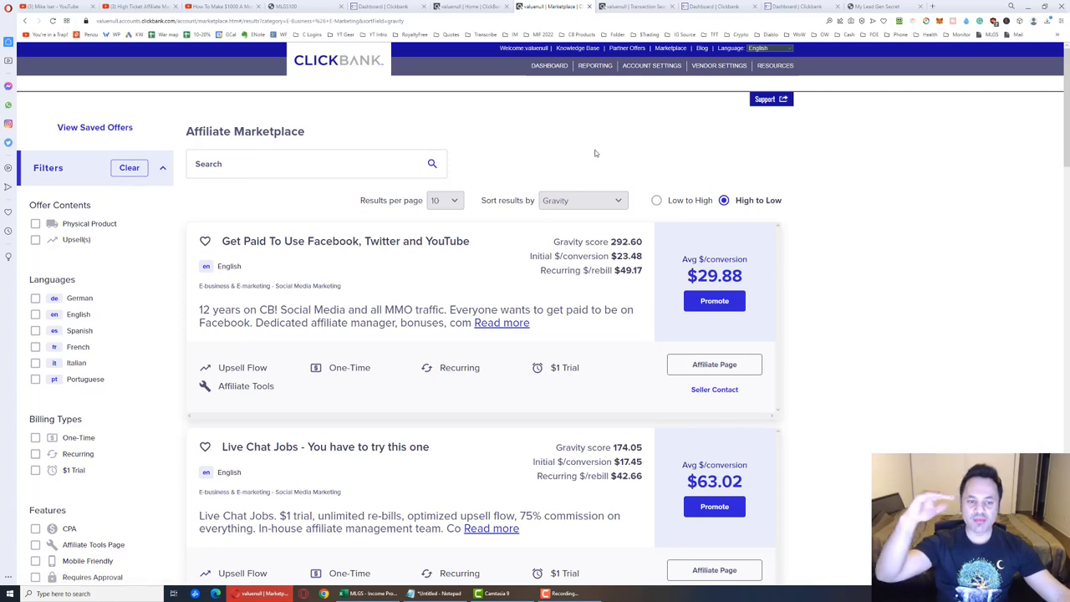
- Scroll to the Writeappreviews.com offer and open its Affiliate Page
scroll(down, 3)
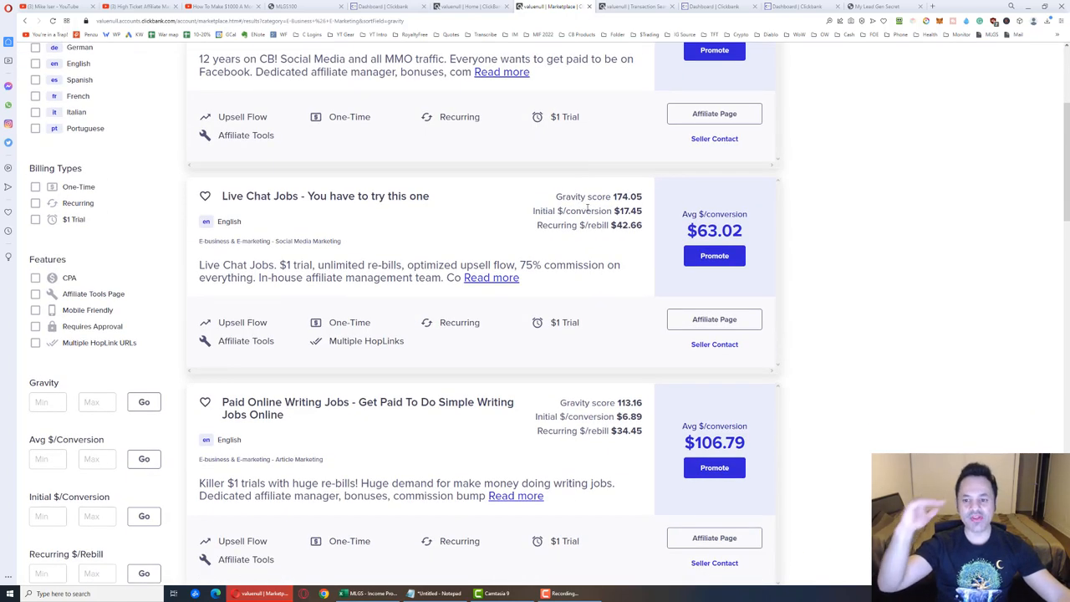
scroll(down, 3)
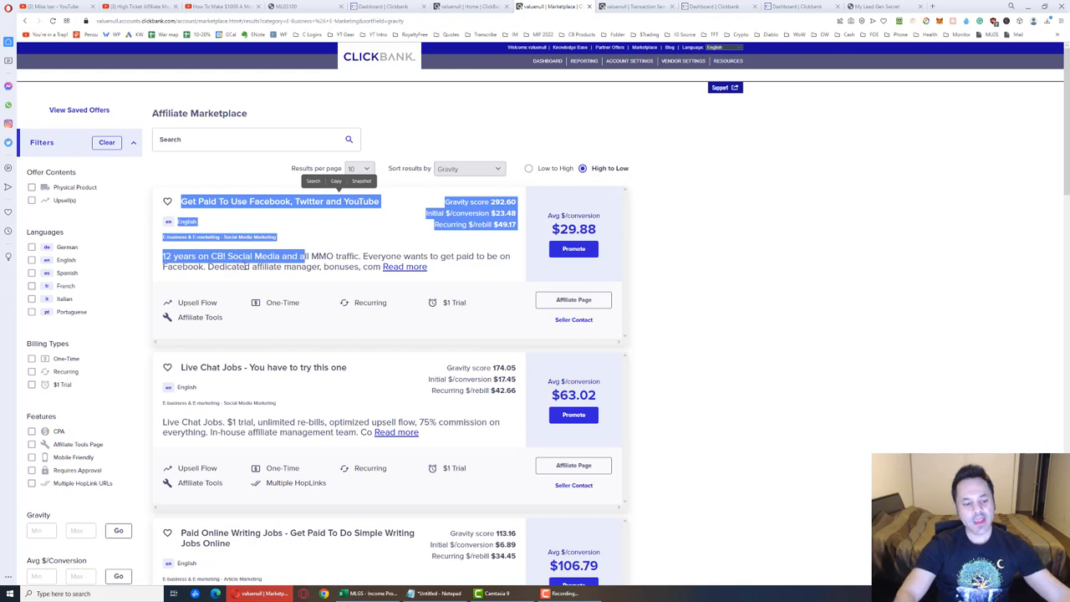
scroll(down, 3)
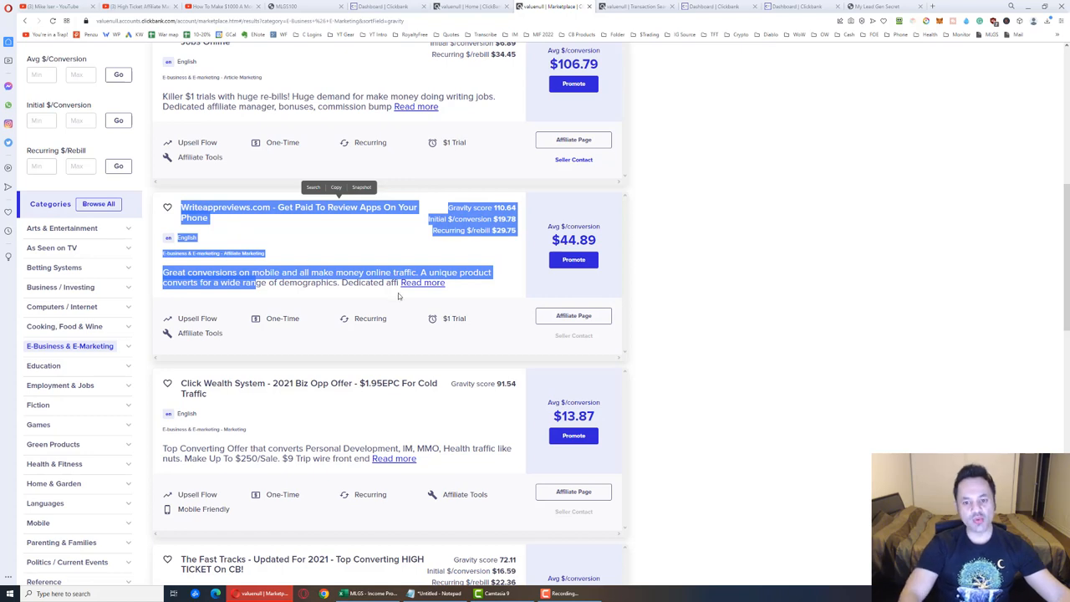
mouse_move(488, 251)
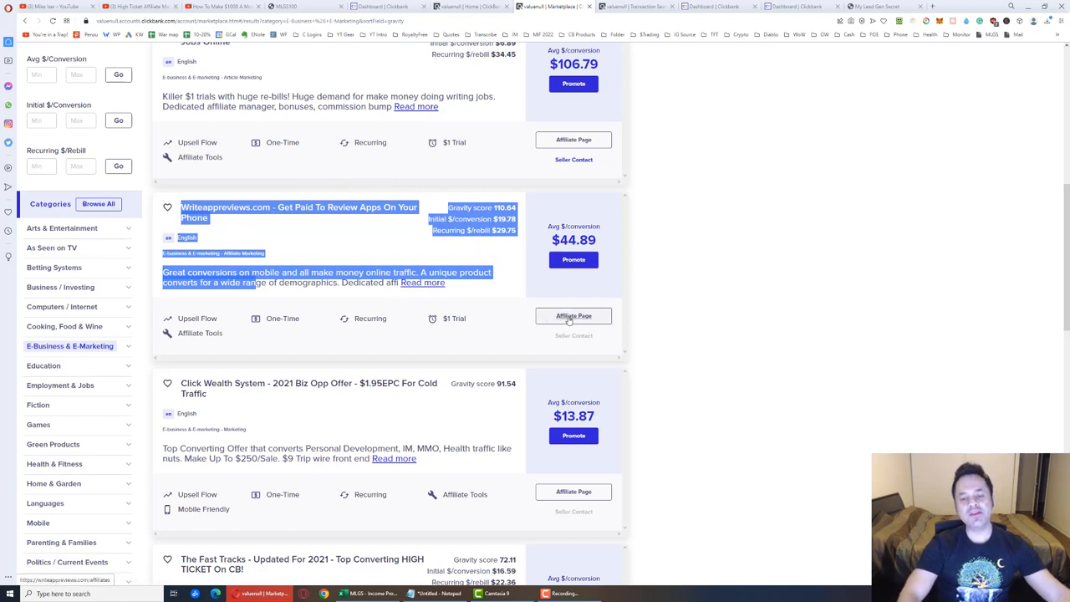
click(571, 316)
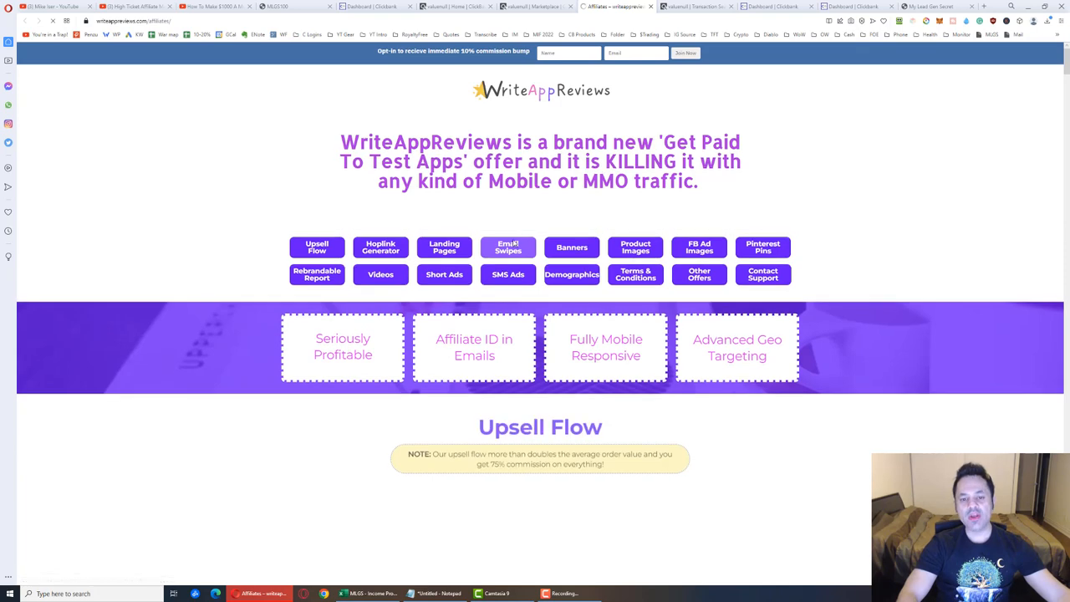
- Read the Email Swipes, expanding Email 11, then return to the YouTube video tab
click(507, 248)
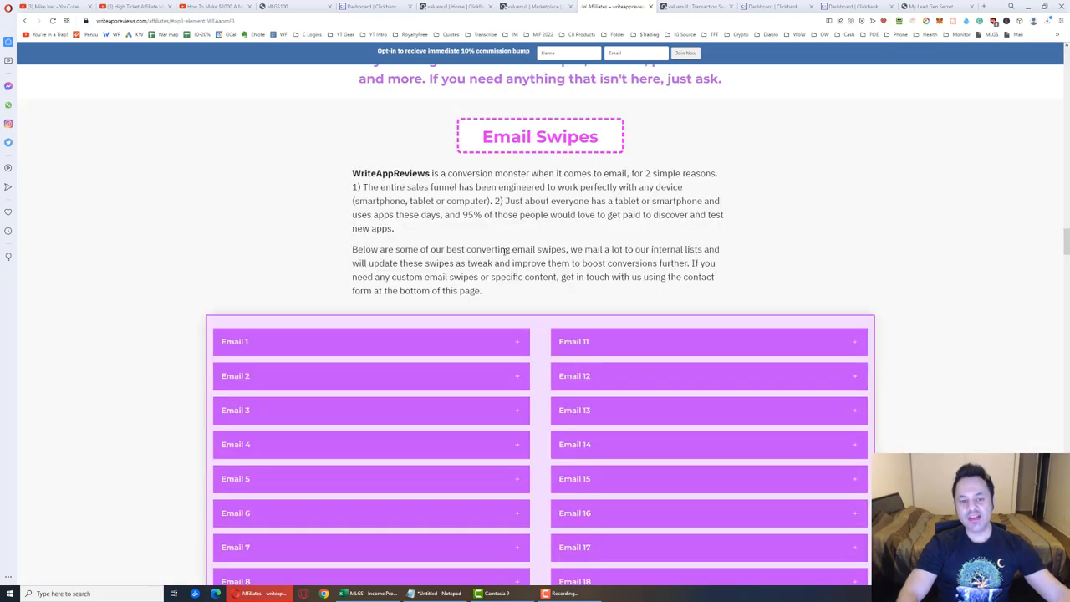
scroll(down, 3)
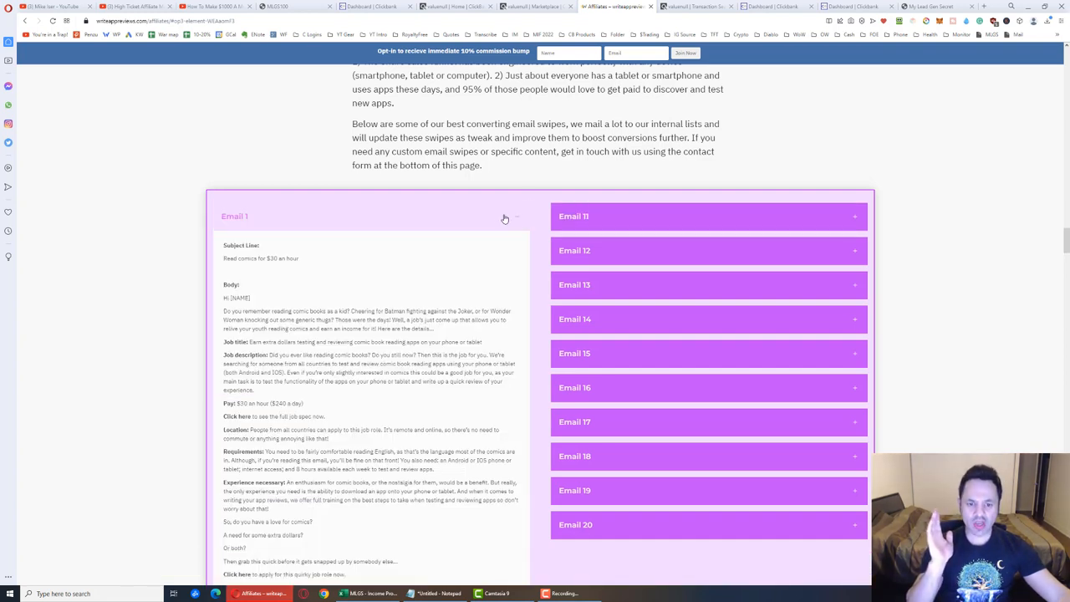
click(574, 215)
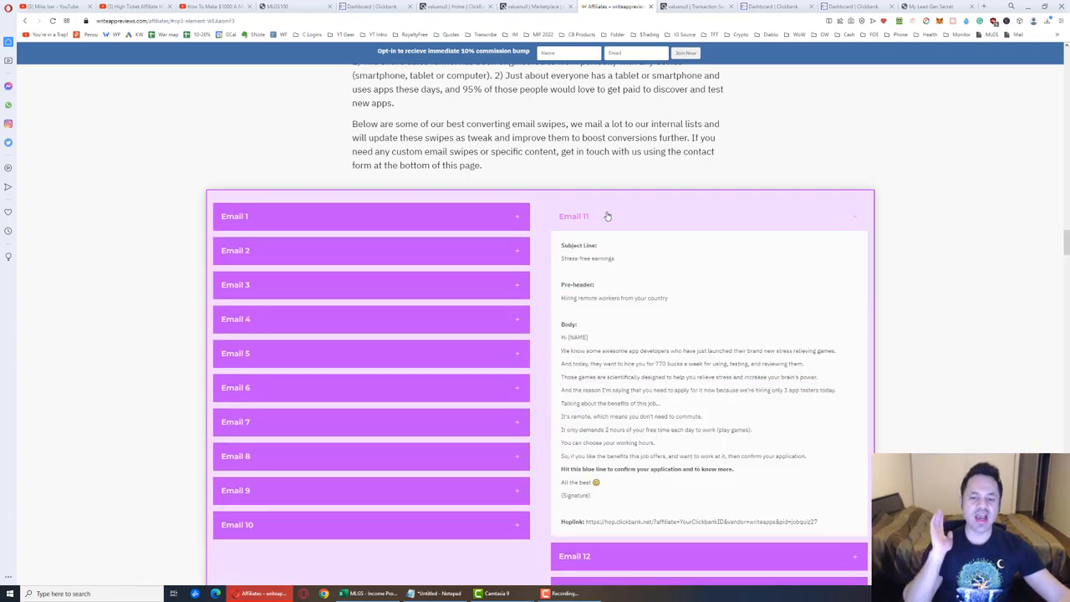
mouse_move(612, 216)
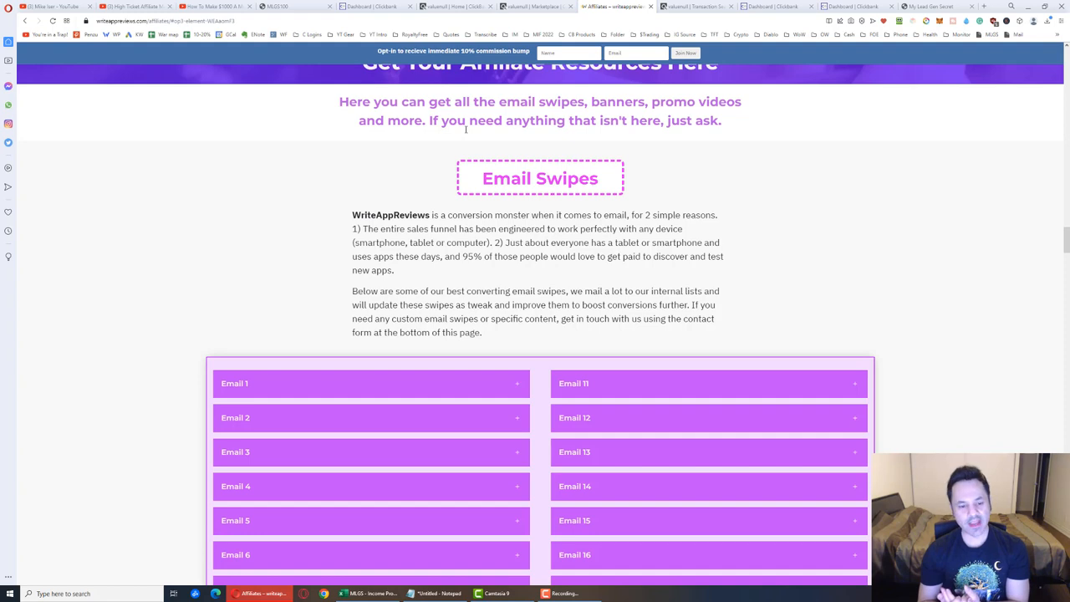
mouse_move(411, 140)
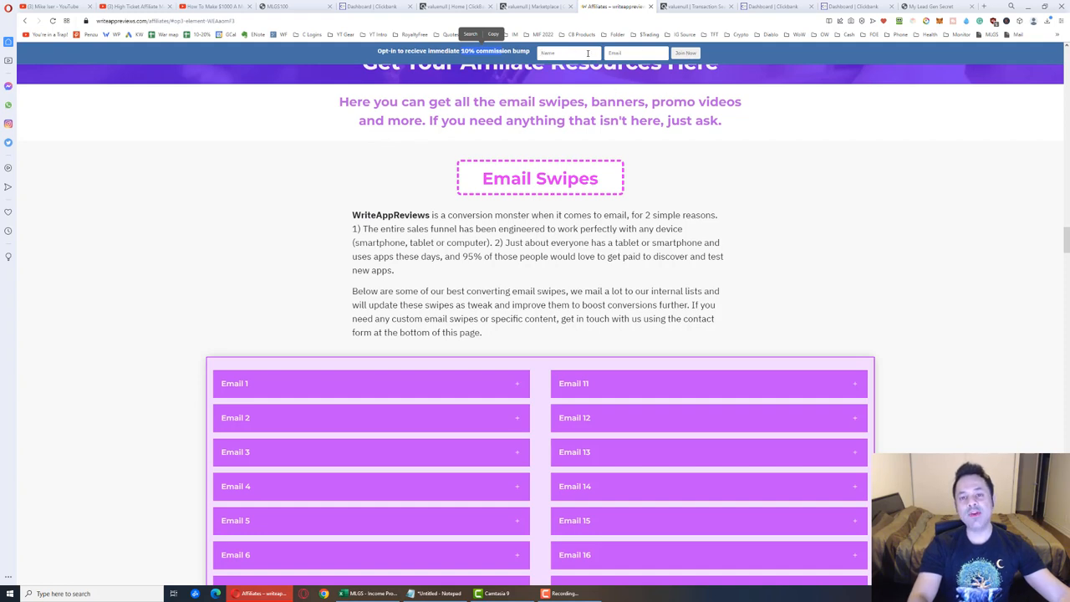
click(682, 51)
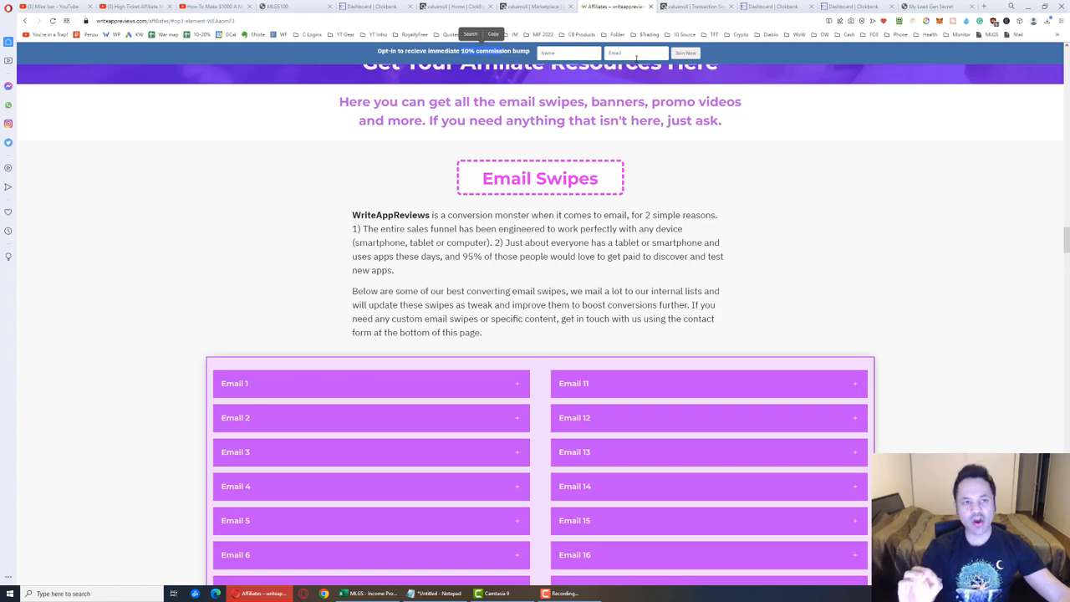
click(685, 52)
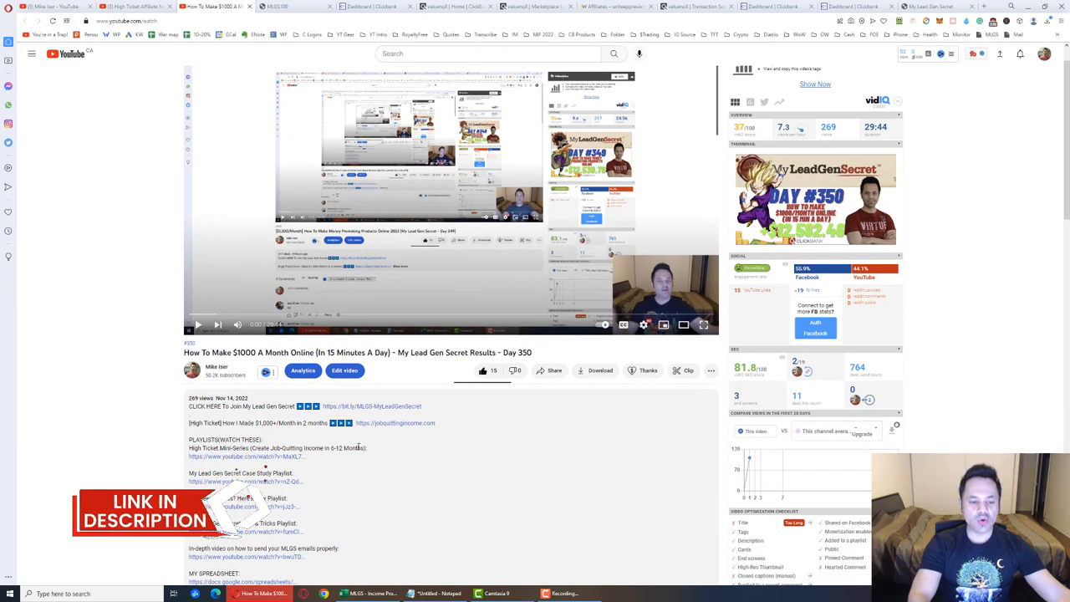
scroll(down, 3)
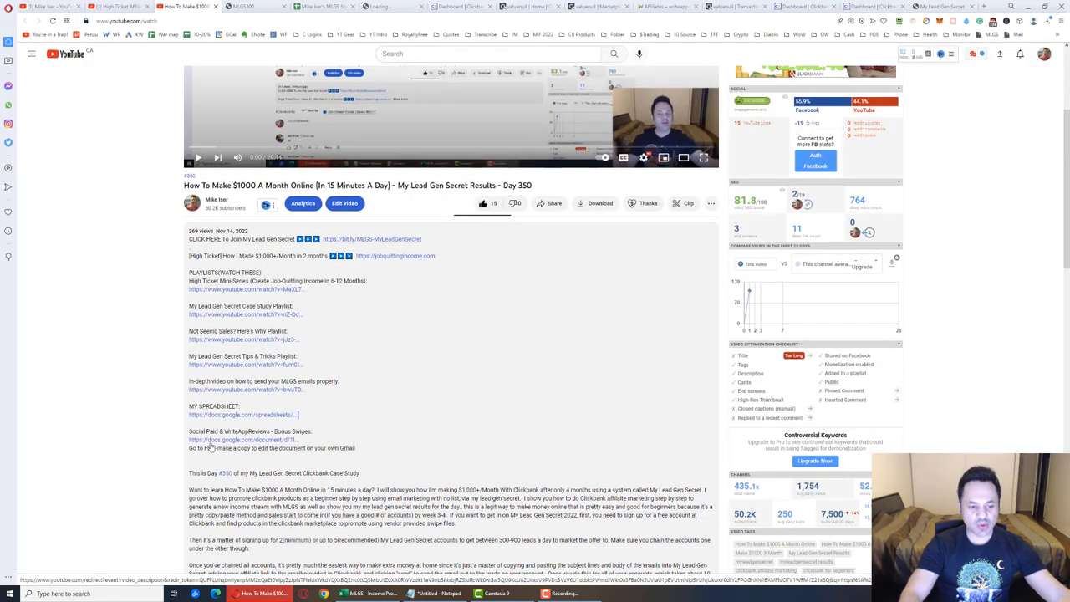
click(244, 439)
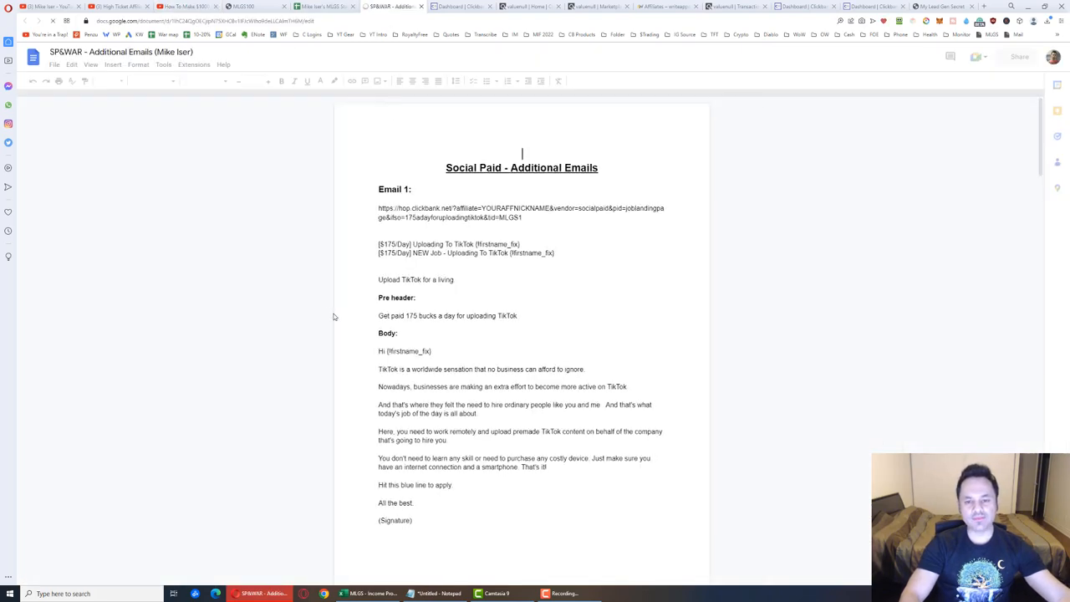
- Search the swipes document for 'diet' to locate Email 23's $150-a-day dieting subject line
scroll(down, 3)
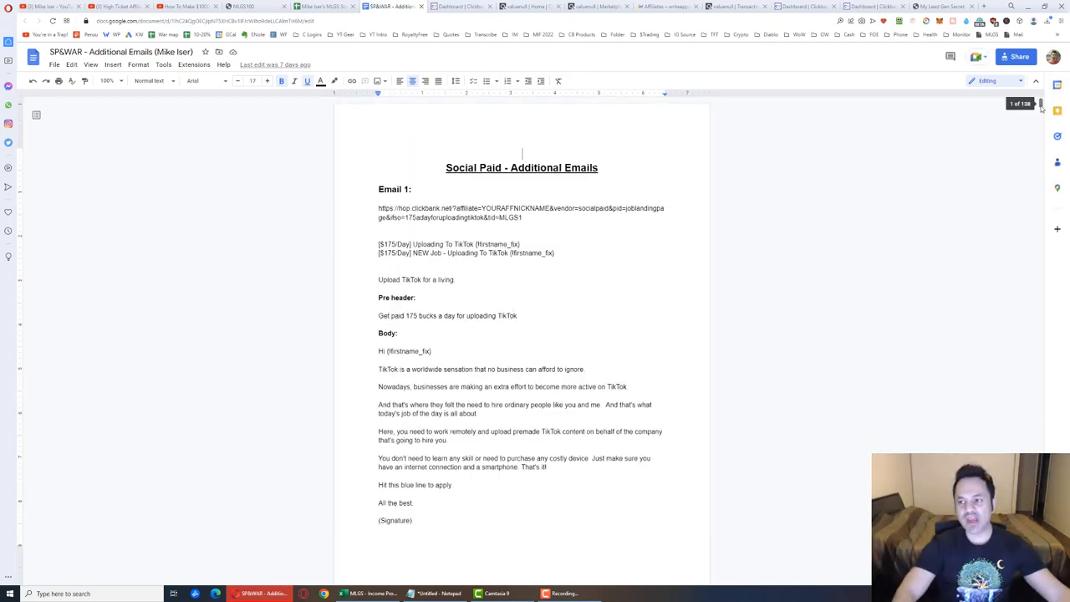
scroll(down, 3)
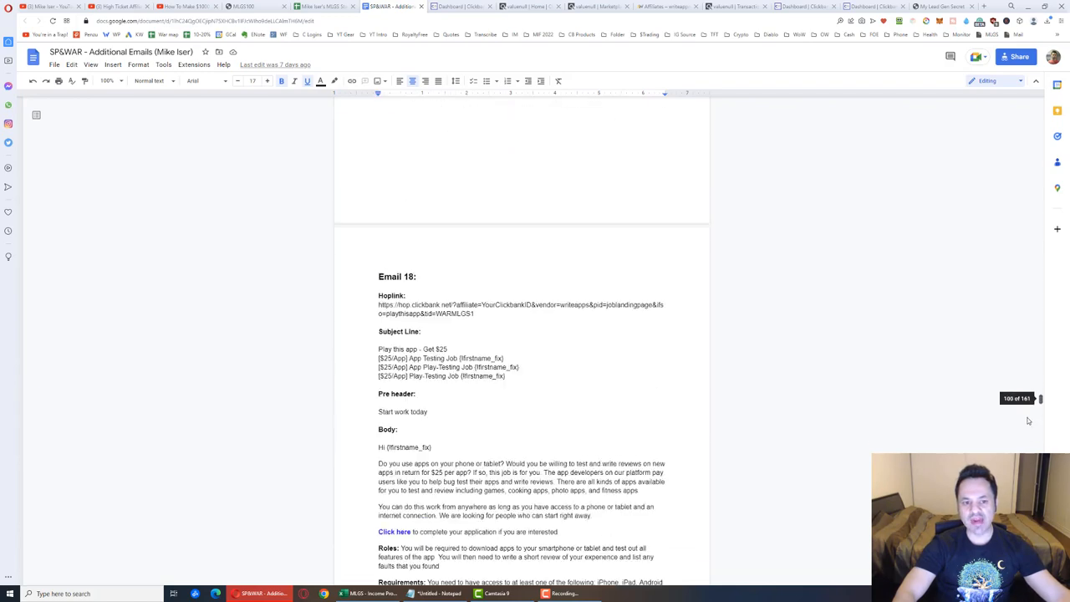
scroll(down, 3)
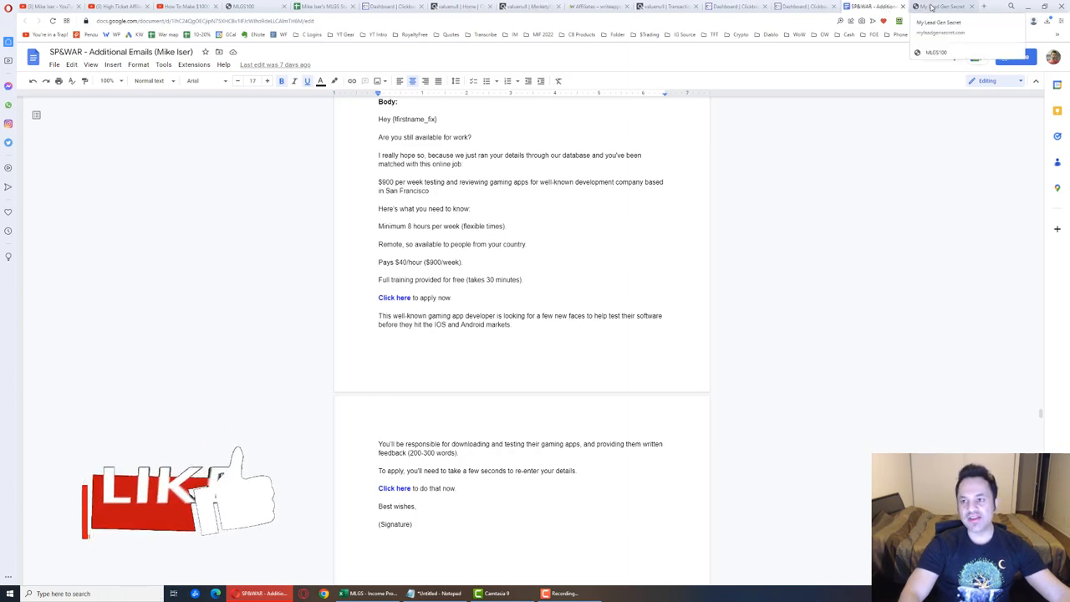
click(939, 5)
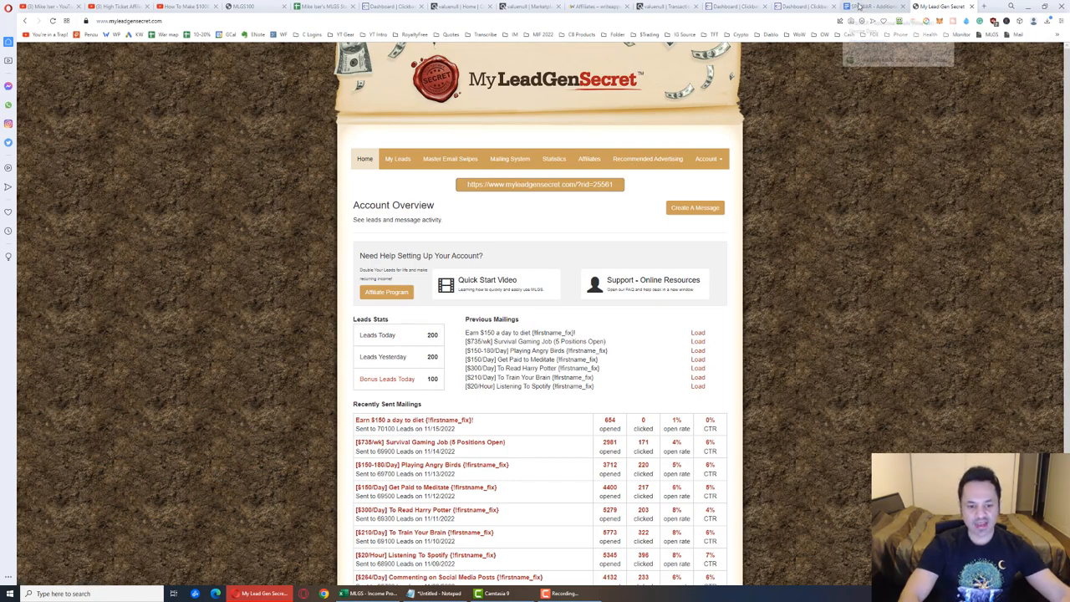
click(878, 7)
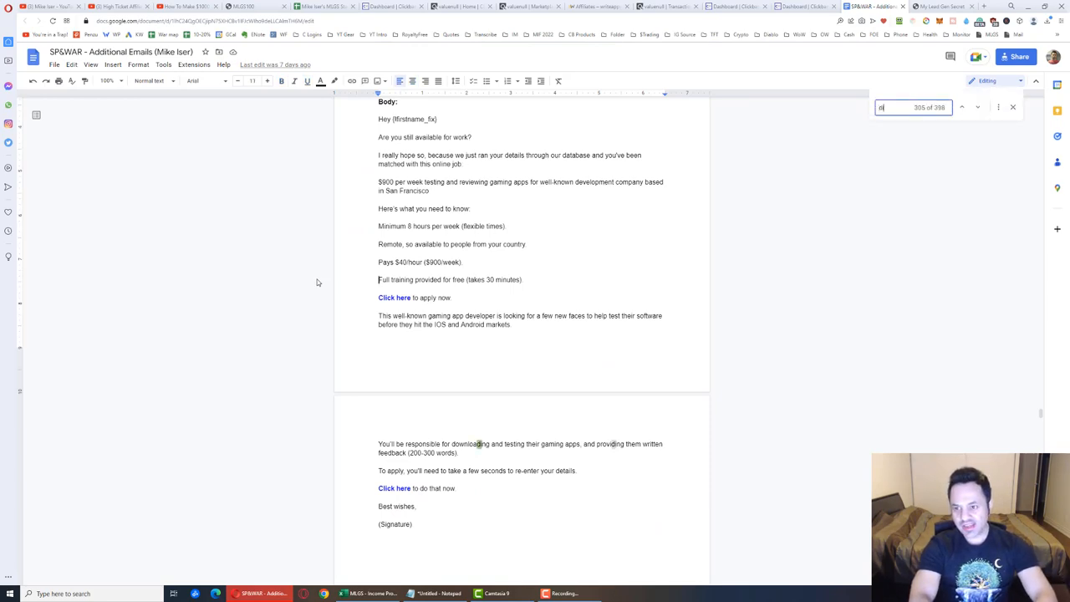
text(diet)
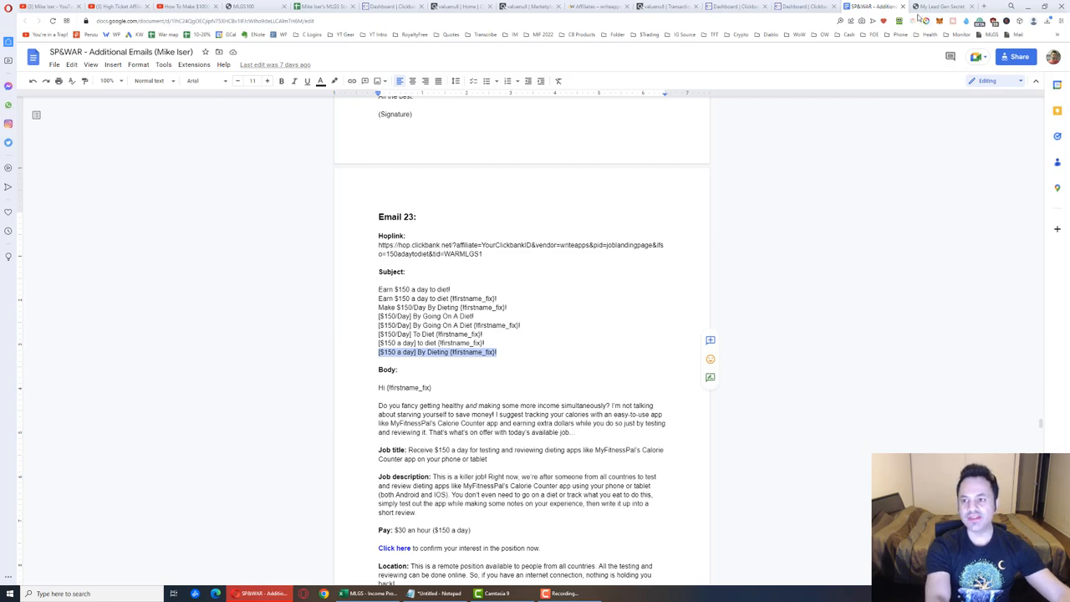
- Draft a Mailing System send to the leads with the '[$150 a day] By Dieting' subject and Email 23 body
click(945, 7)
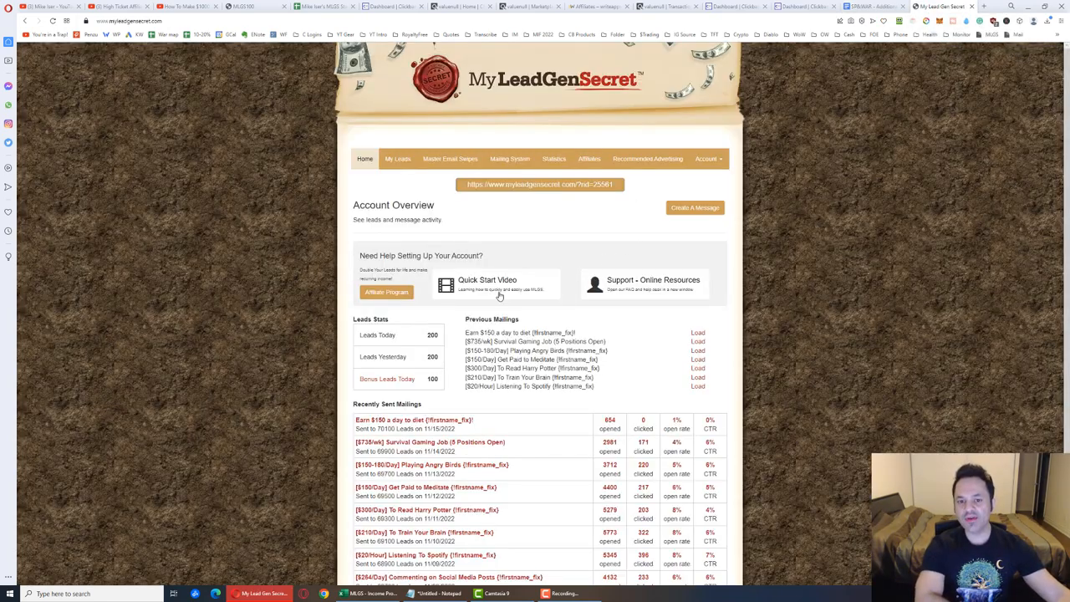
click(510, 159)
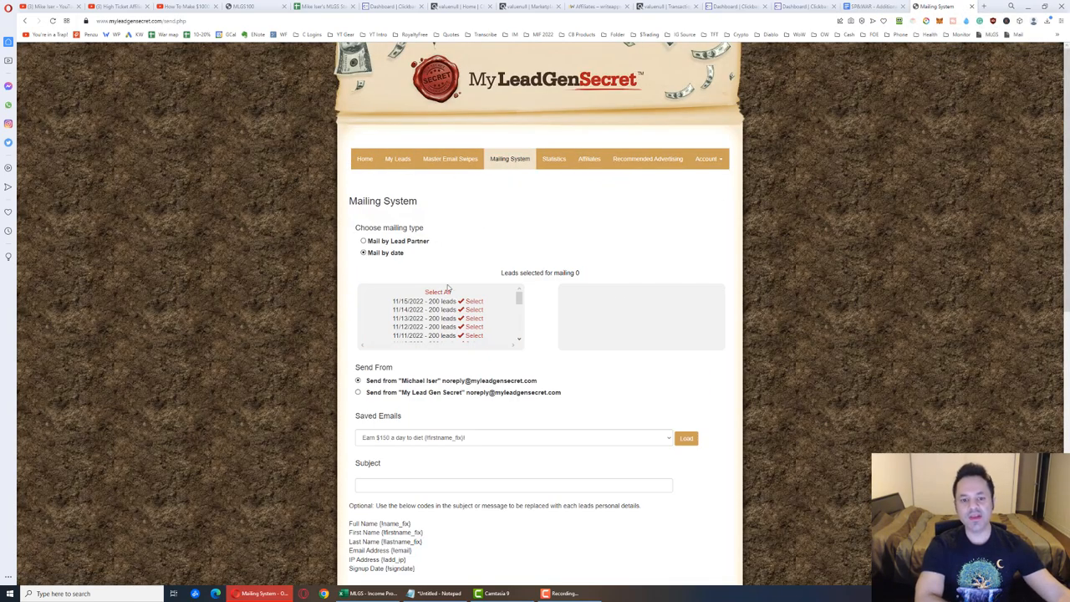
click(438, 291)
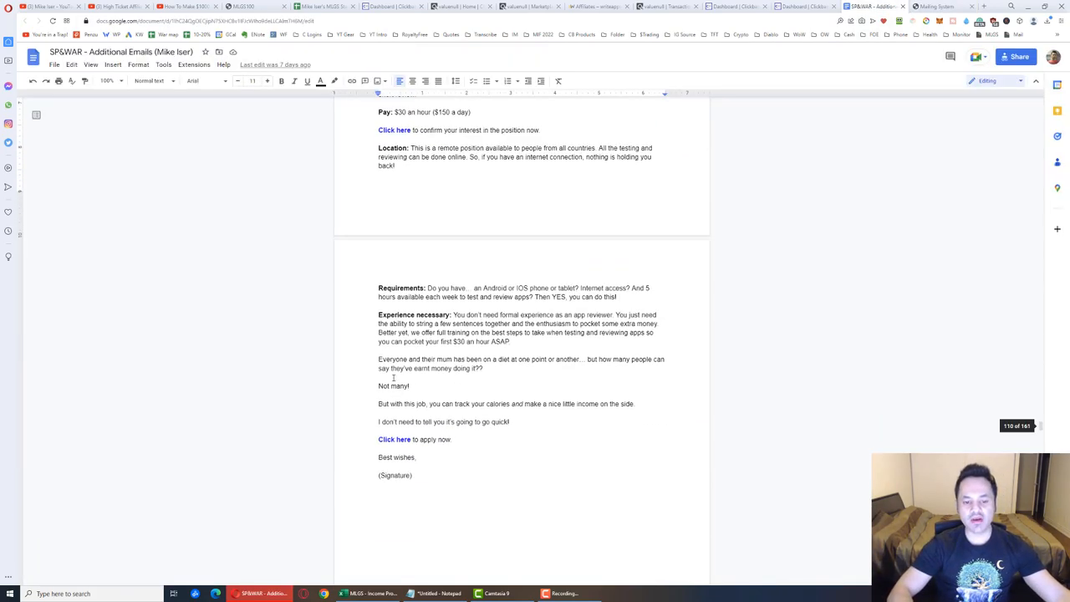
key(ctrl+a)
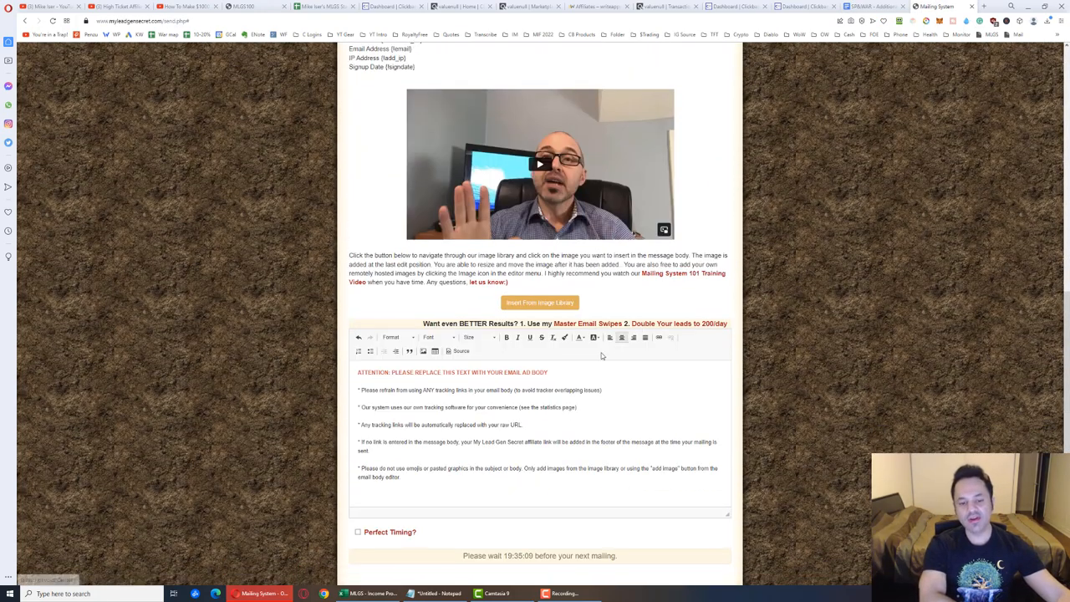
key(ctrl+a)
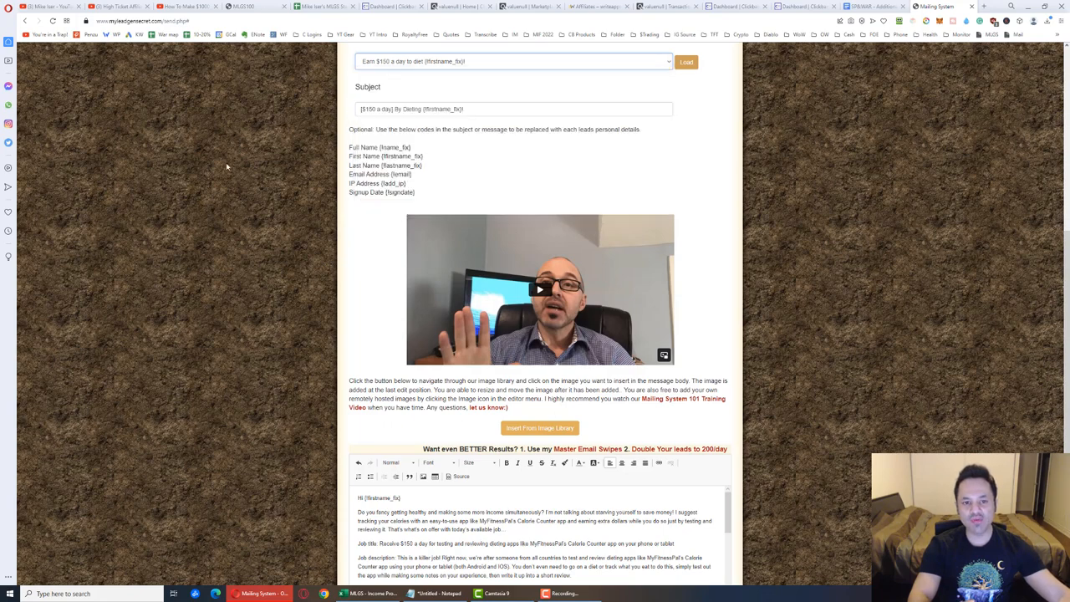
- Review Saved Emails and select the closing 'Click here to apply now' line for linking
click(511, 62)
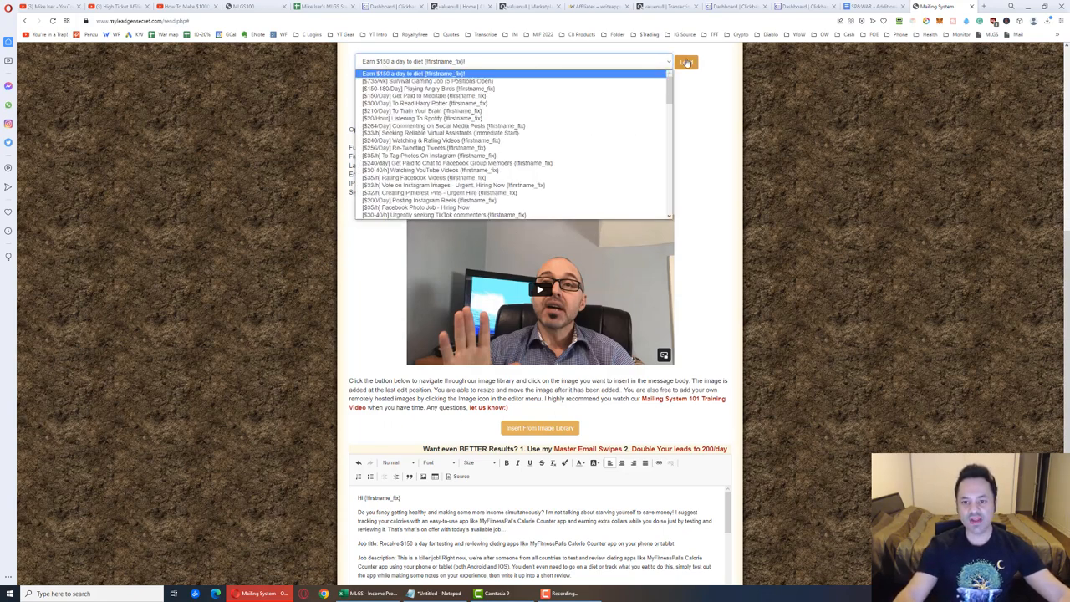
scroll(down, 3)
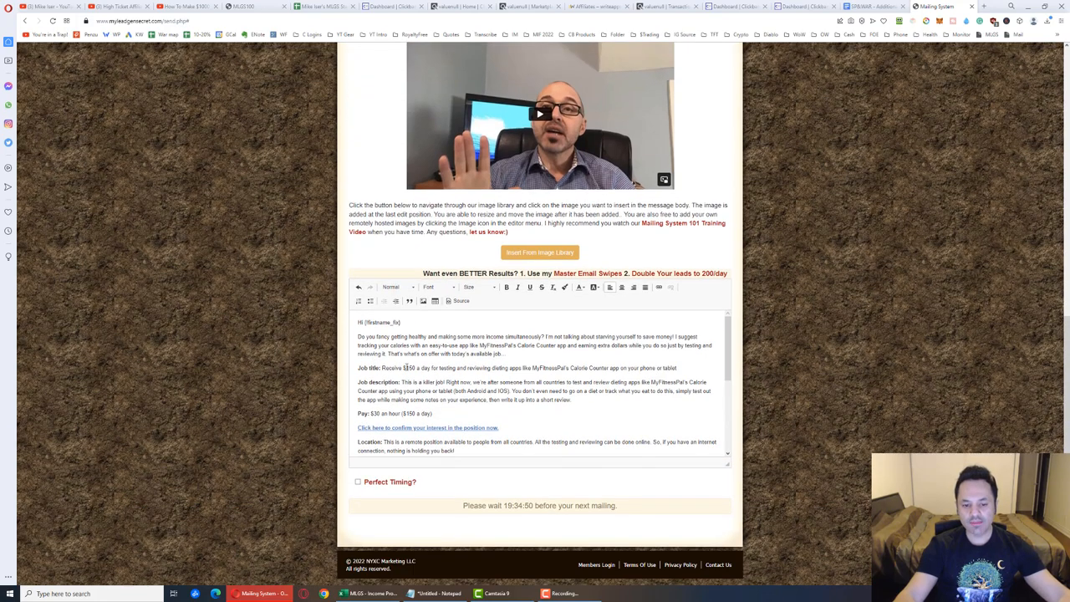
scroll(down, 3)
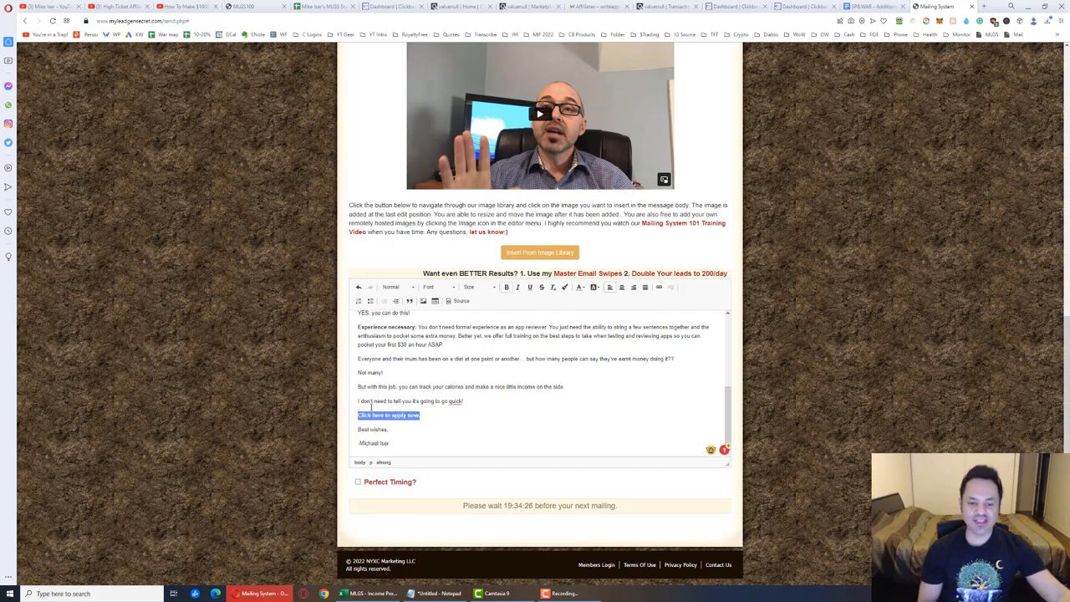
click(878, 10)
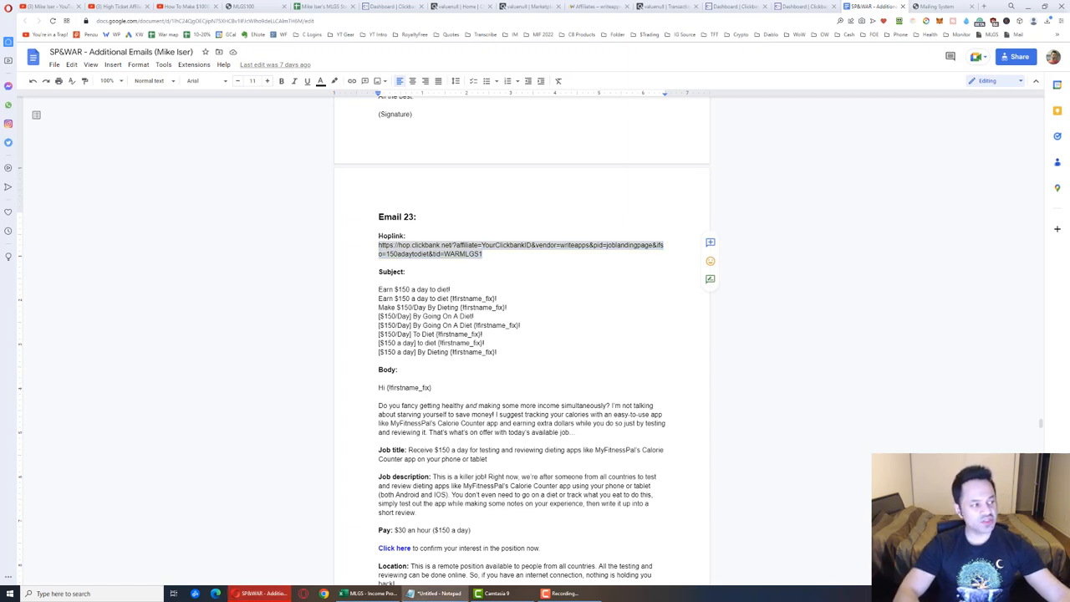
mouse_move(301, 237)
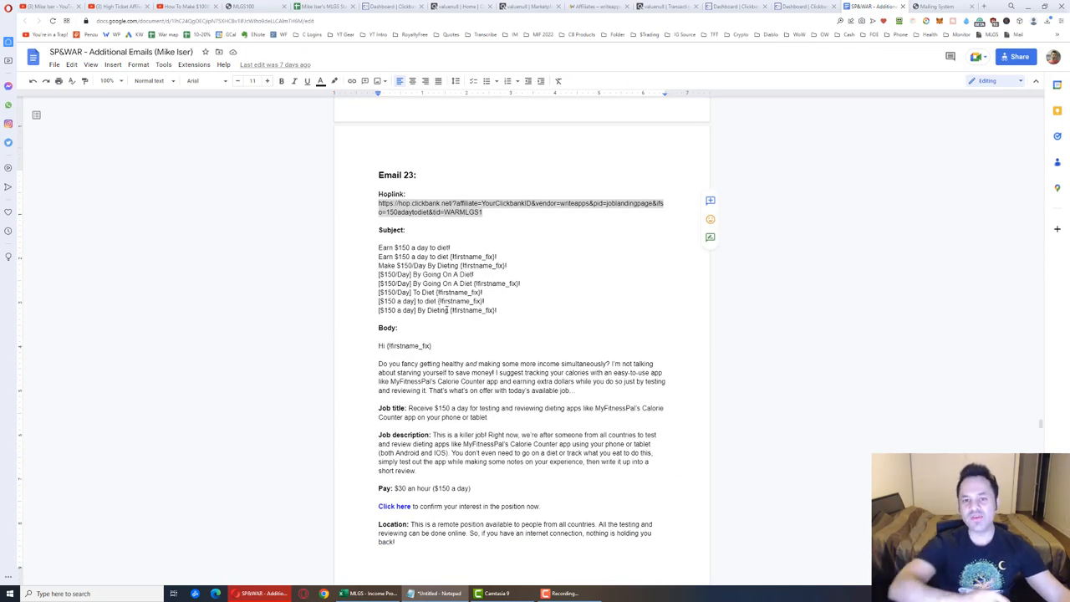
- Scroll the Google Doc back to Email 23 and its ClickBank hoplink
scroll(up, 3)
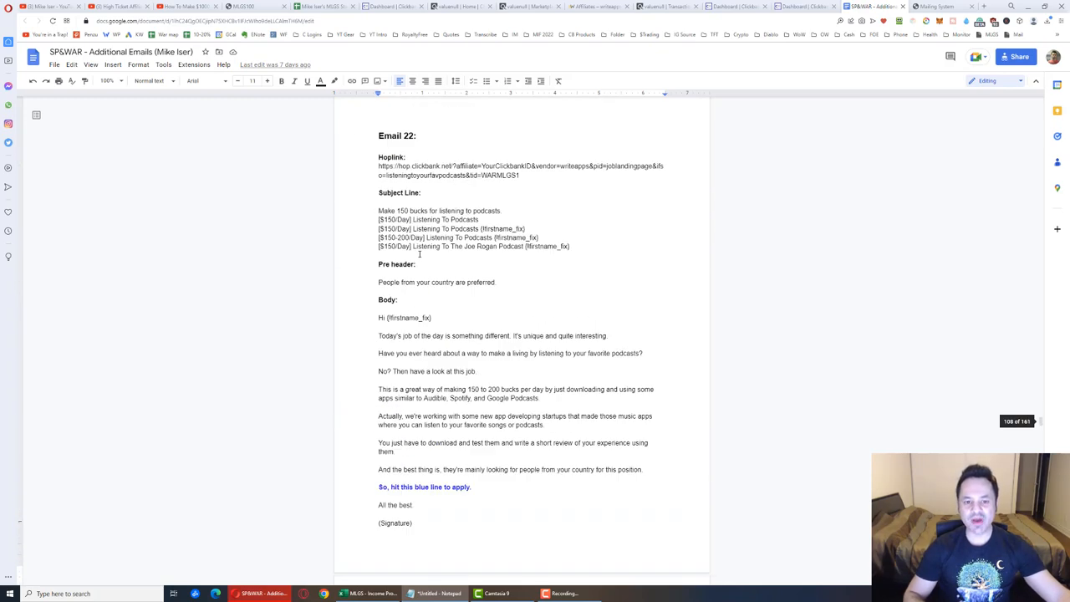
scroll(down, 3)
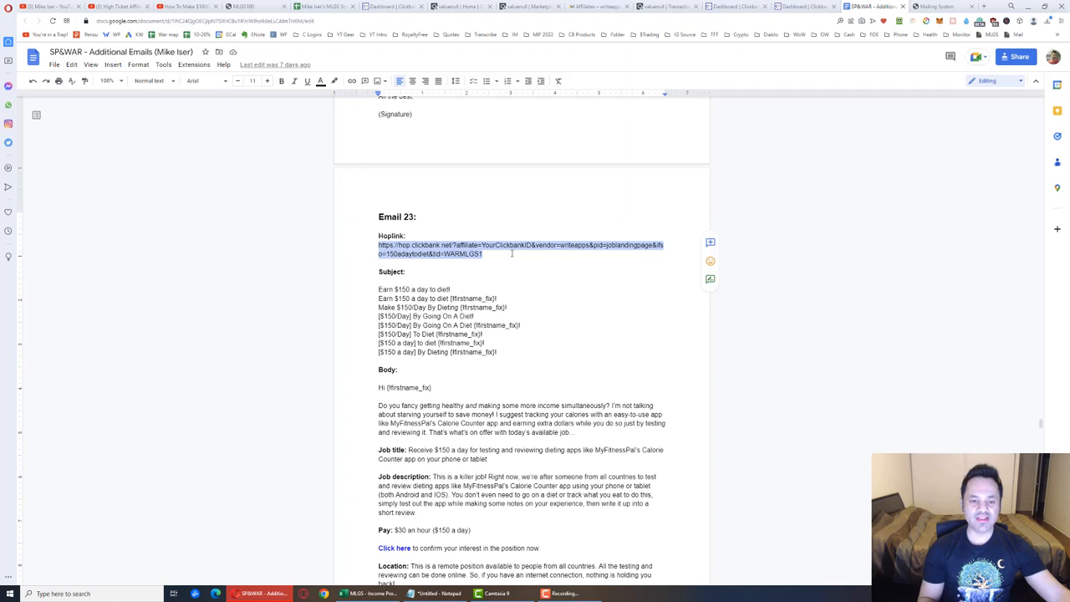
mouse_move(379, 264)
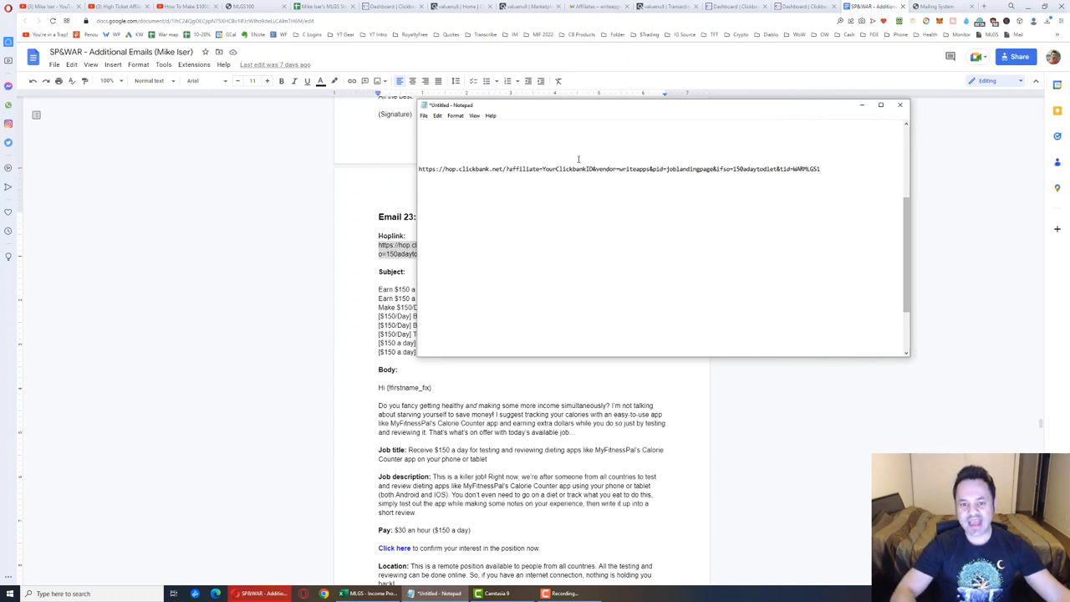
- Replace YourClickbankID in the dieting hoplink with 'mike123' and select the tracking code
double_click(569, 169)
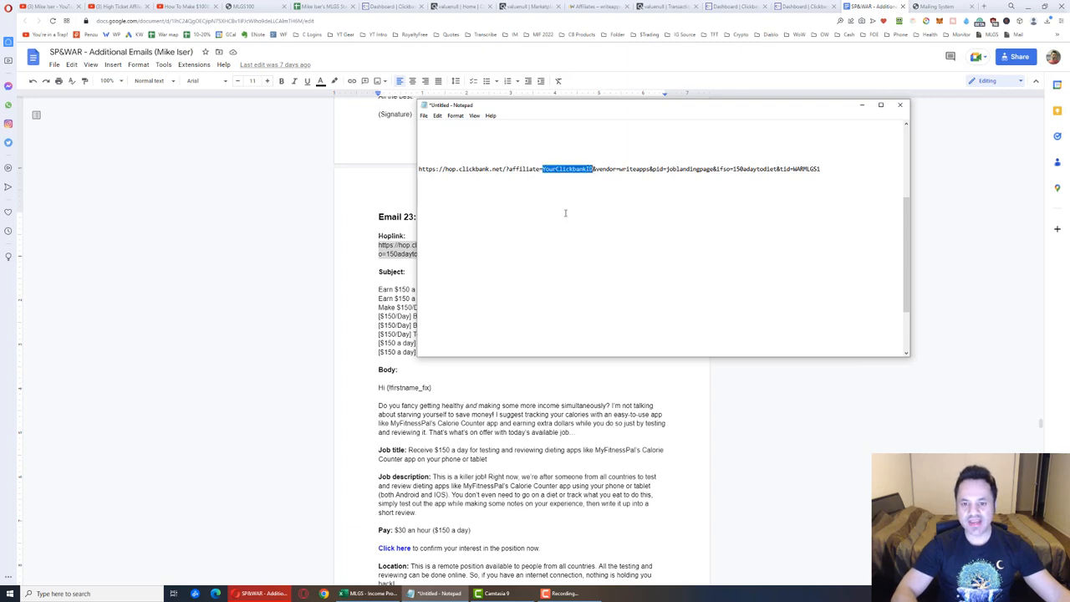
mouse_move(569, 224)
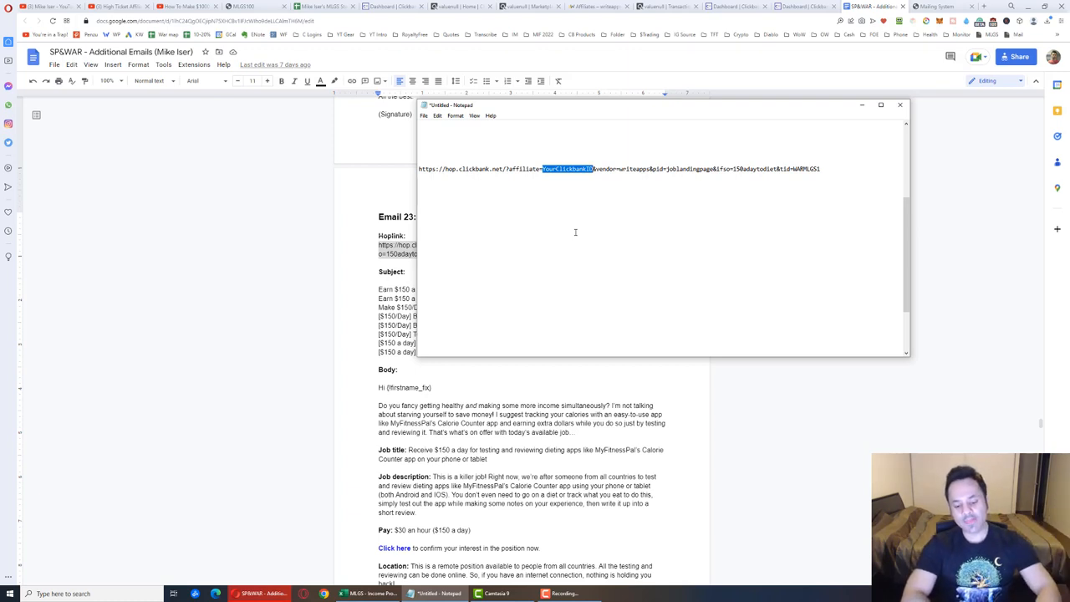
text(mike123)
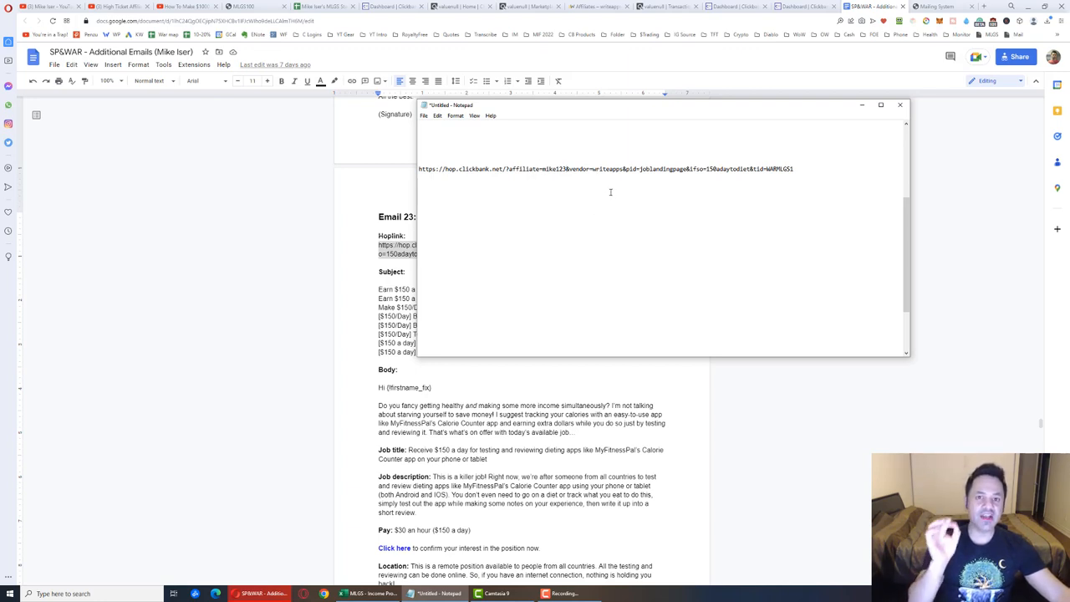
double_click(559, 170)
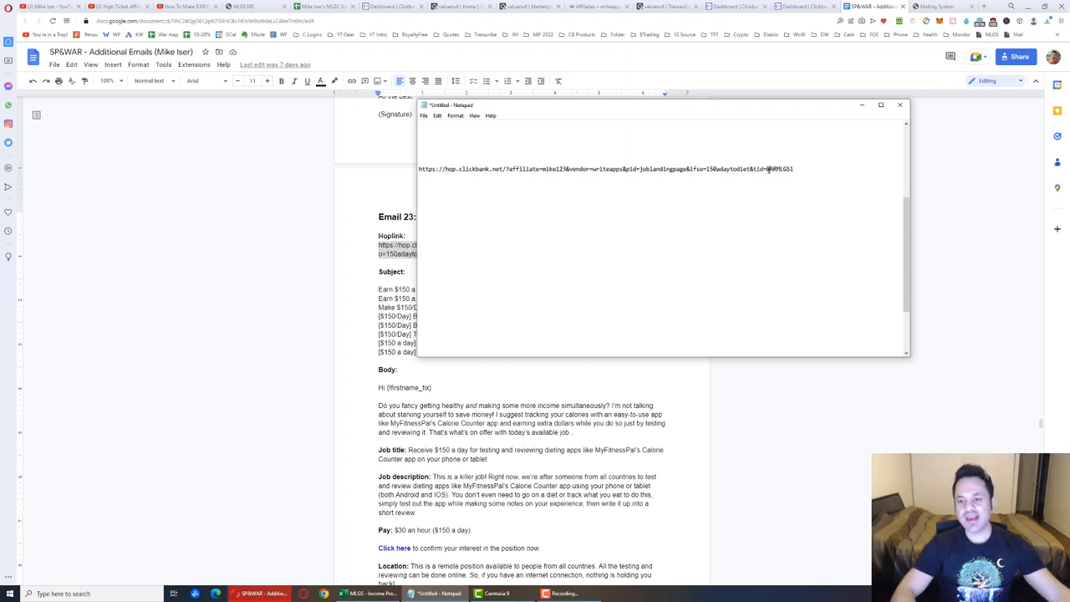
double_click(771, 169)
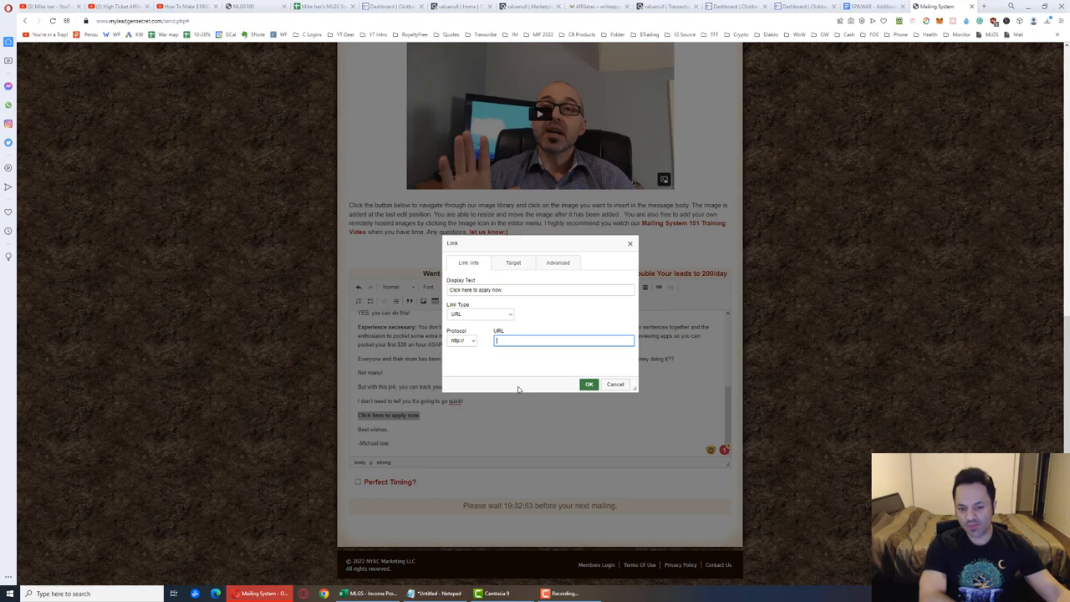
- Set the edited hoplink as the call-to-action's link address and scroll to the send countdown
click(616, 383)
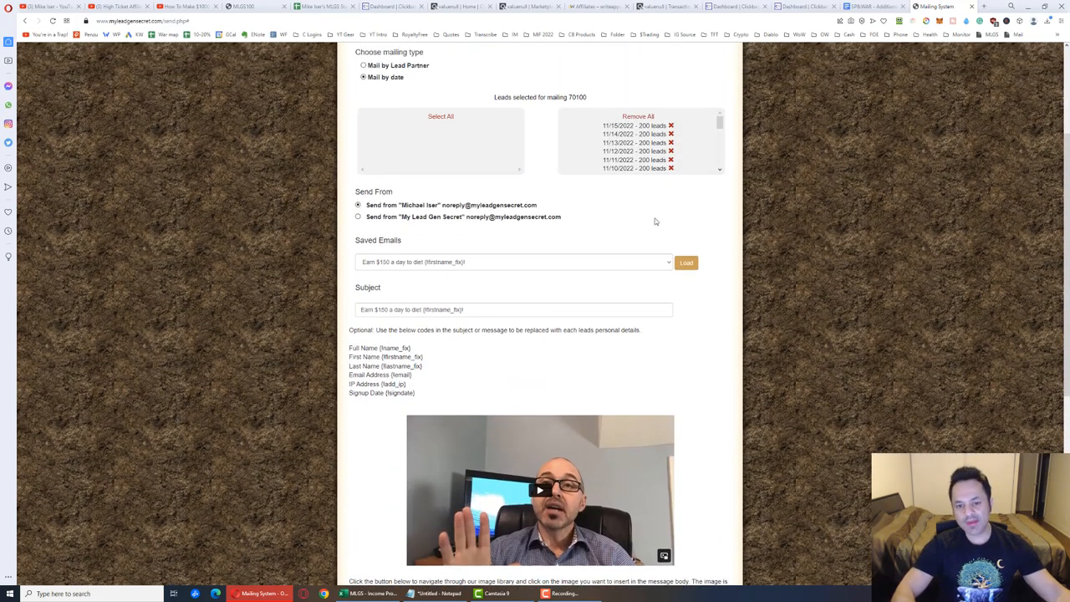
scroll(down, 3)
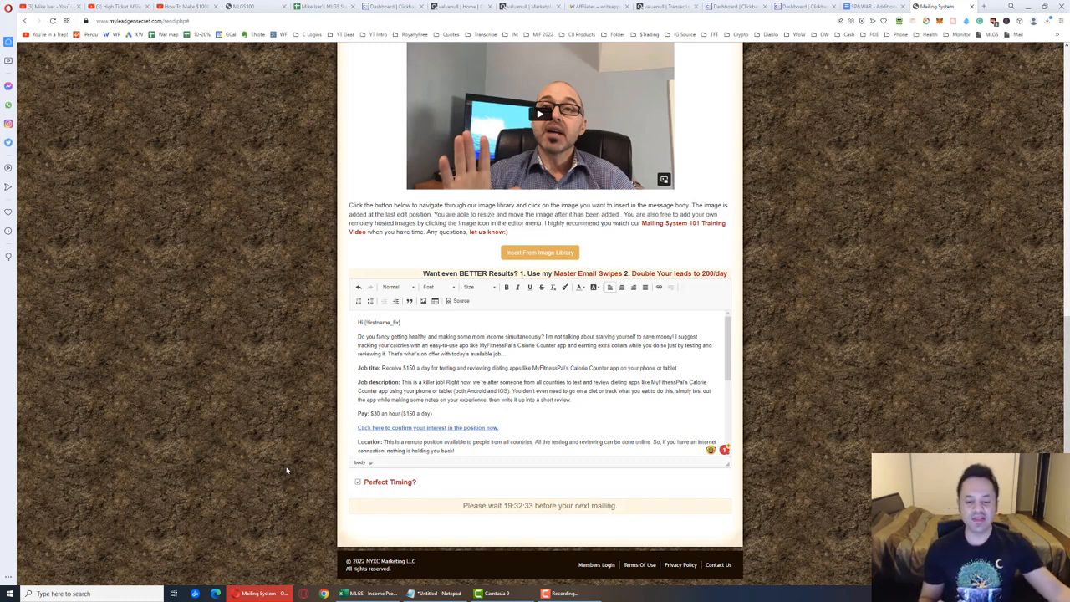
mouse_move(669, 514)
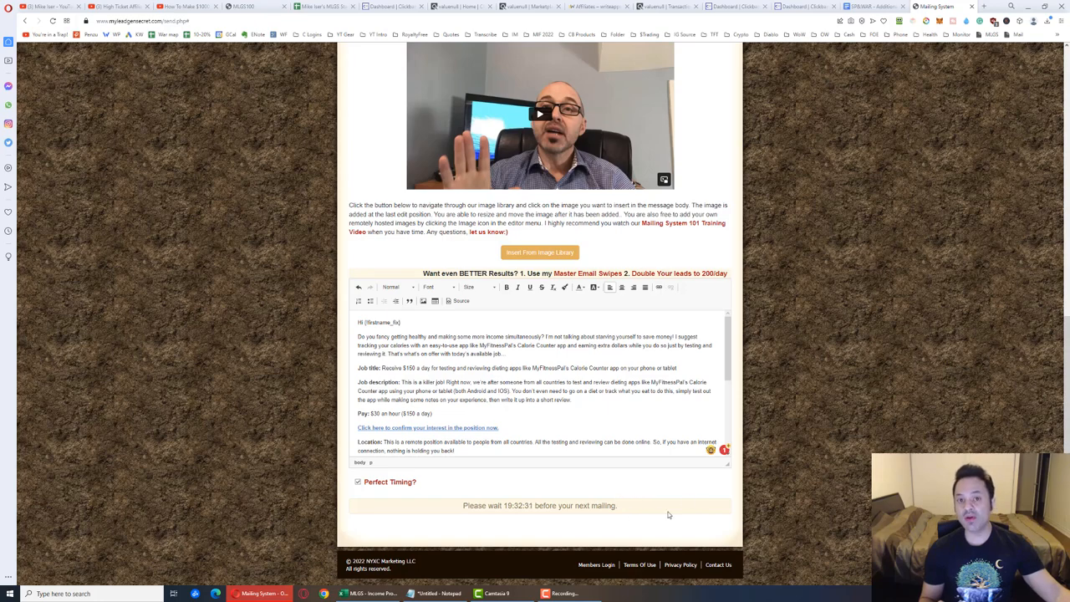
mouse_move(636, 495)
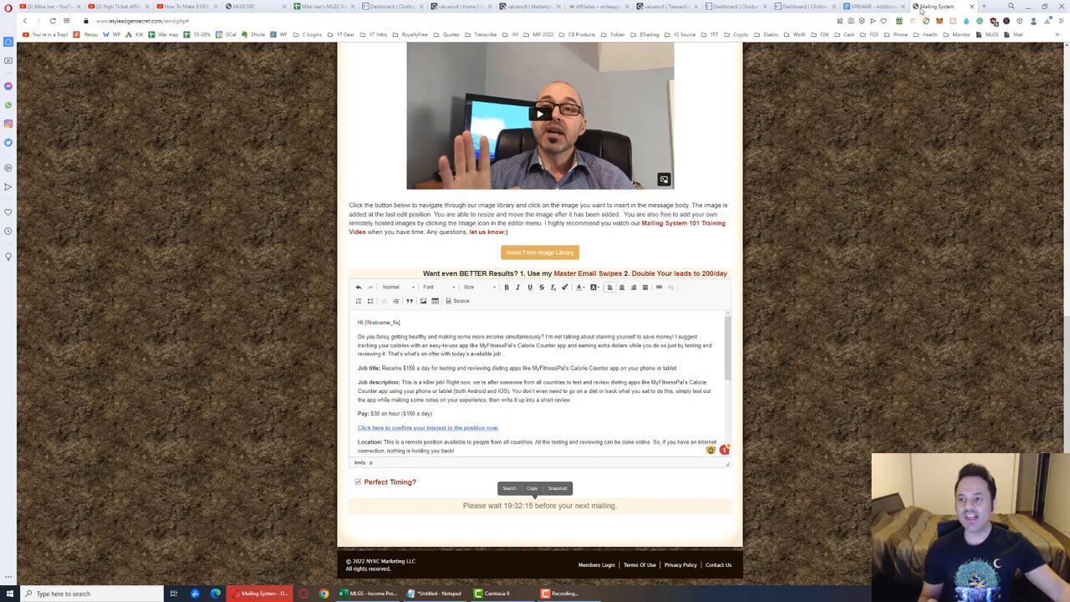
- Log into the next My Lead Gen Secret account and reach its Mailing System form
right_click(936, 8)
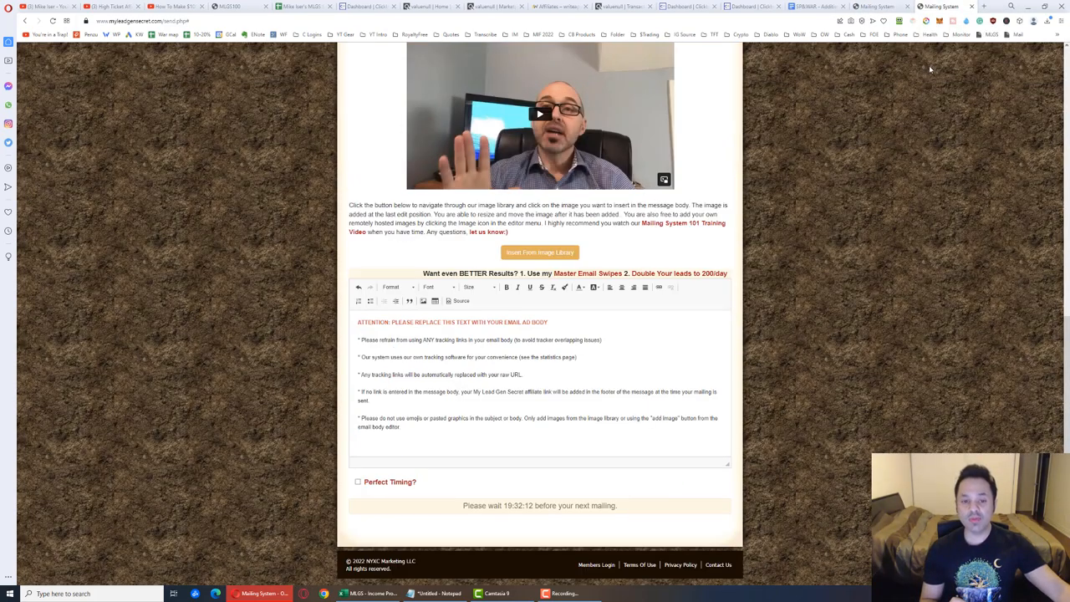
scroll(up, 3)
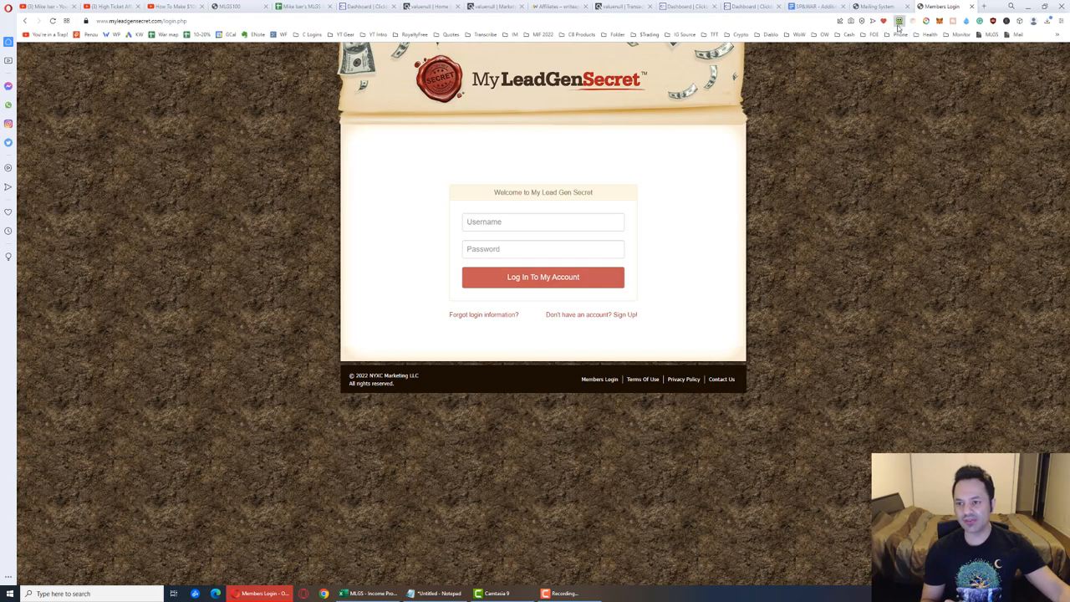
click(900, 20)
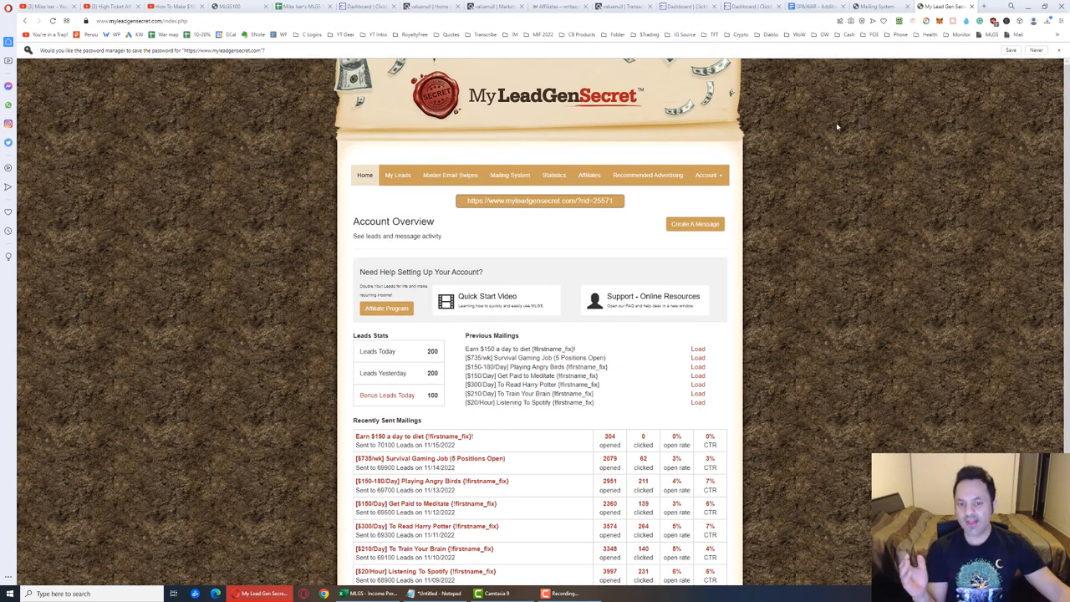
click(511, 176)
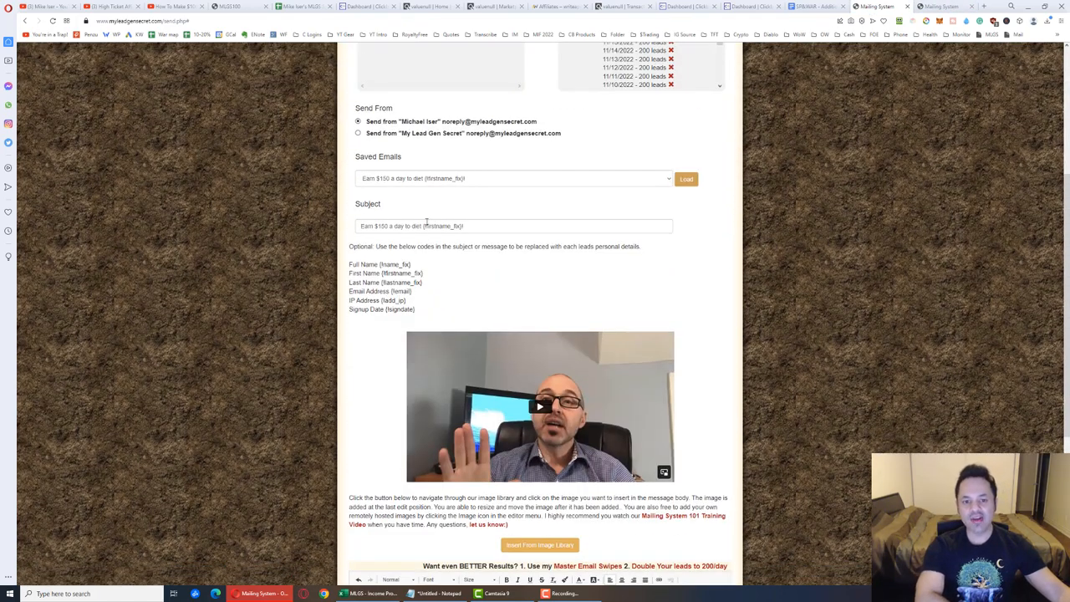
- Set the message's call-to-action link to the affiliate hoplink and confirm it
triple_click(443, 225)
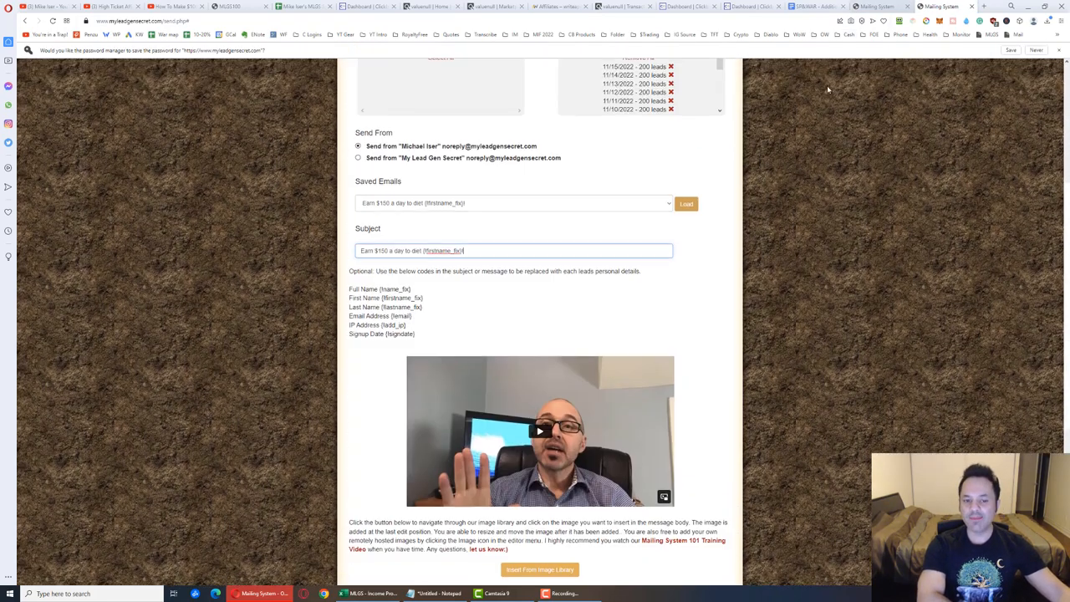
scroll(down, 3)
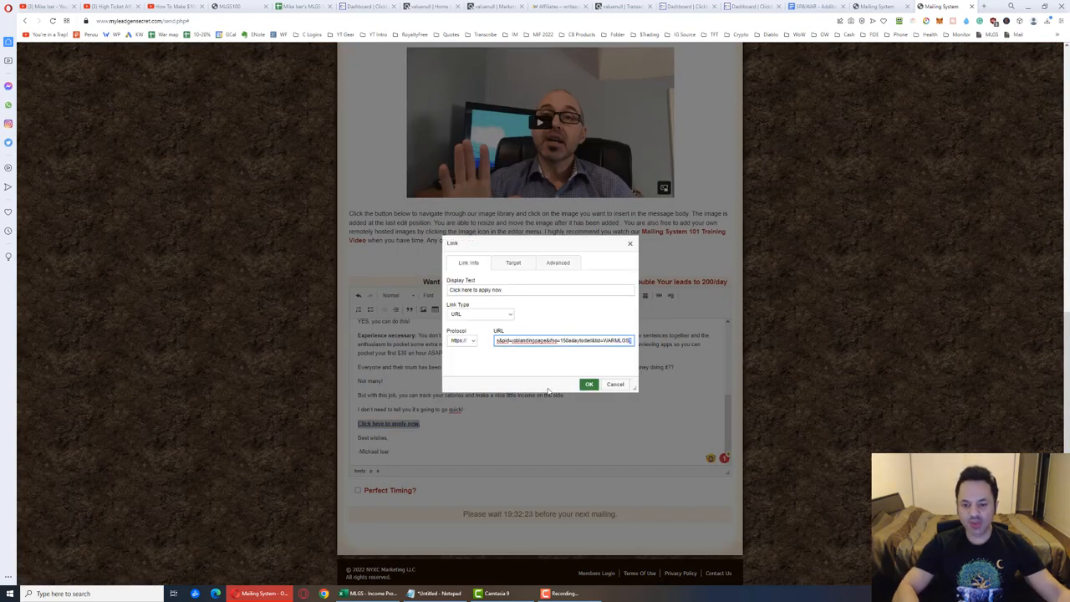
click(589, 383)
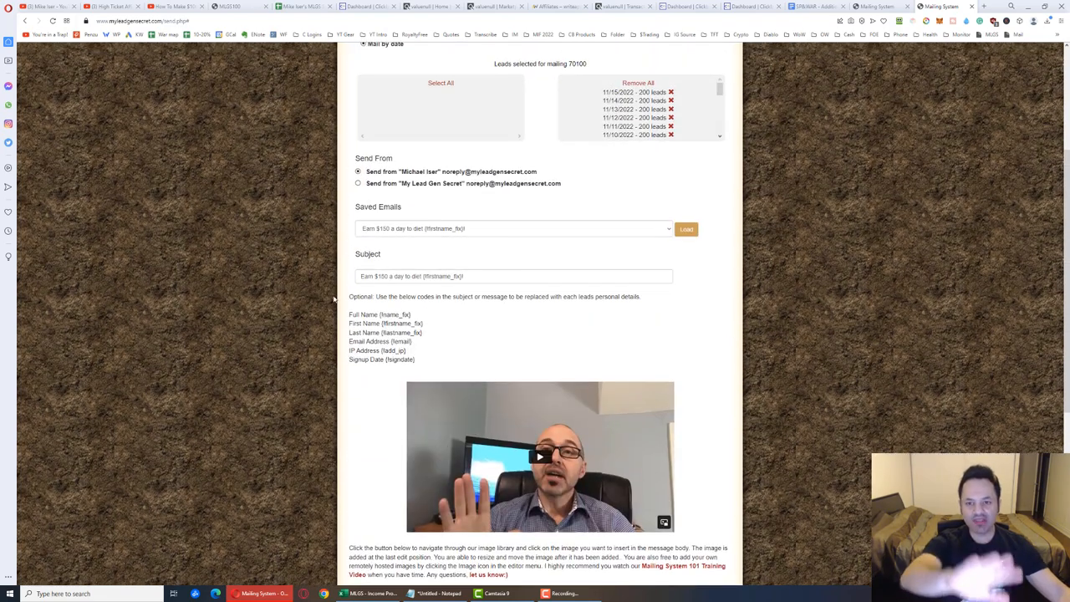
scroll(down, 3)
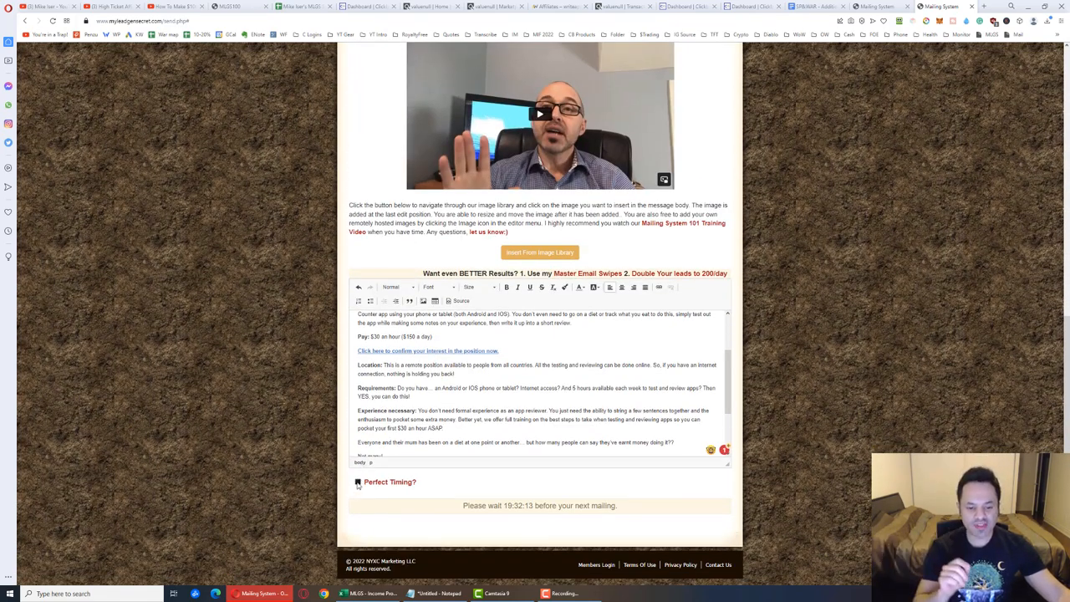
click(358, 482)
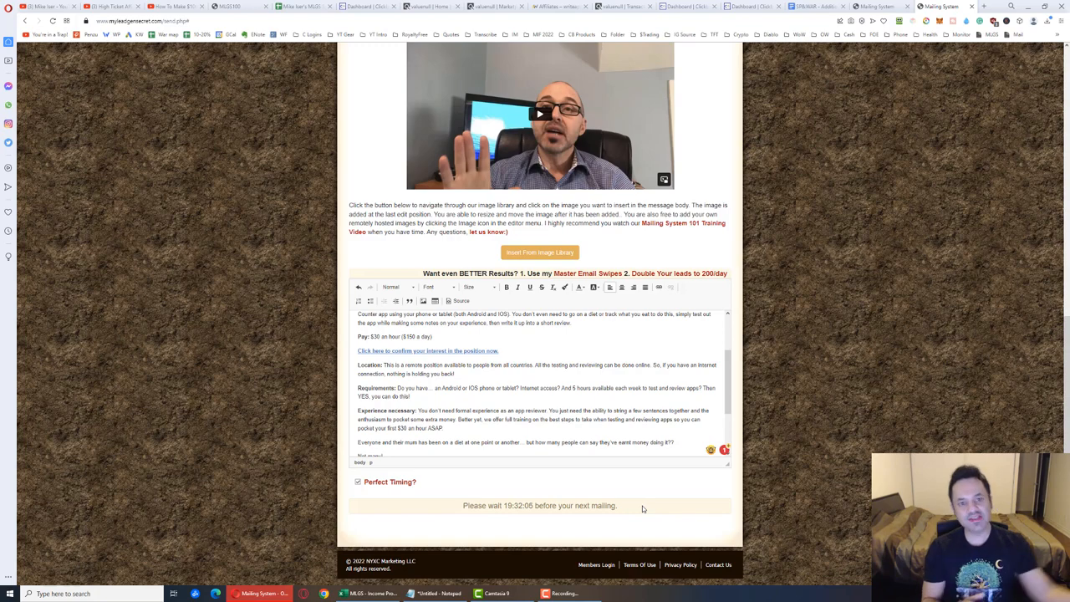
- Pick the '[$20/Hour] Listening To Spotify' saved email and end the subject with {firstname_fix}
click(512, 221)
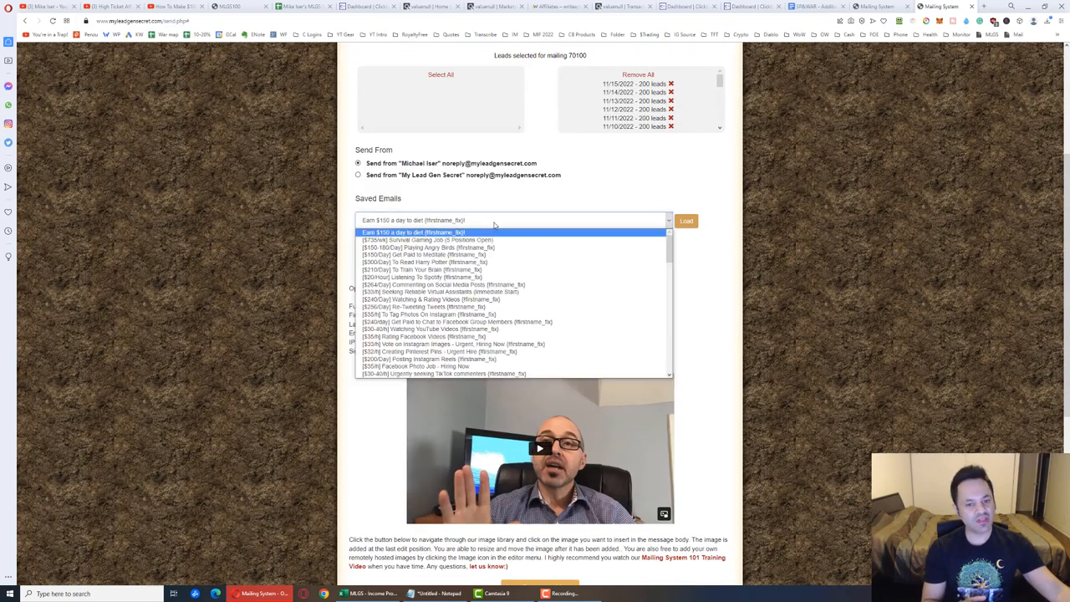
click(419, 277)
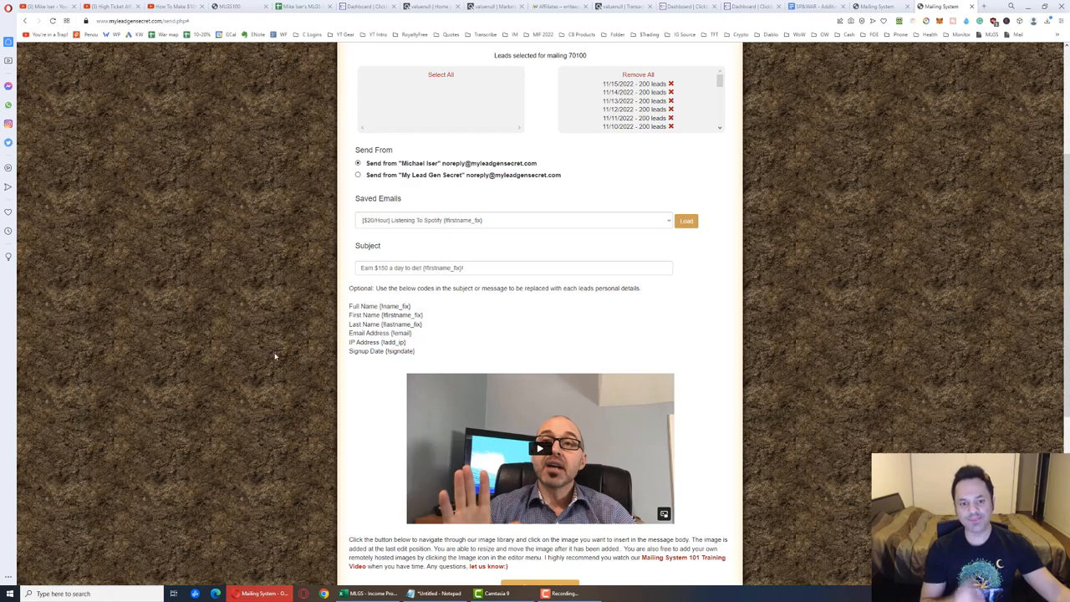
click(426, 268)
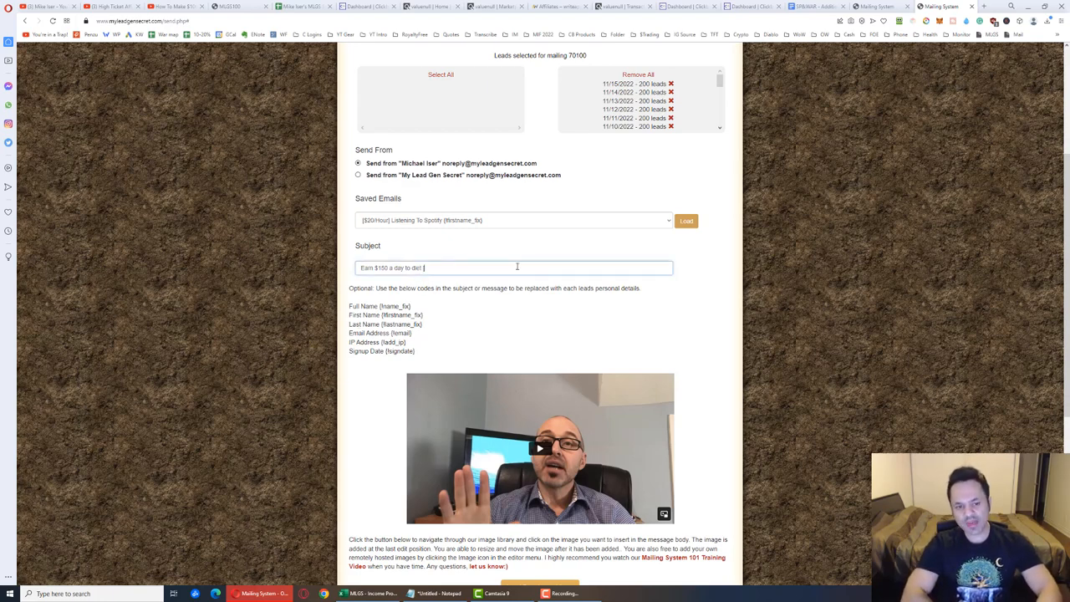
text([NAME])
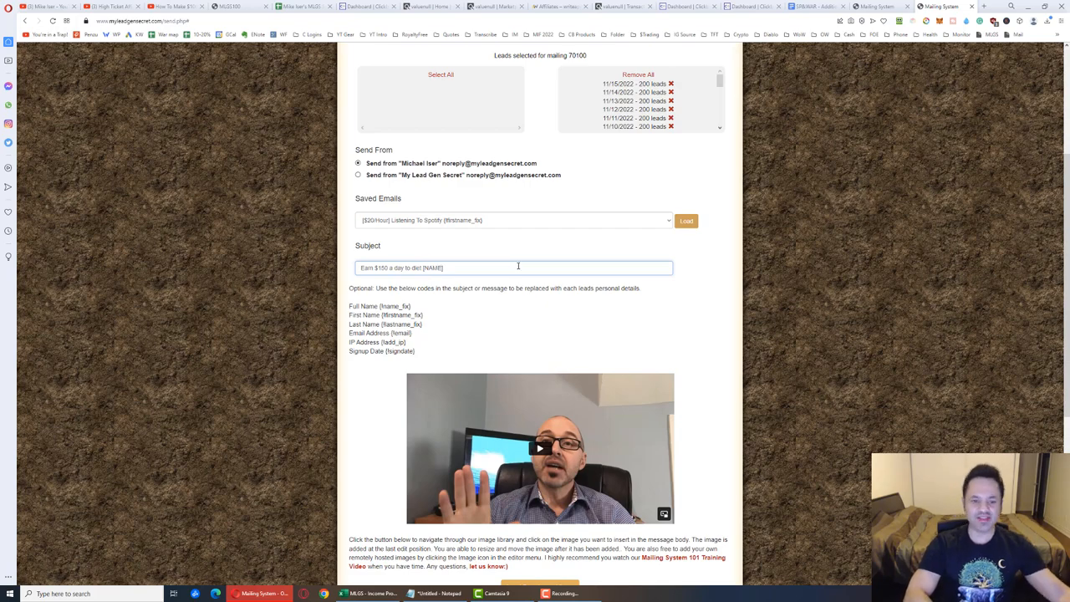
mouse_move(338, 307)
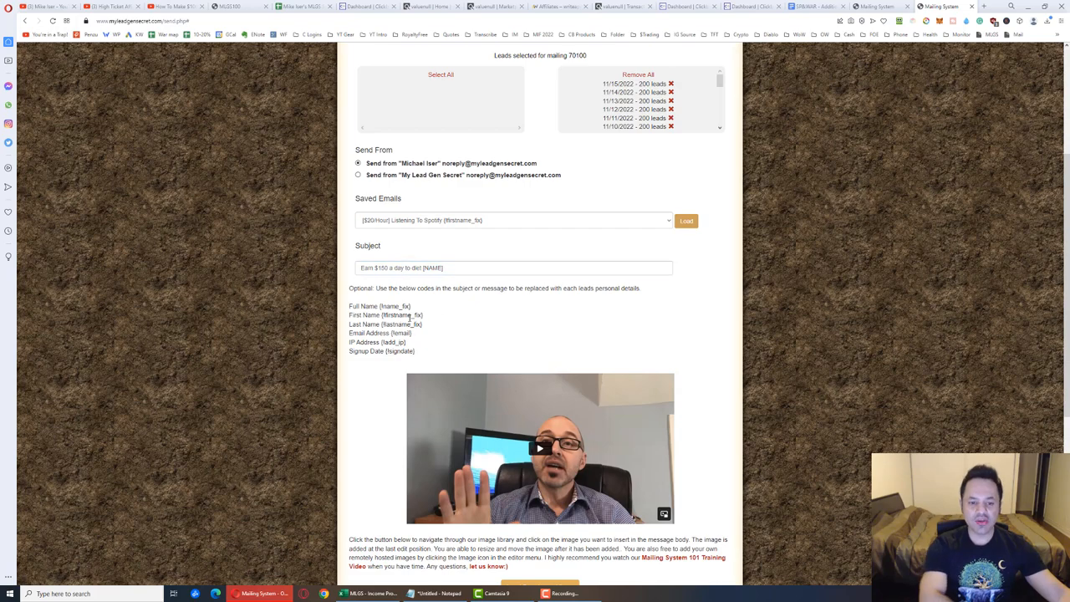
double_click(401, 314)
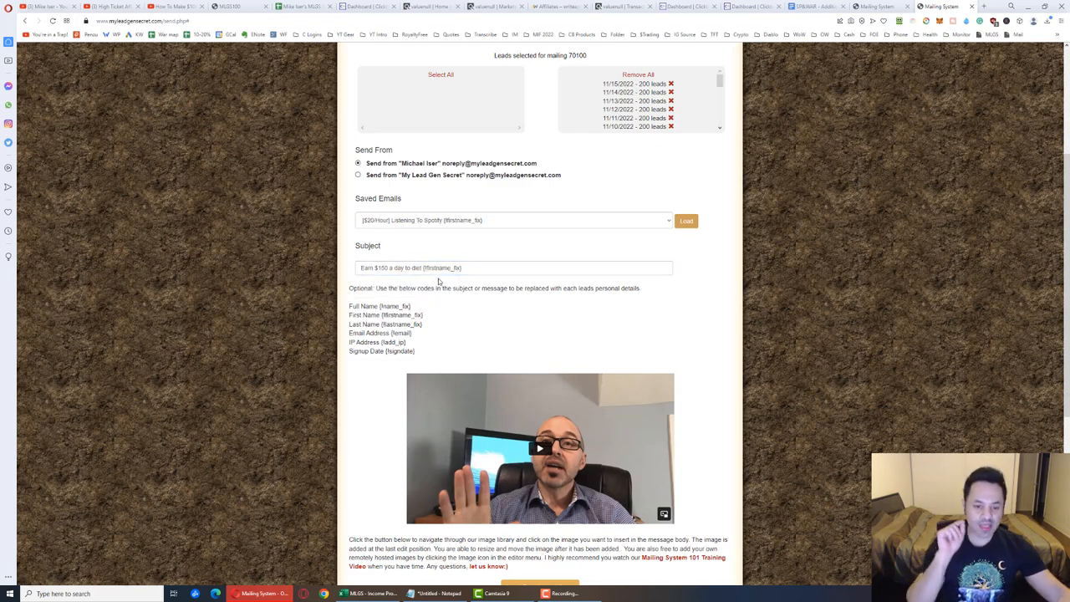
mouse_move(445, 287)
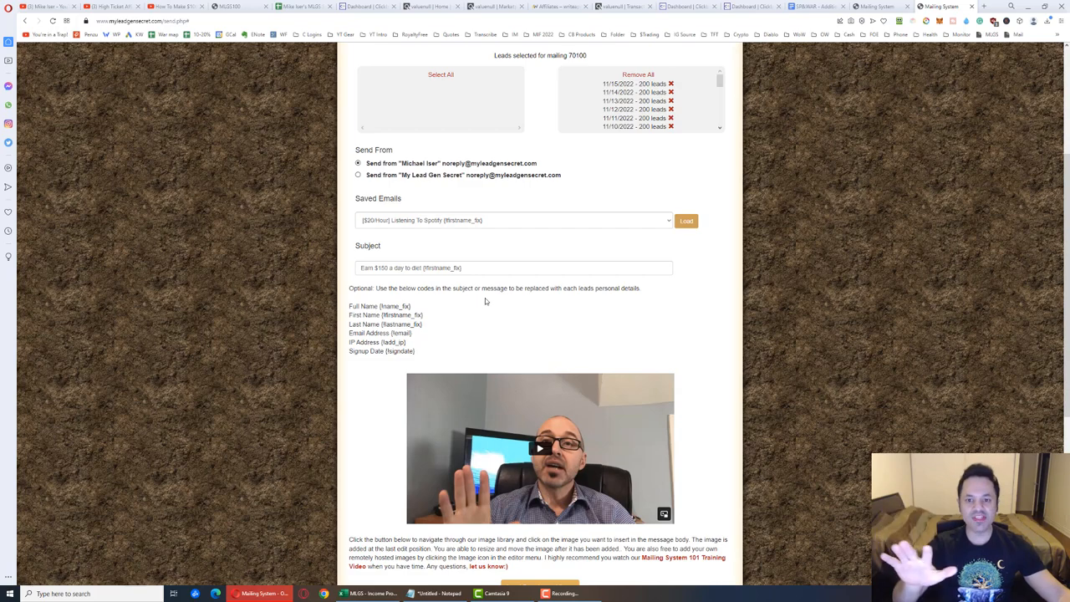
- Return to the YouTube Day 350 'How To Make $1000 A Month Online' video page
scroll(down, 3)
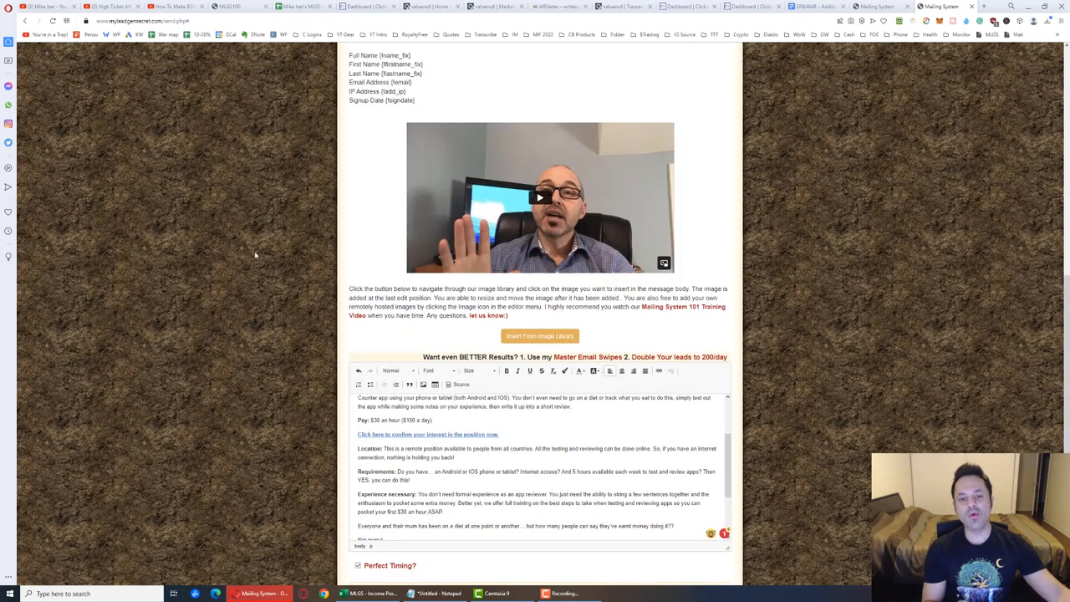
mouse_move(257, 258)
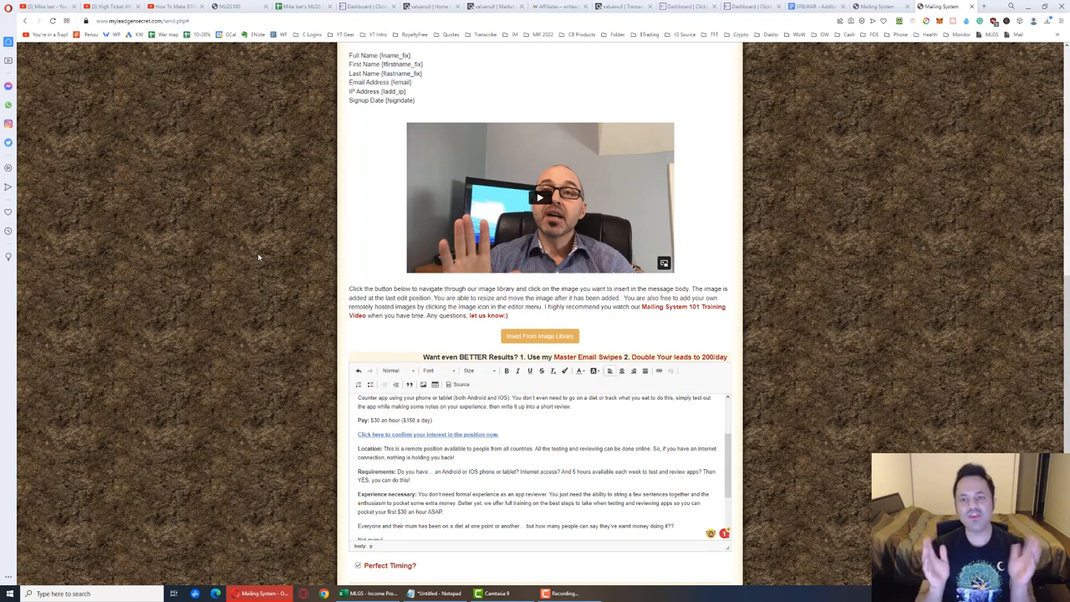
mouse_move(254, 87)
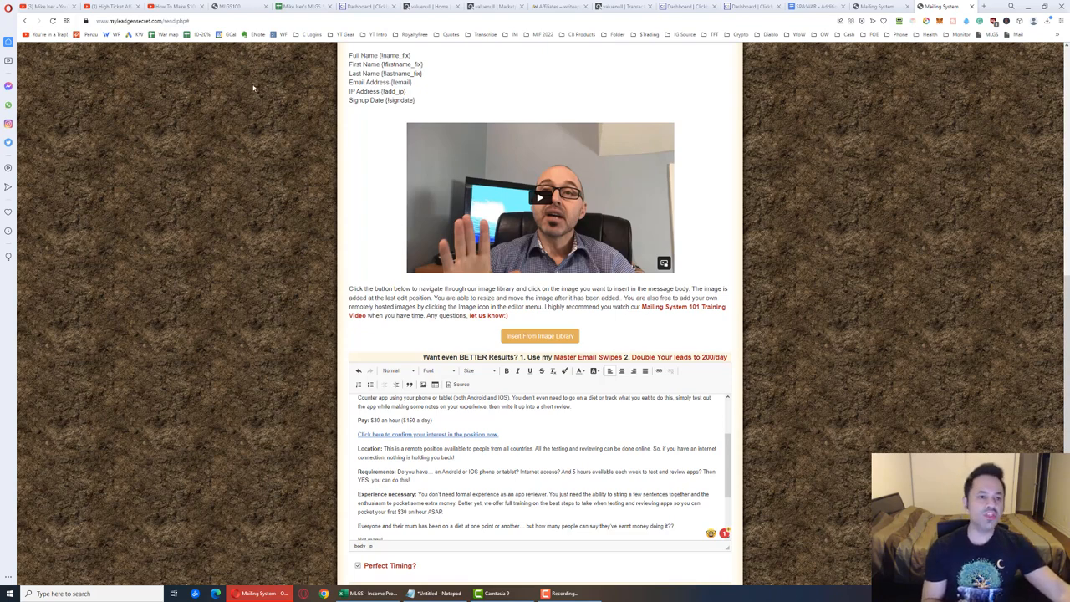
click(180, 6)
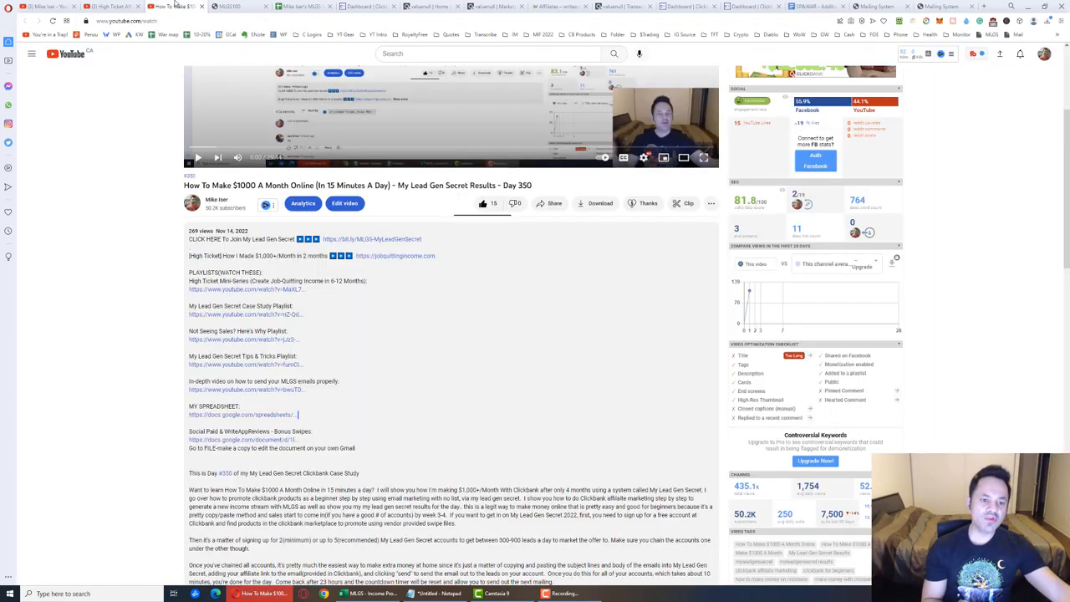